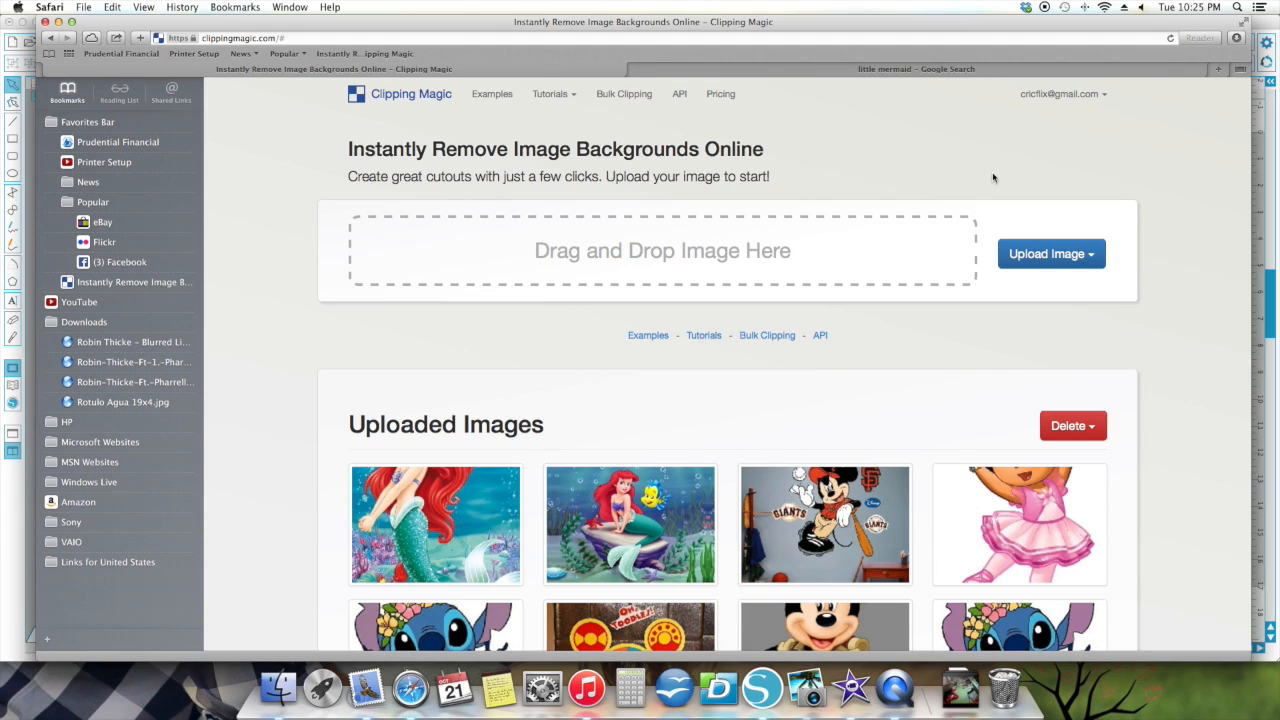
mouse_move(864, 88)
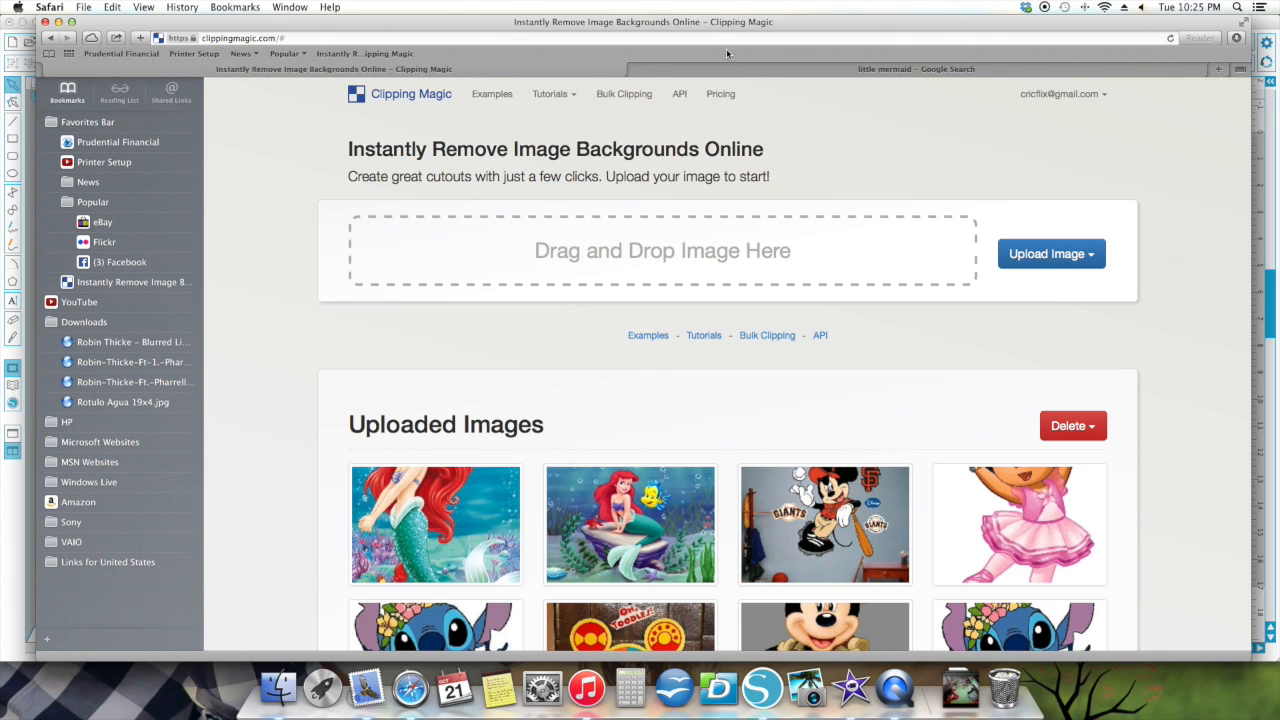
Step: Browse the little mermaid search results and scroll through the iPhoto event photos
click(916, 68)
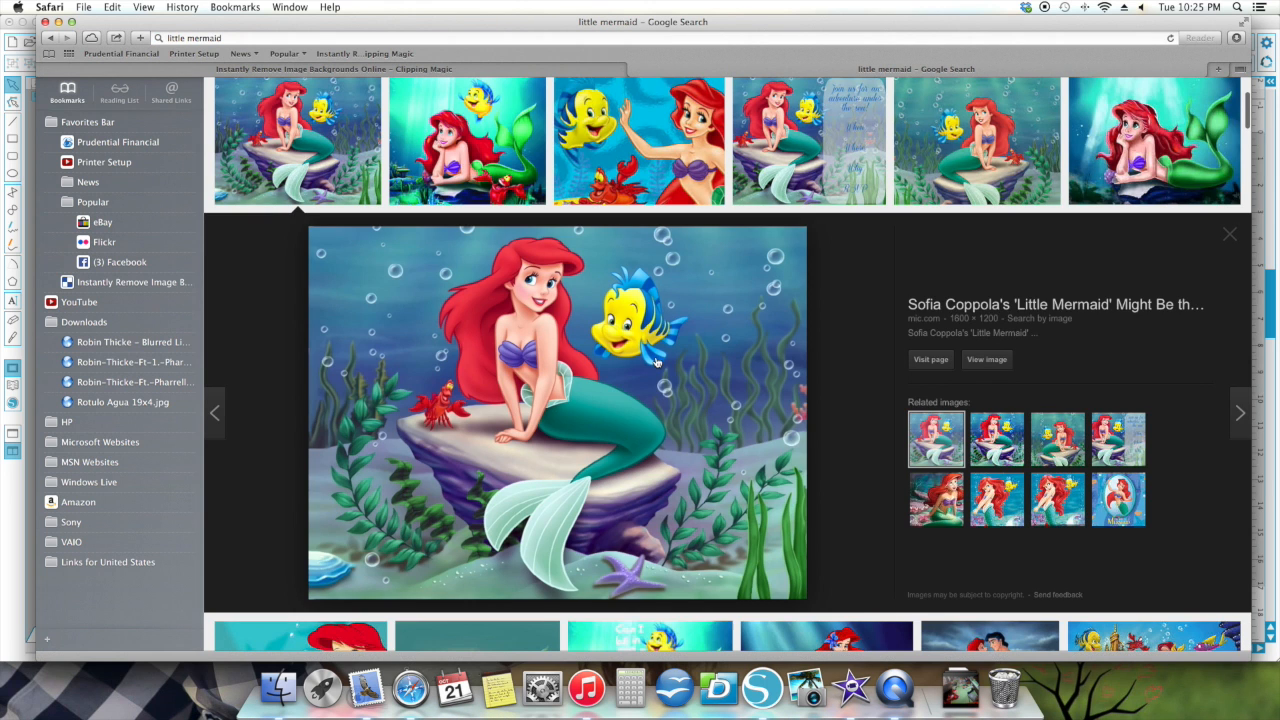
mouse_move(448, 304)
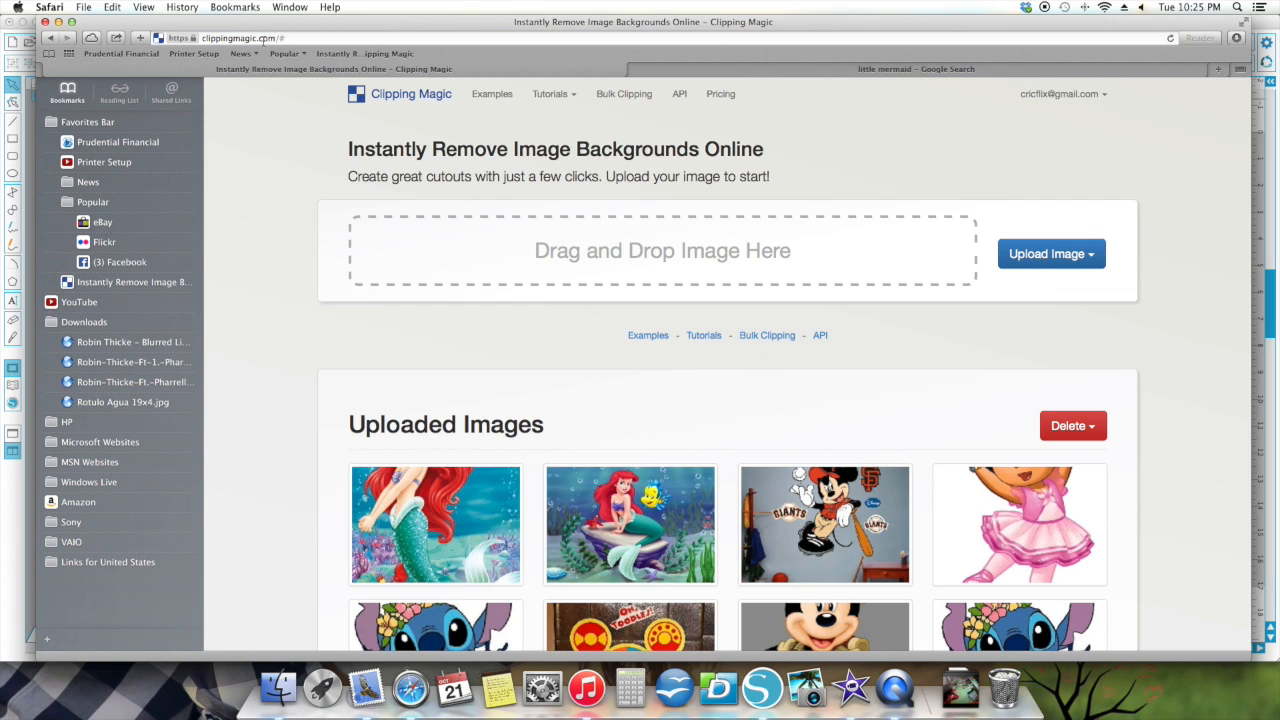
mouse_move(674, 688)
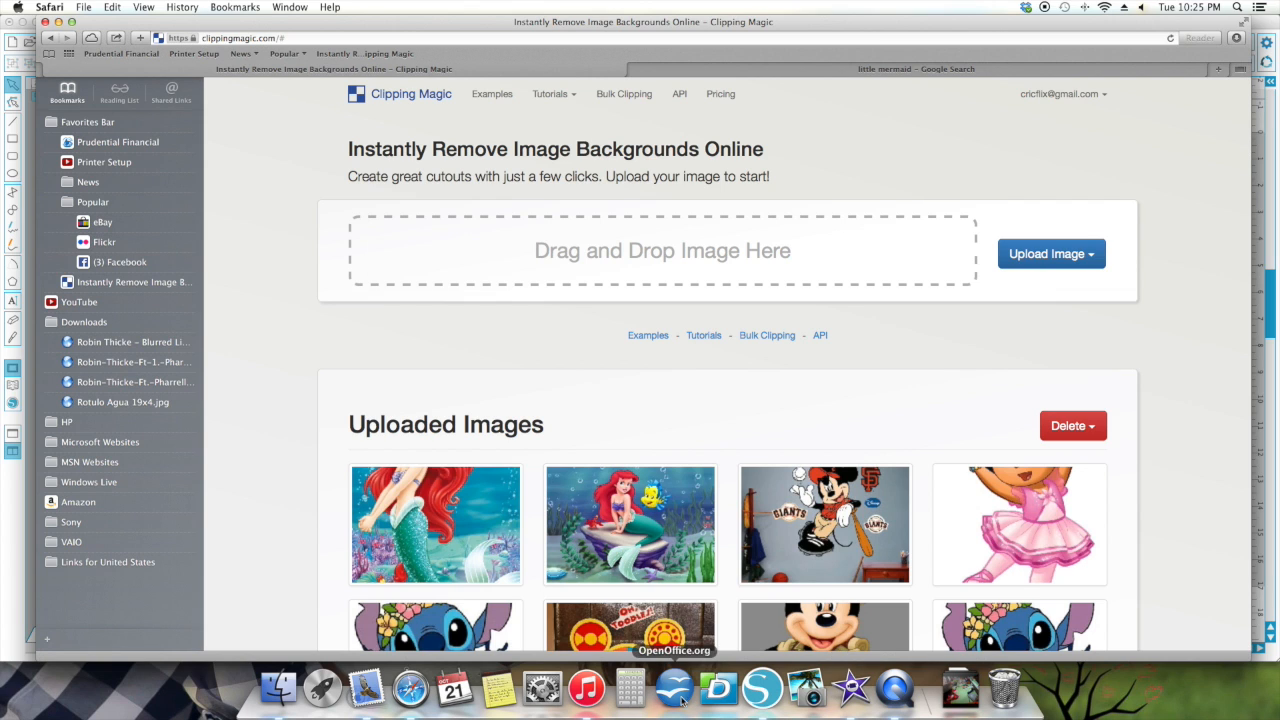
click(806, 688)
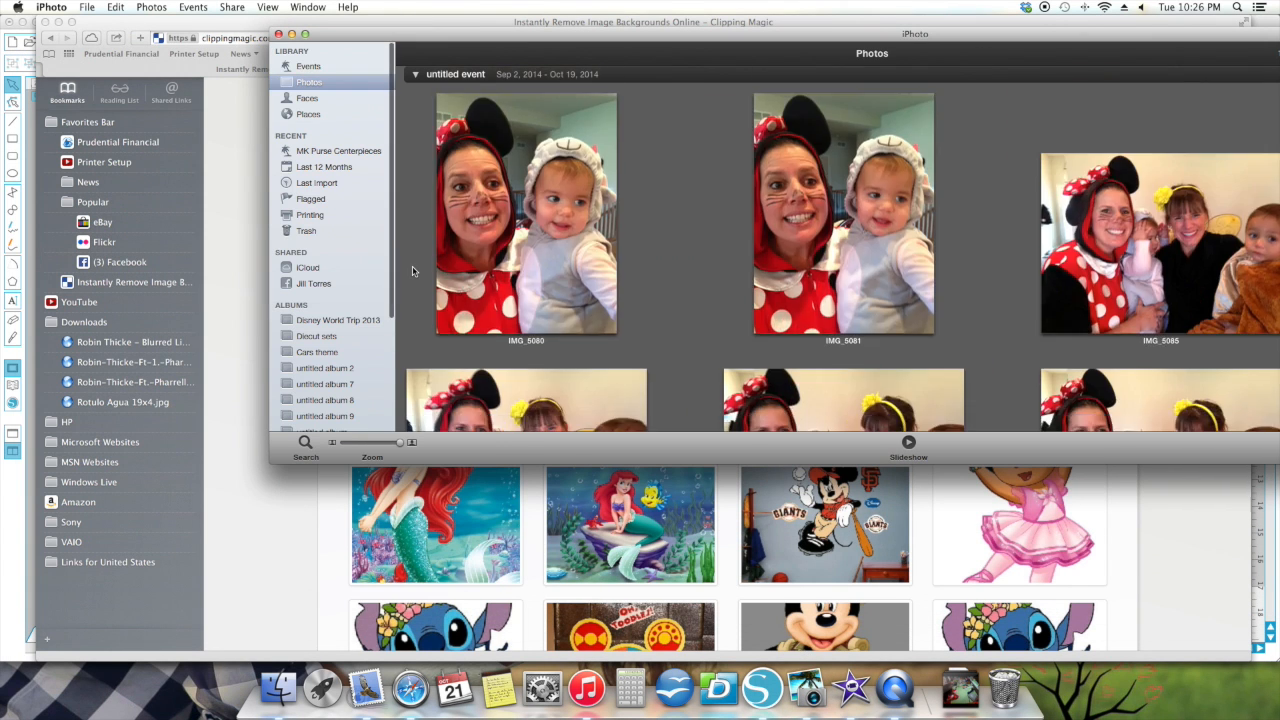
scroll(down, 3)
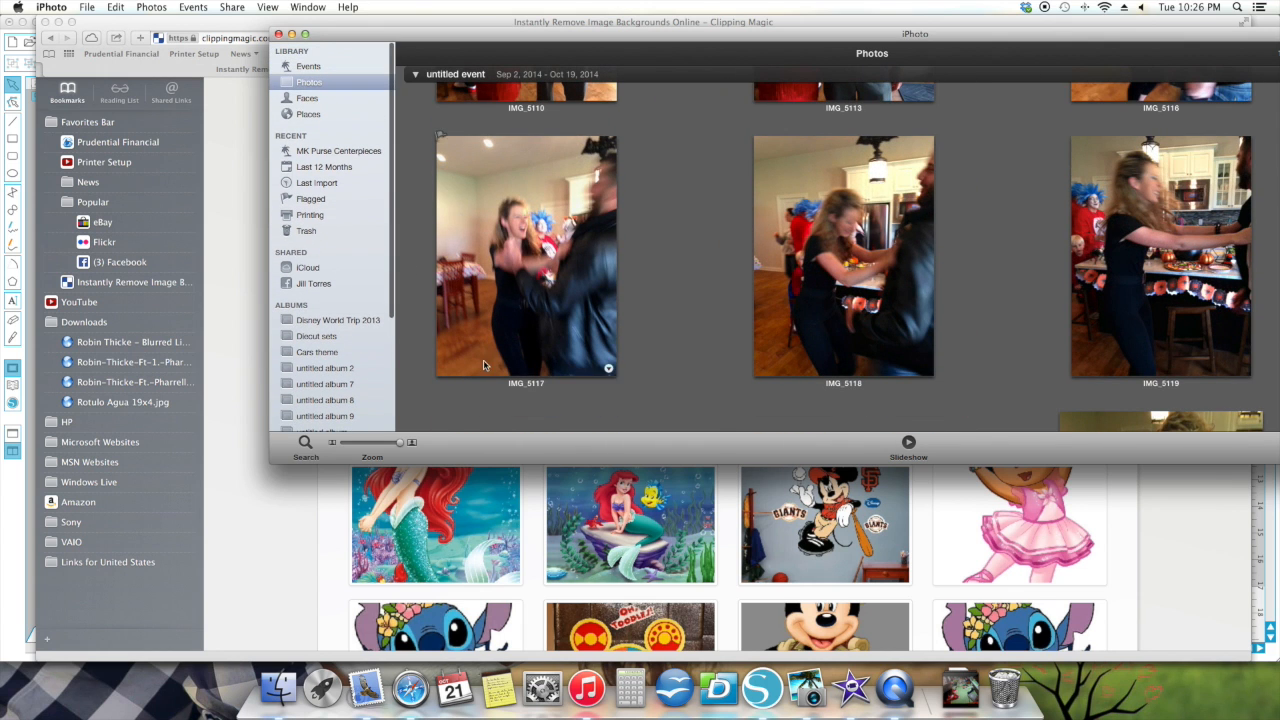
scroll(down, 3)
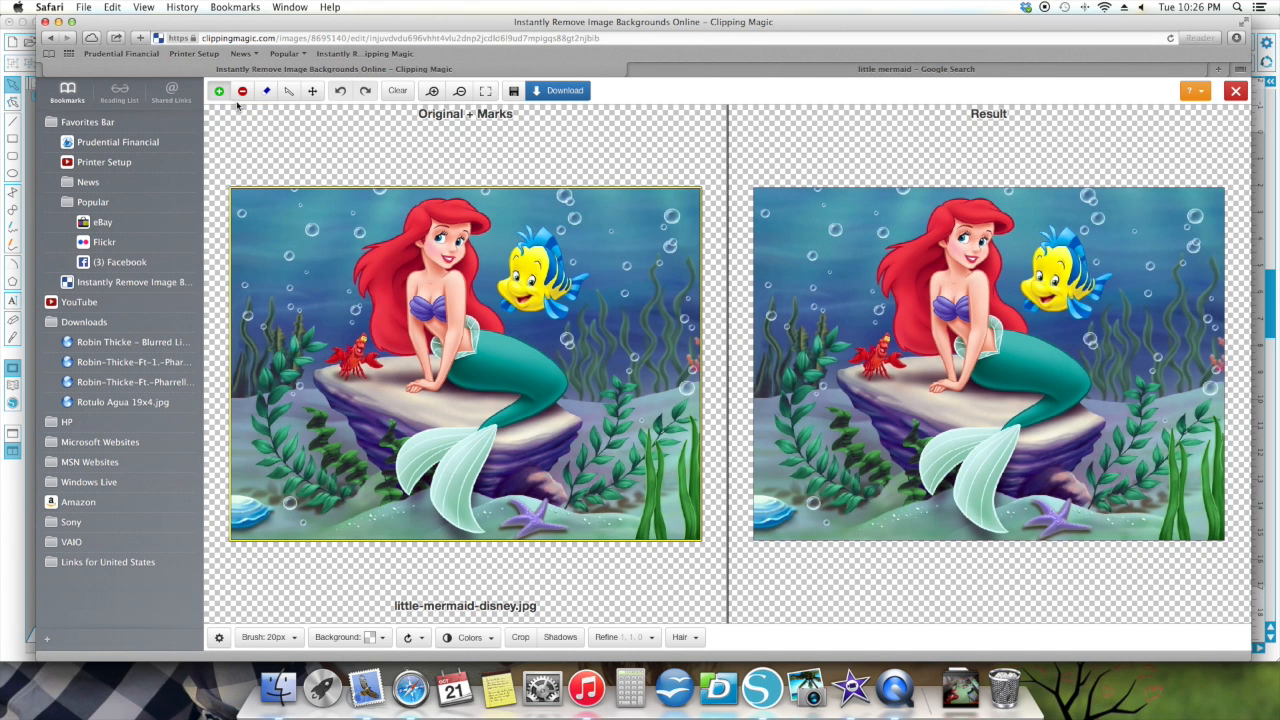
mouse_move(220, 92)
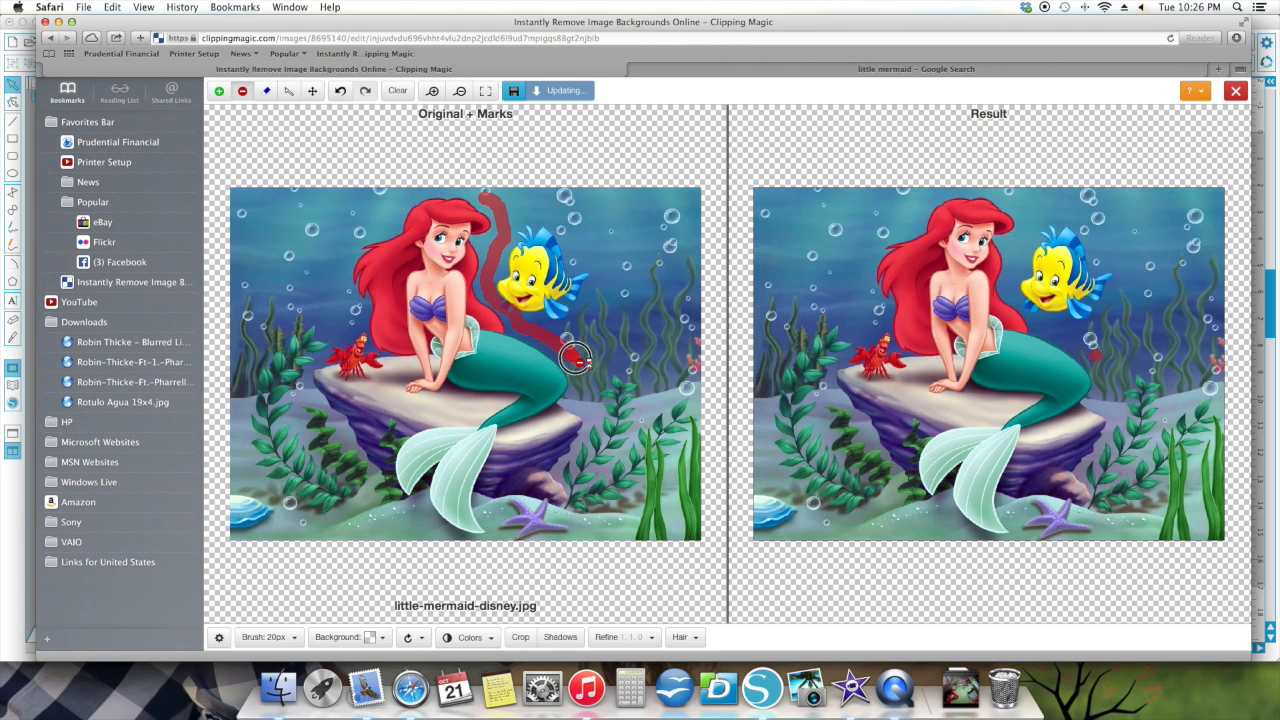
Step: Paint red remove strokes over the water beside Ariel and around the rock
drag(576, 356, 564, 476)
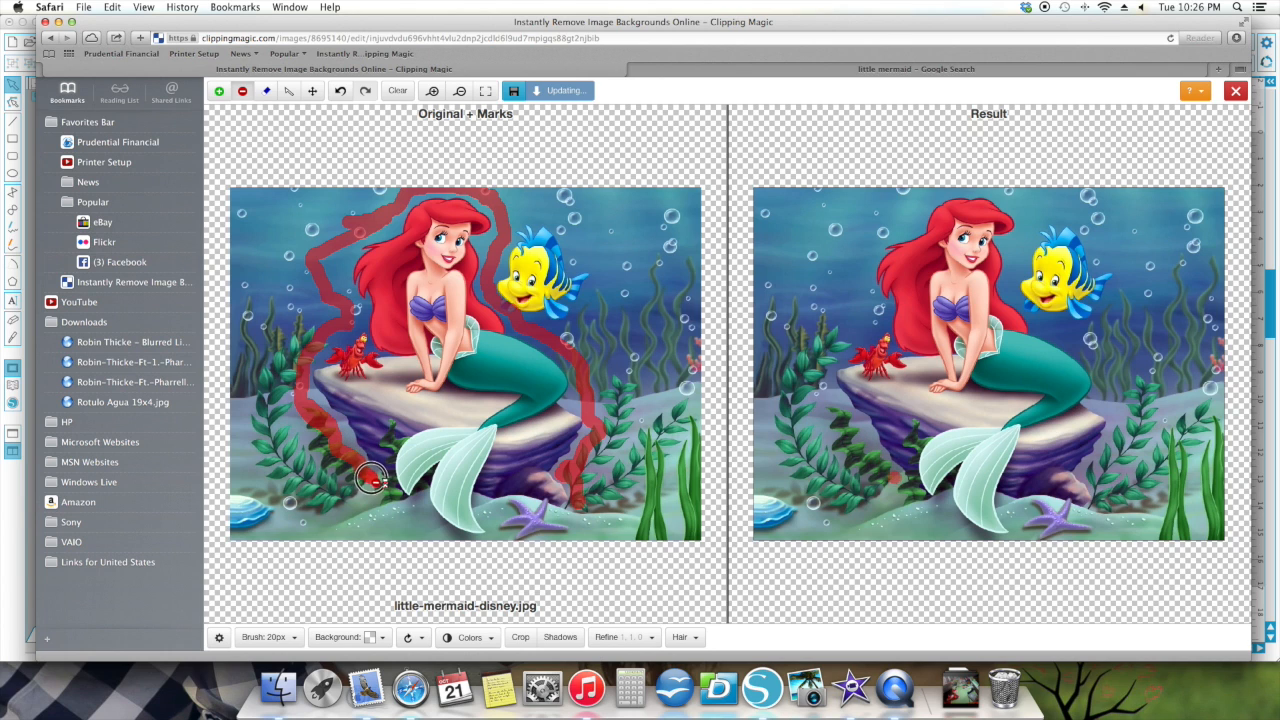
drag(372, 478, 448, 536)
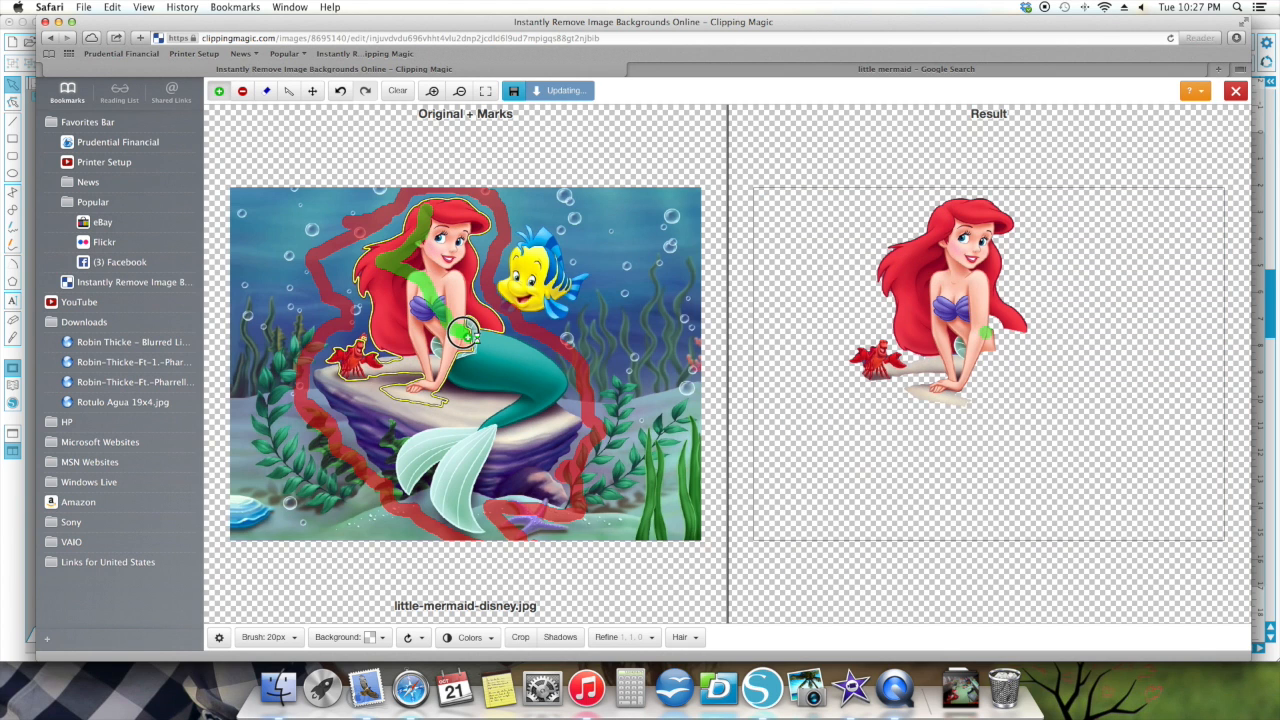
Step: Paint green keep strokes over Ariel's body, along her tail and onto the rock
drag(464, 336, 500, 364)
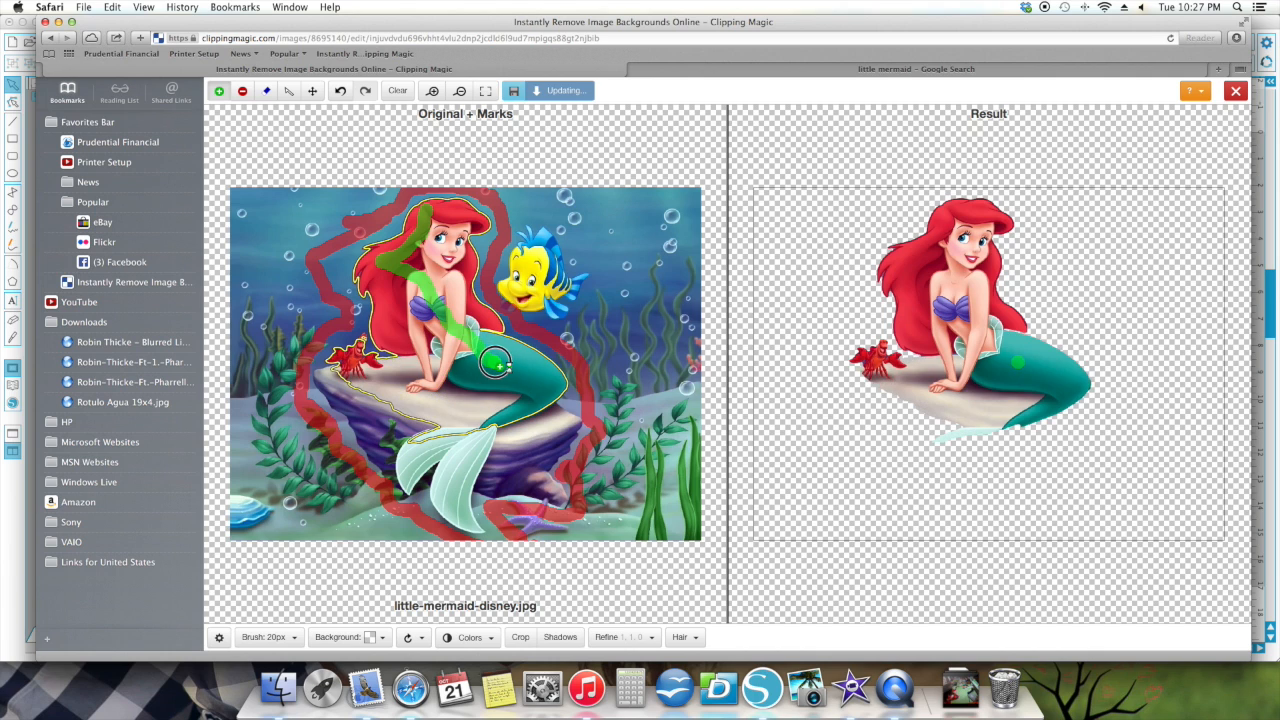
drag(496, 362, 504, 400)
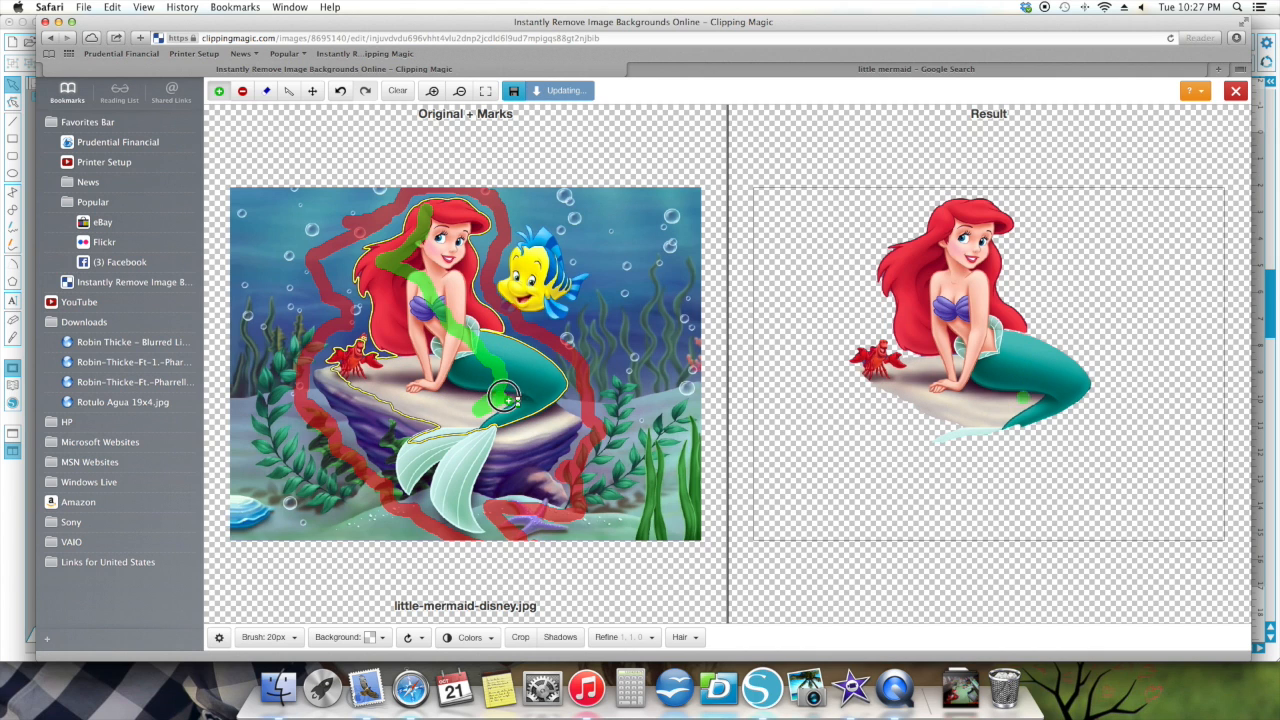
drag(504, 396, 350, 384)
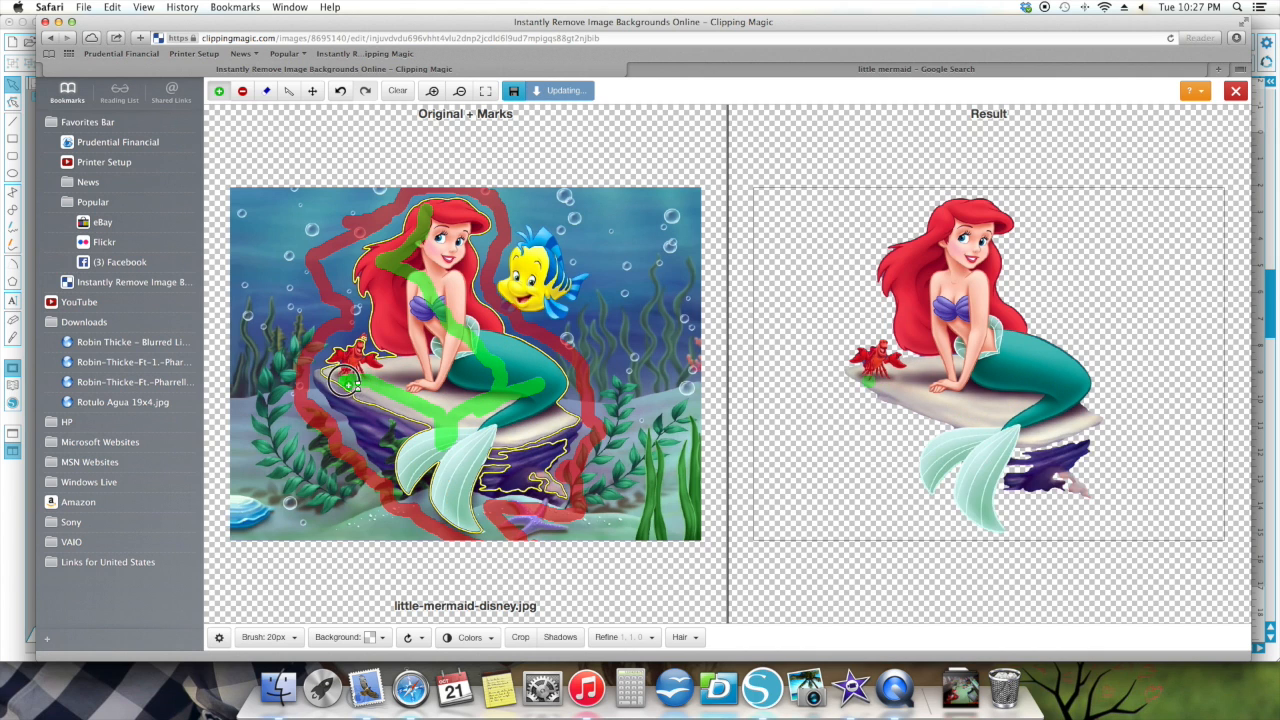
drag(344, 380, 380, 444)
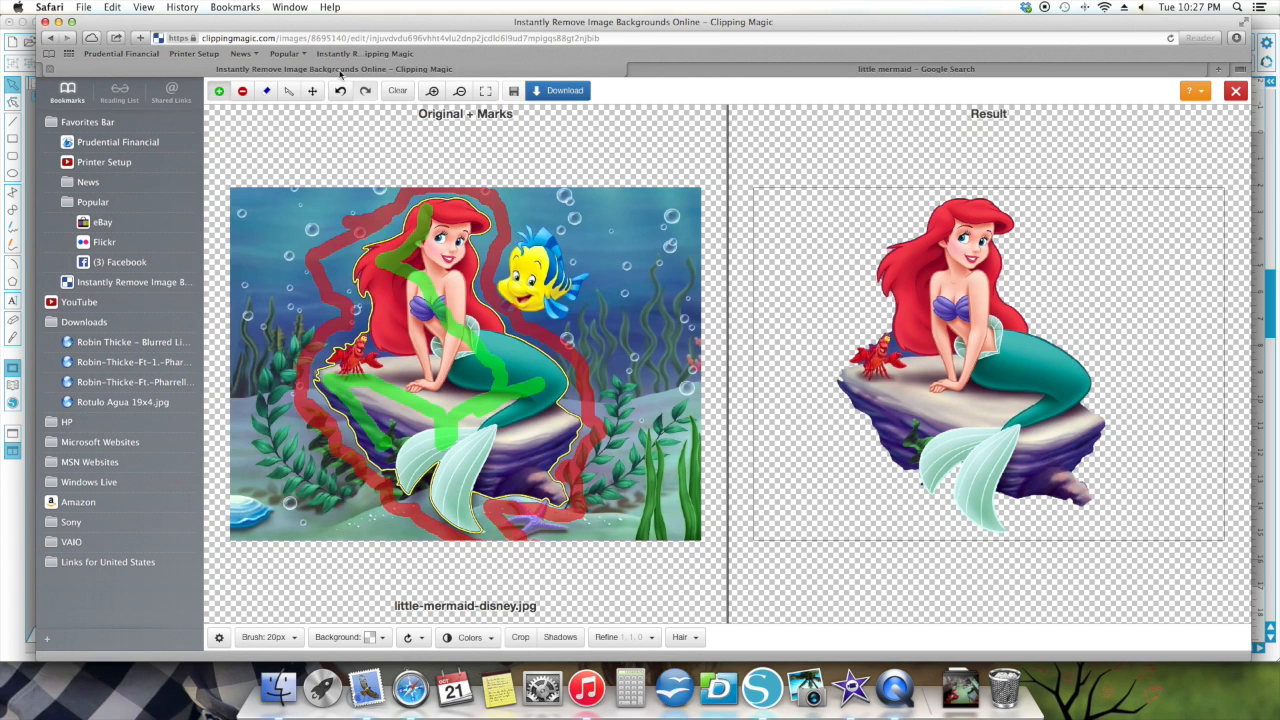
Step: Zoom on Sebastian and mark his claw, head and eyes as areas to keep
click(432, 90)
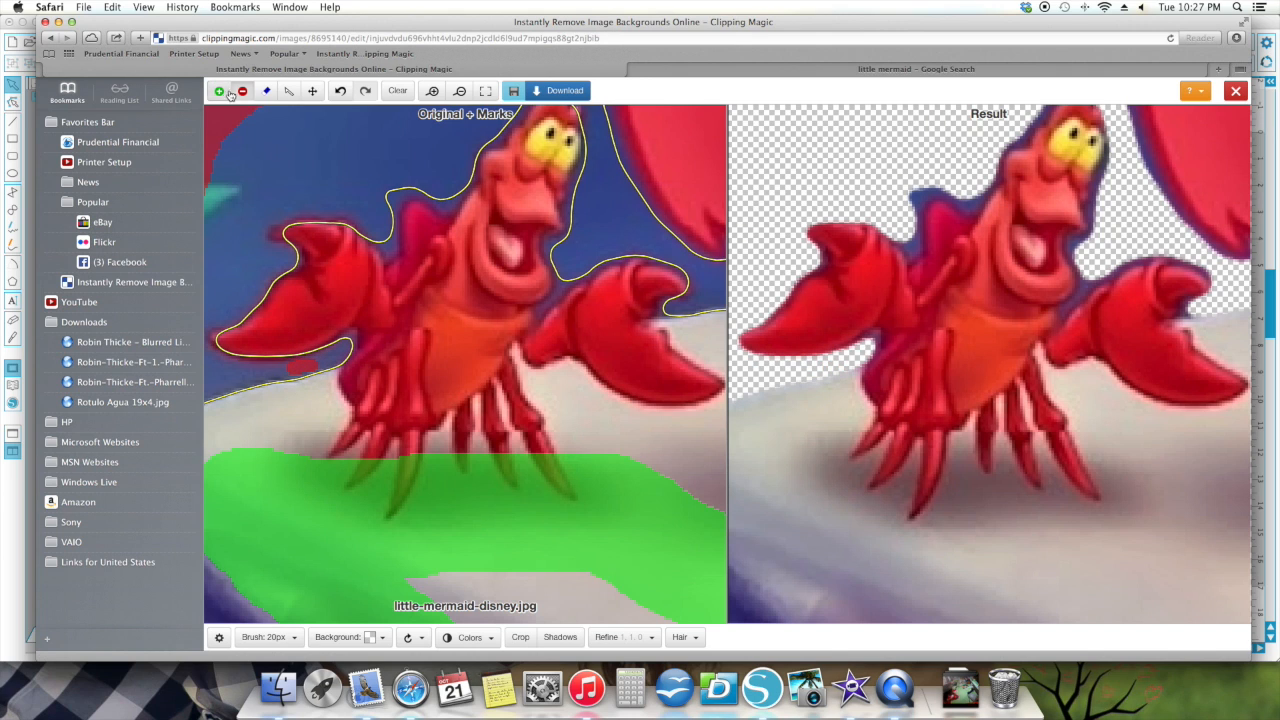
click(292, 232)
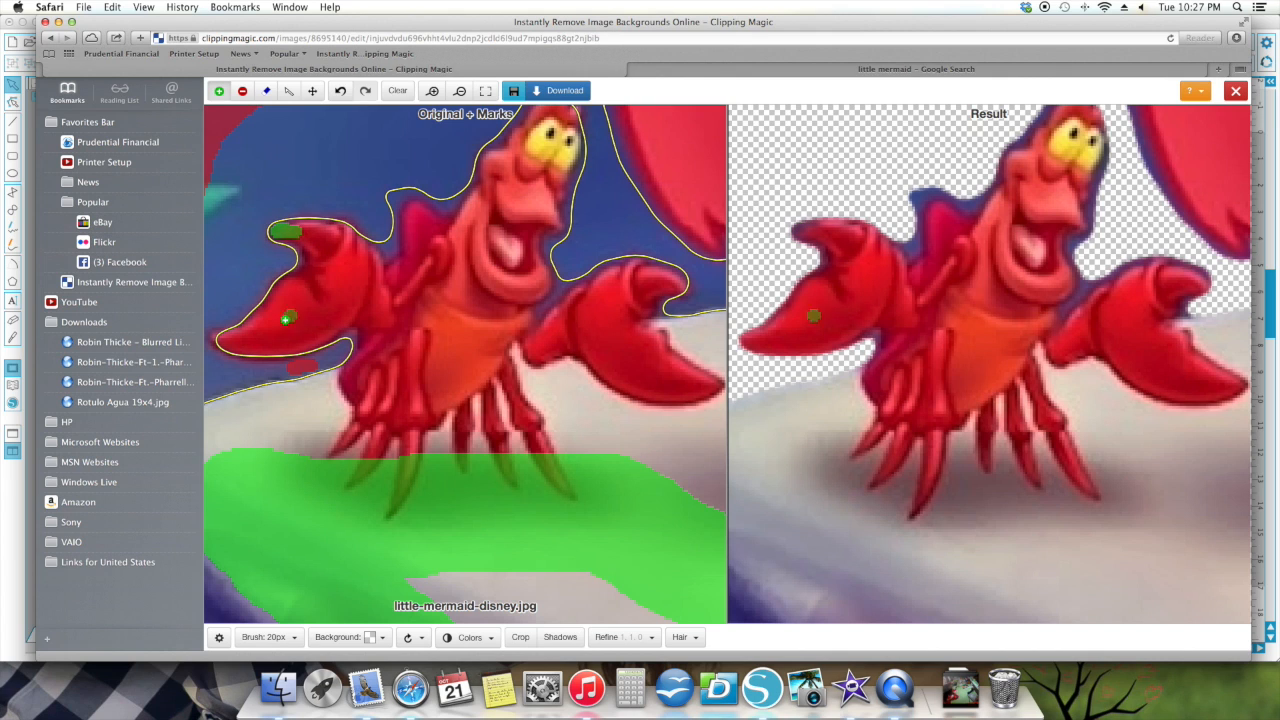
drag(288, 318, 222, 340)
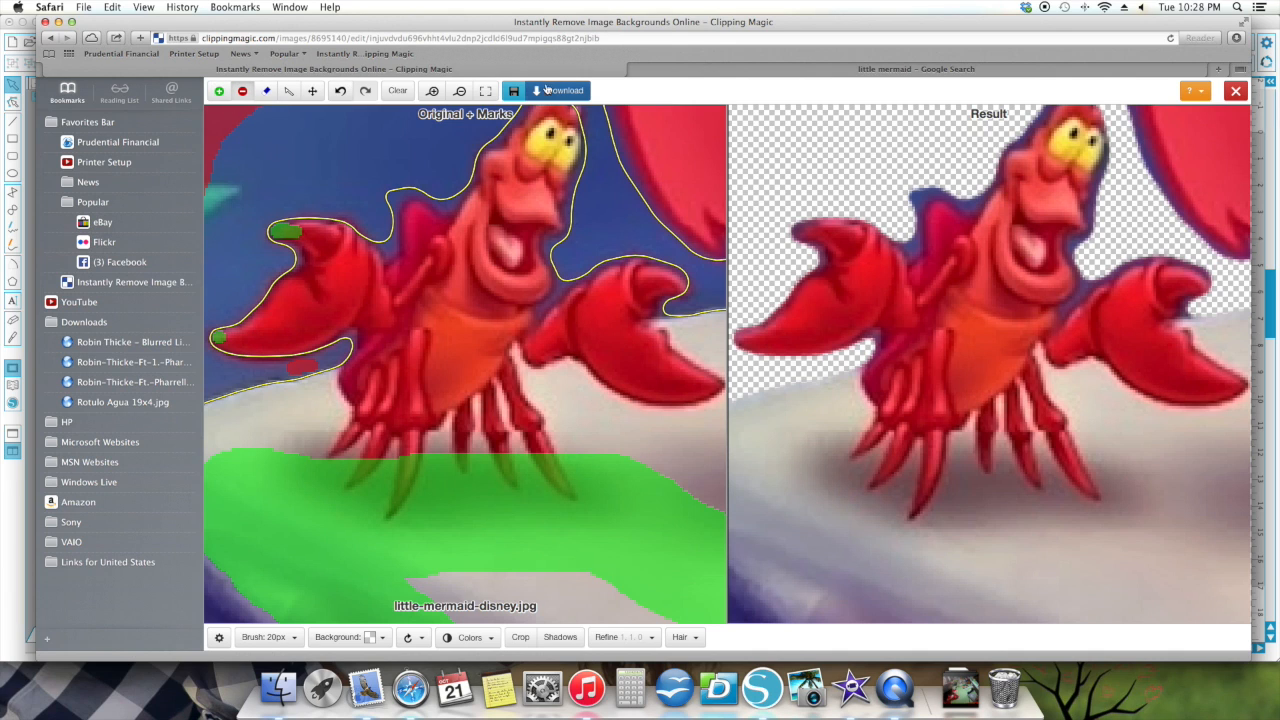
click(384, 196)
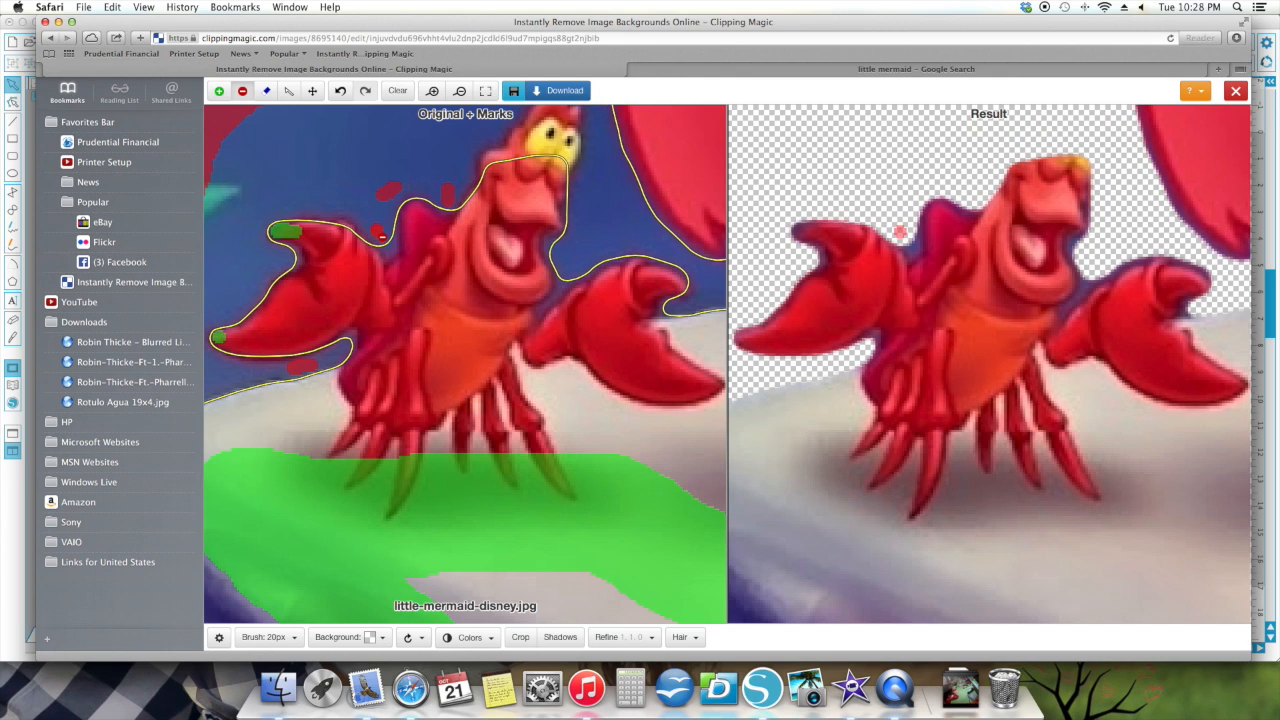
click(384, 248)
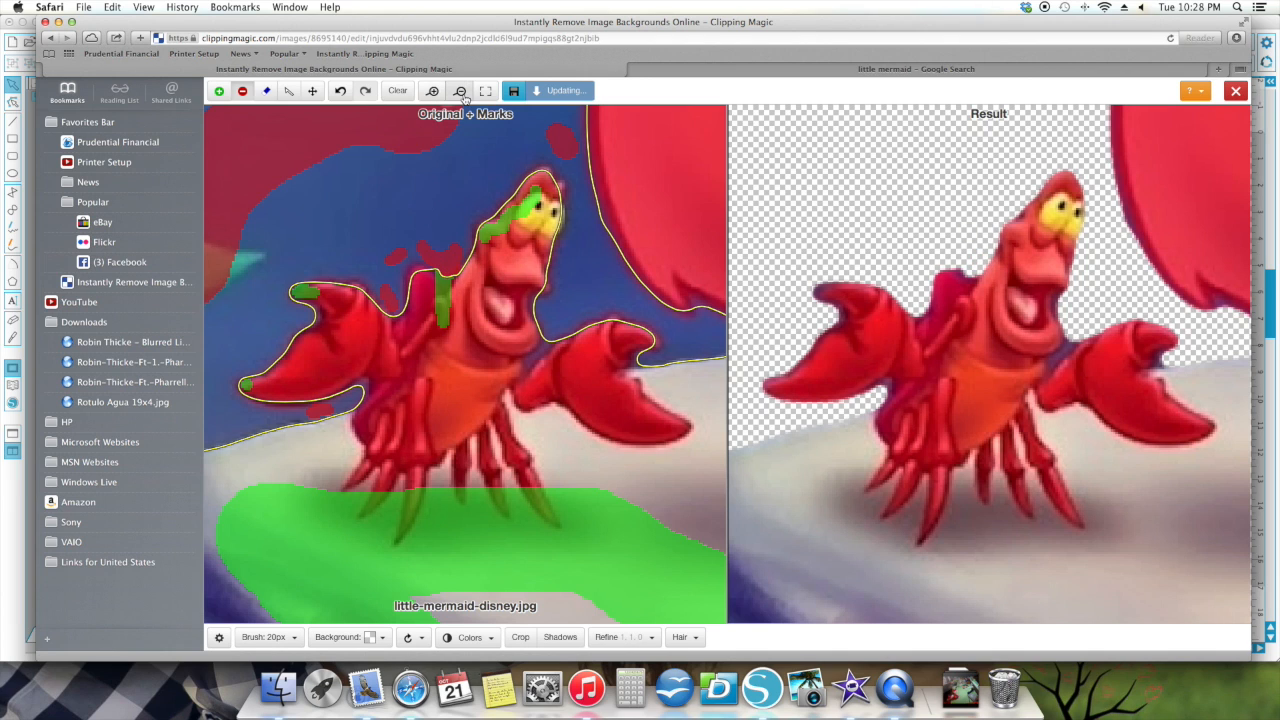
Step: Zoom back out to the full picture of Ariel, Sebastian and the rock
click(460, 90)
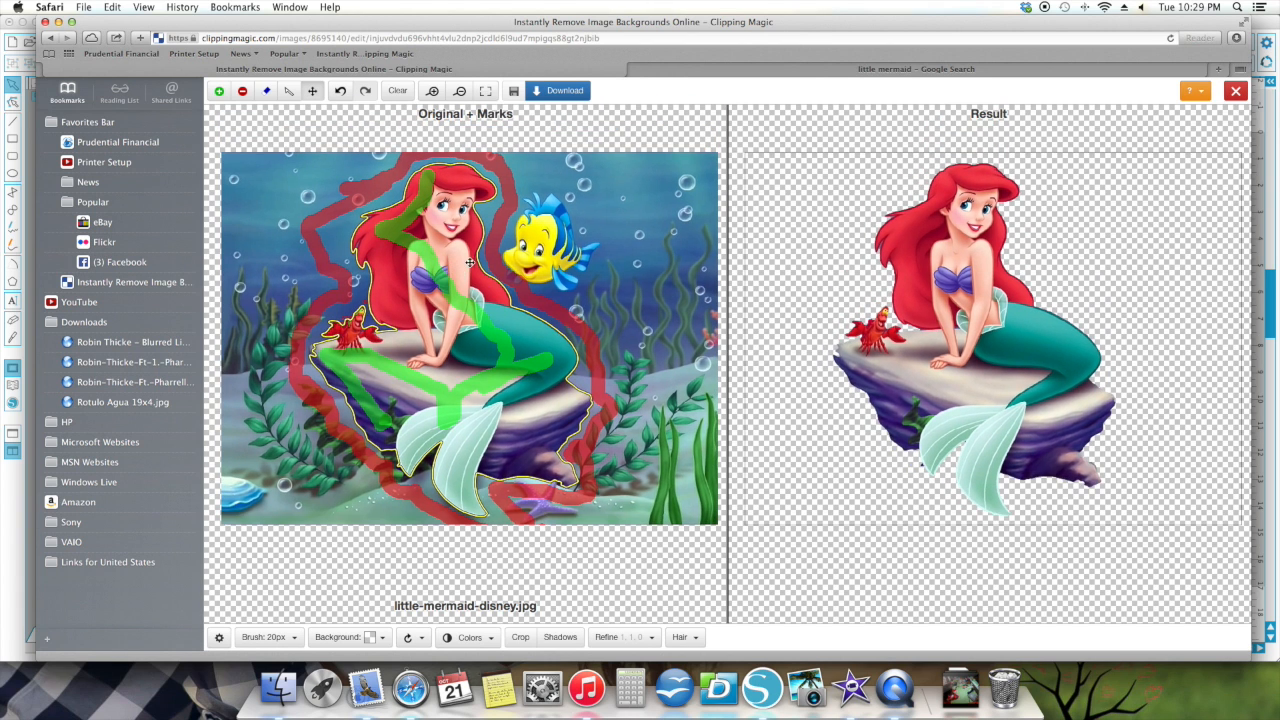
mouse_move(1168, 452)
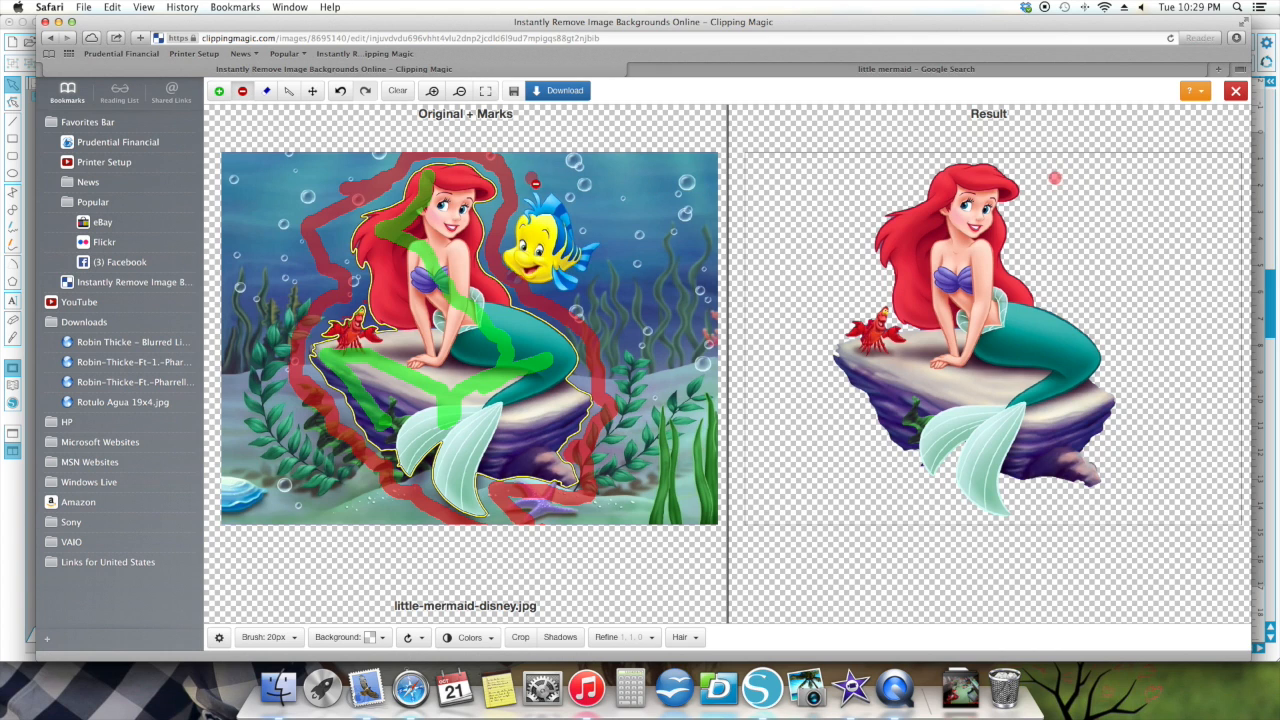
Step: Paint a green keep stroke across Flounder the fish
drag(530, 180, 616, 256)
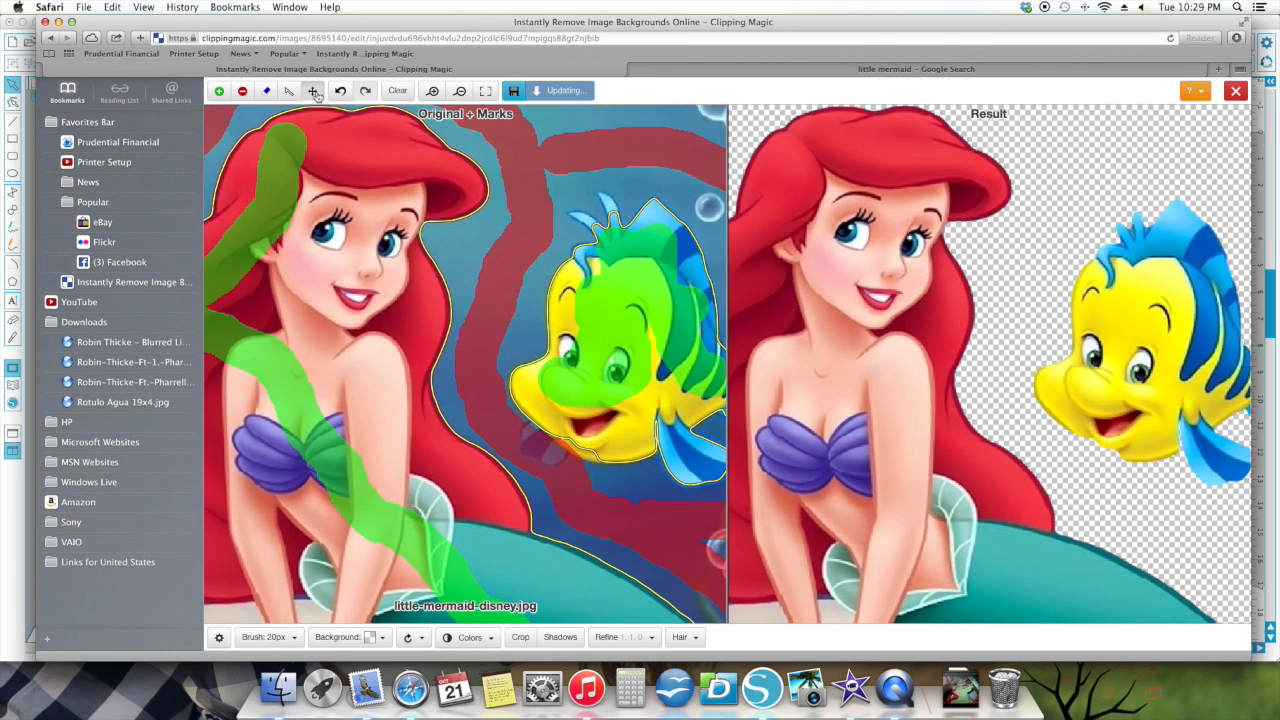
Step: Keep Flounder's fin and remove the water between his fin spikes and beside it
click(312, 92)
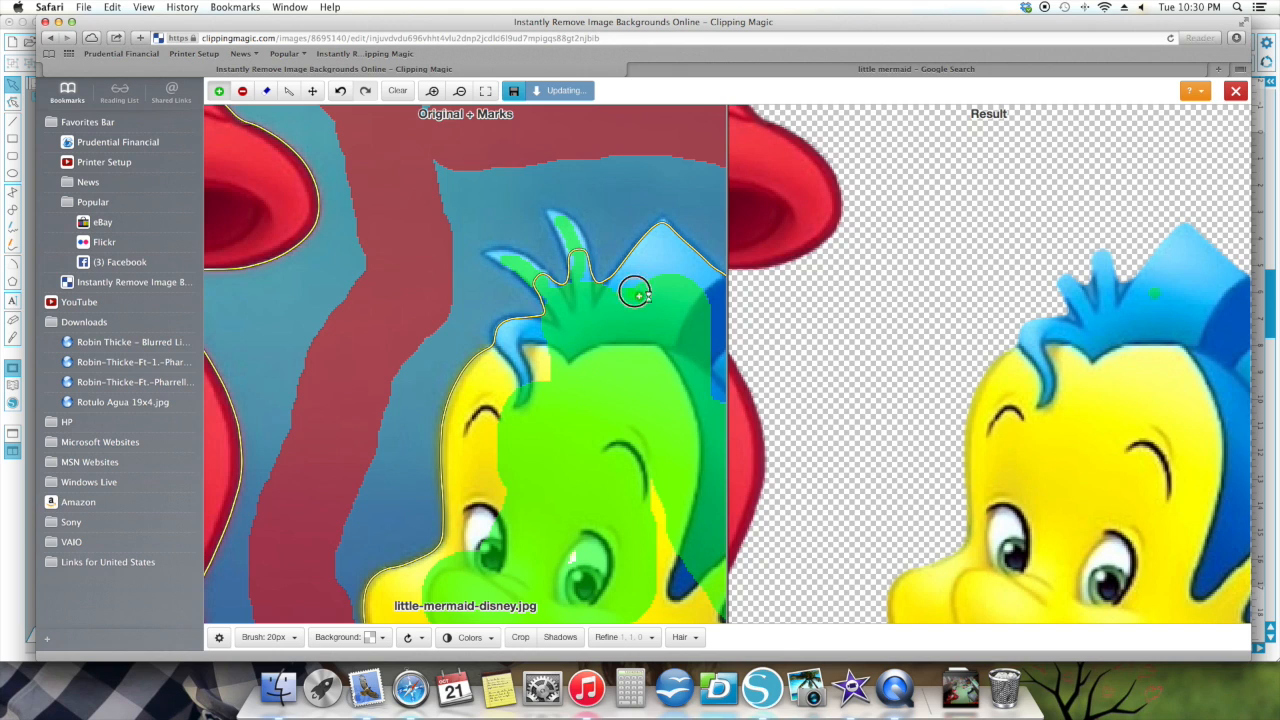
drag(636, 292, 504, 340)
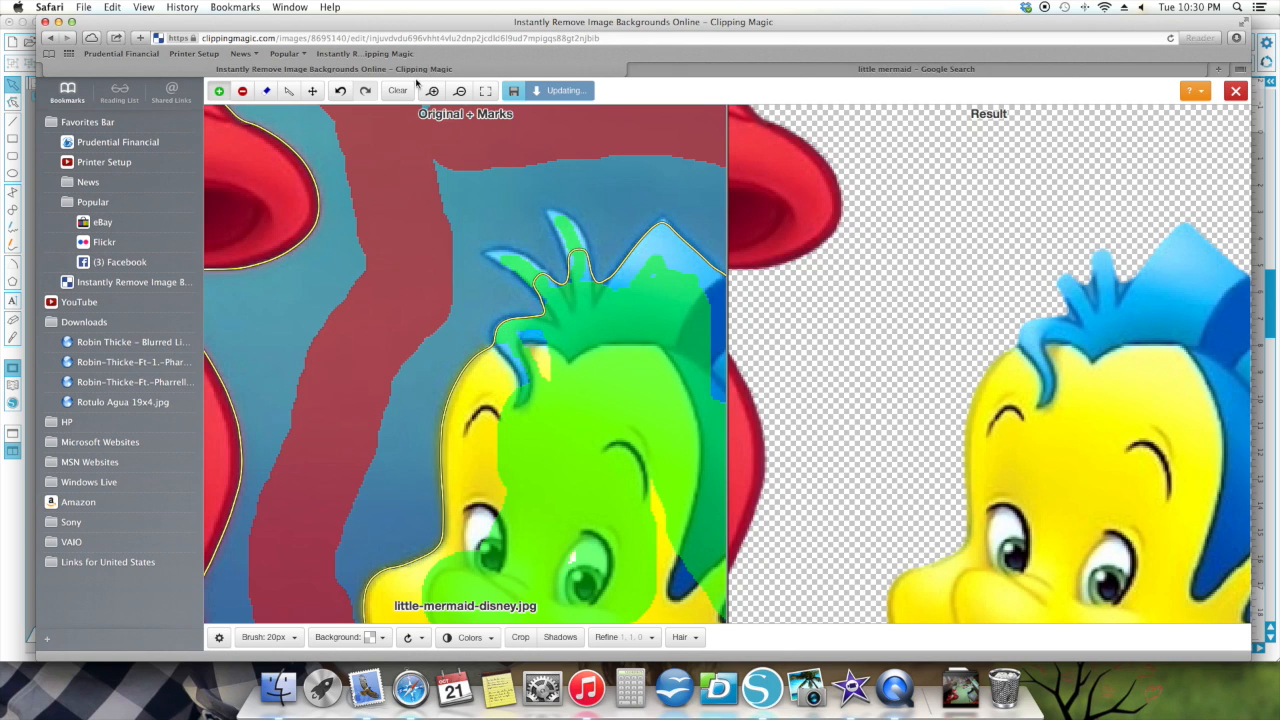
click(460, 92)
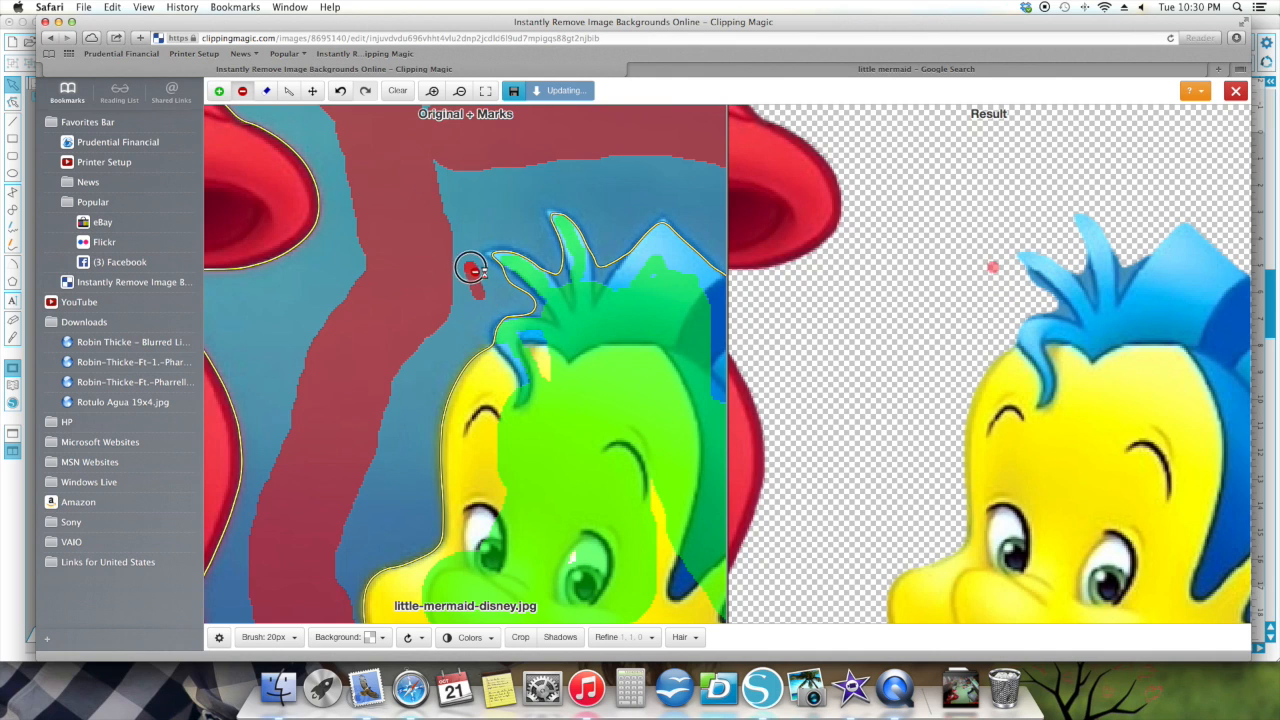
drag(470, 270, 604, 204)
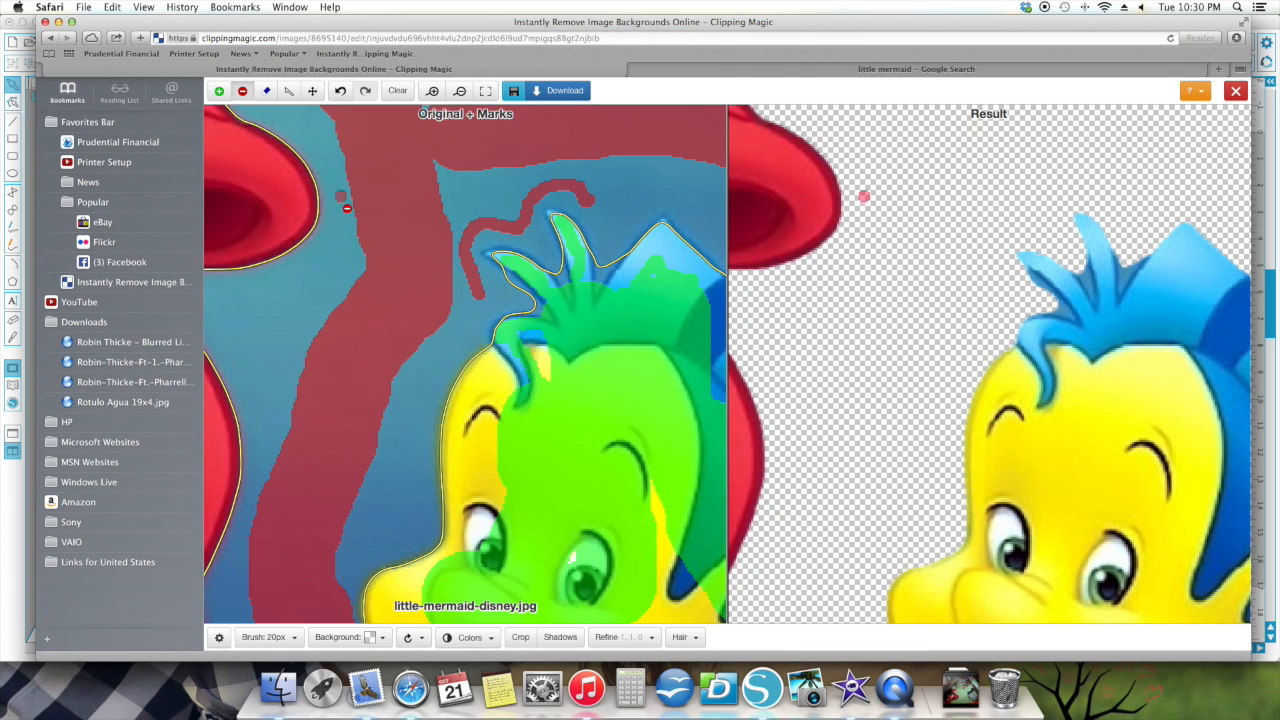
click(496, 276)
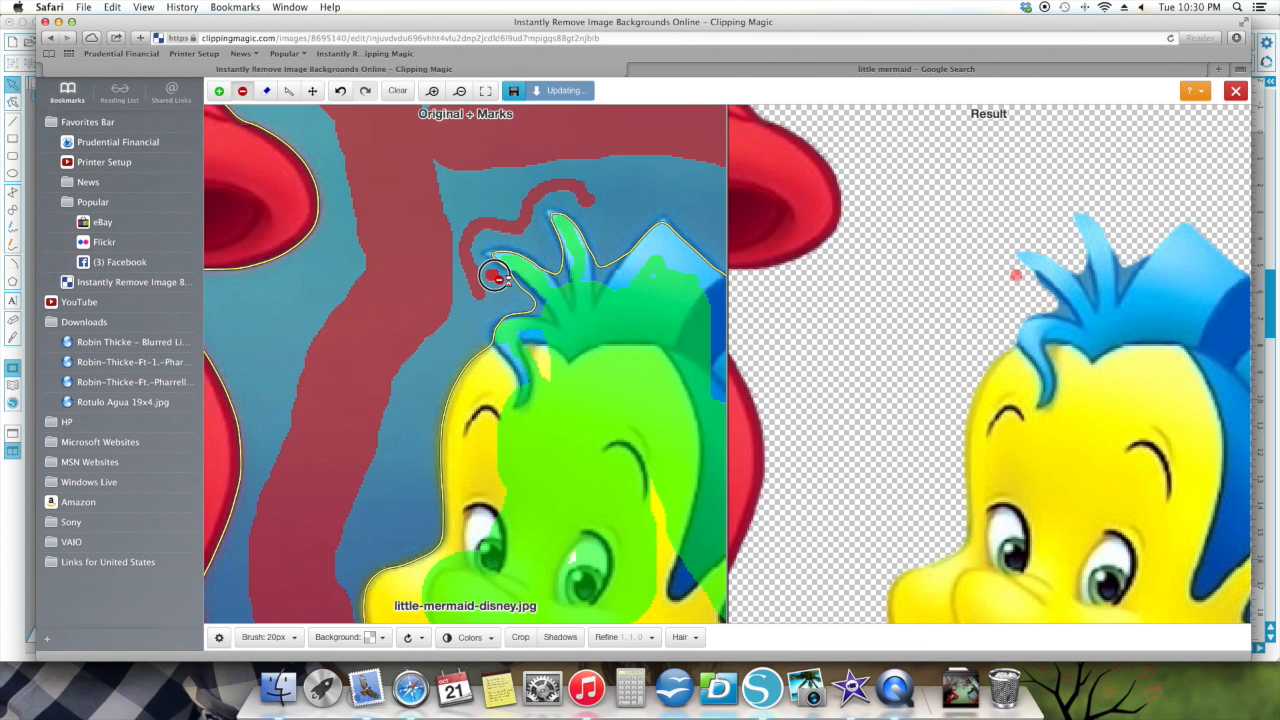
drag(500, 276, 530, 308)
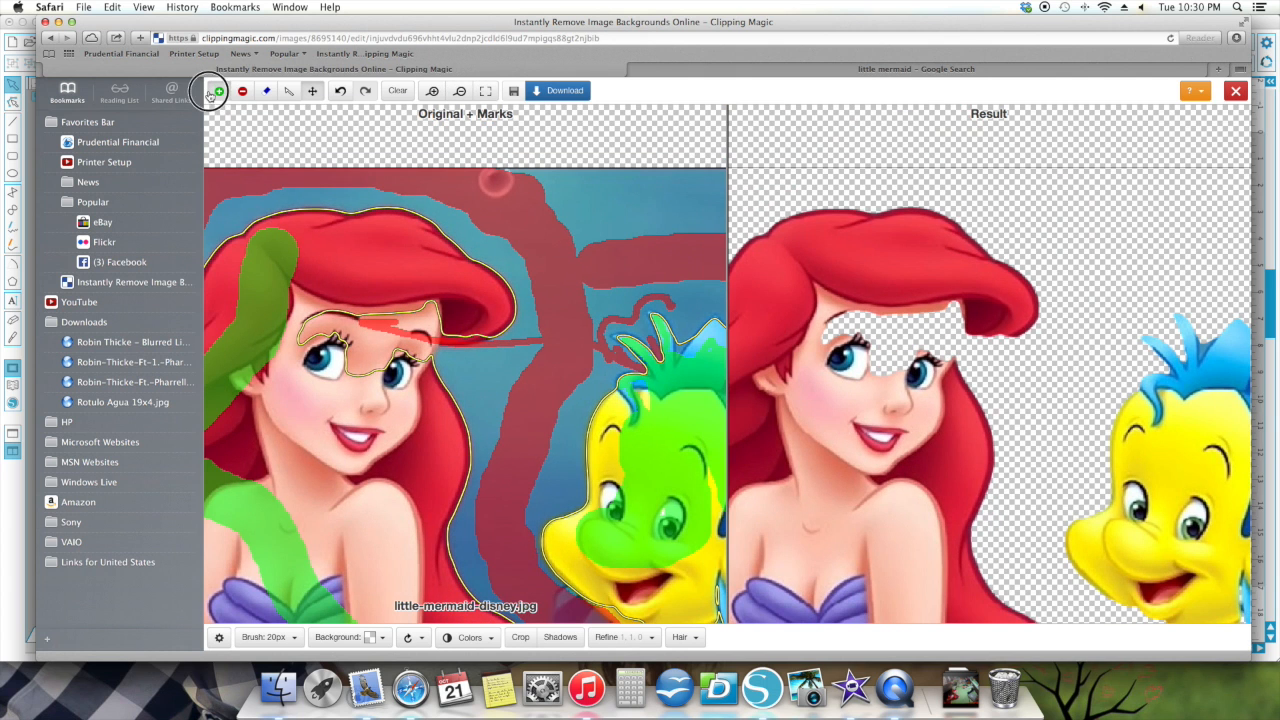
Step: Mark Ariel's face and eyes with a green keep stroke
click(316, 324)
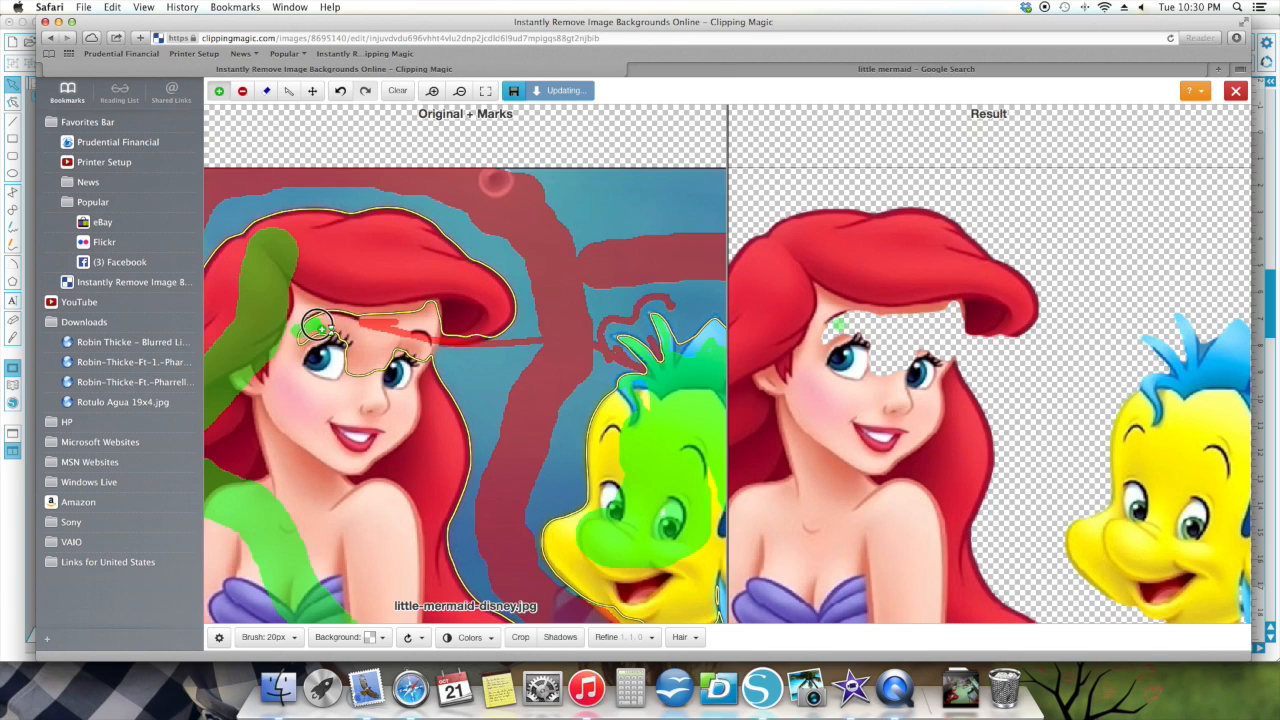
drag(316, 330, 420, 330)
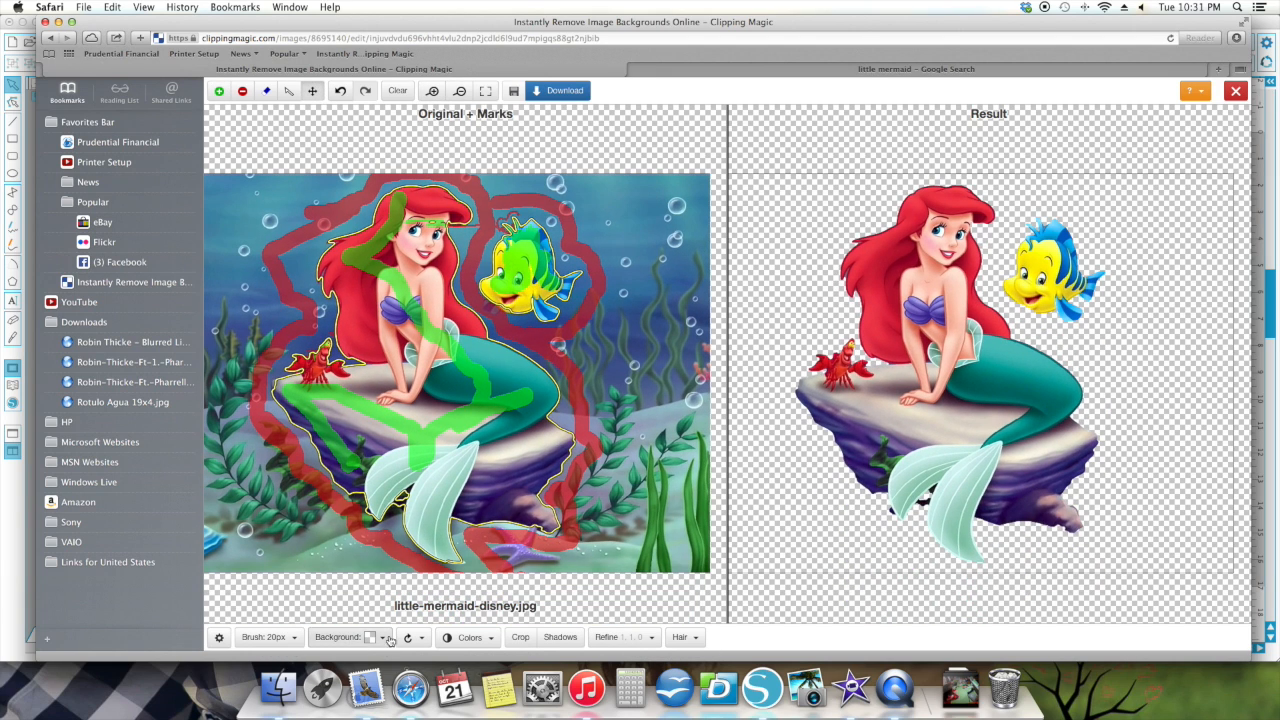
Step: Choose a white background colour for the cutout result
click(380, 636)
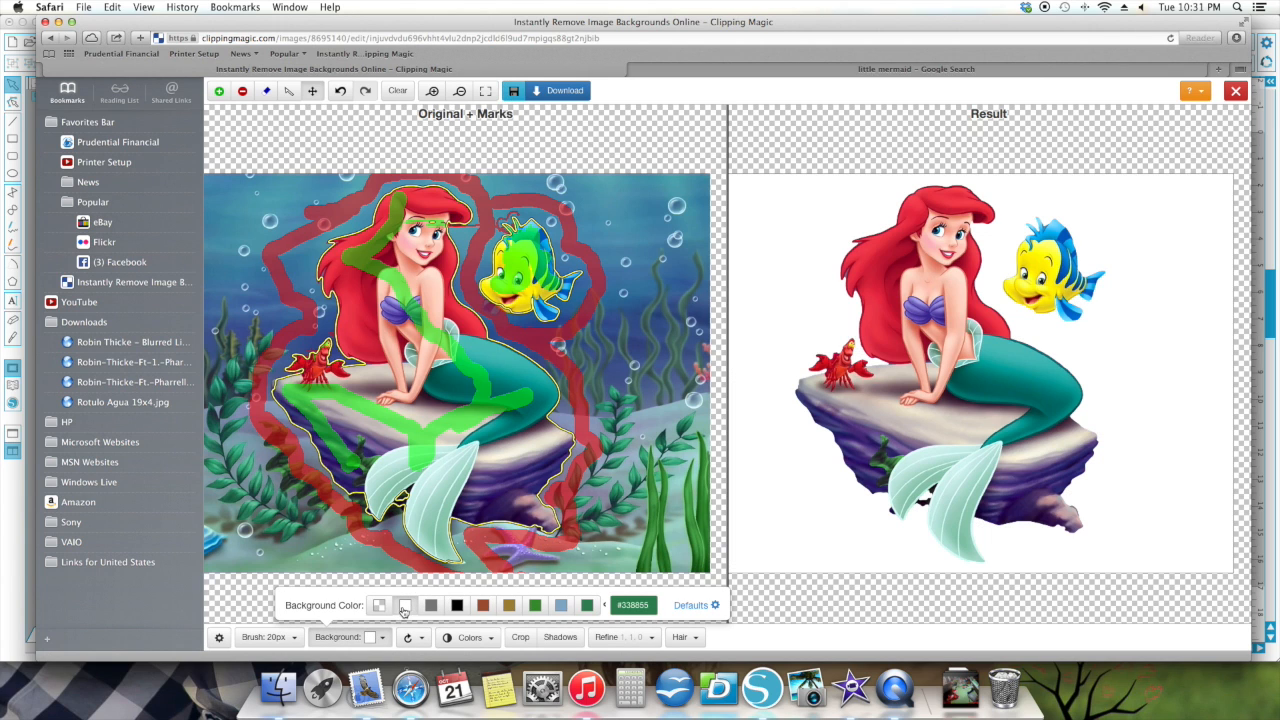
mouse_move(644, 396)
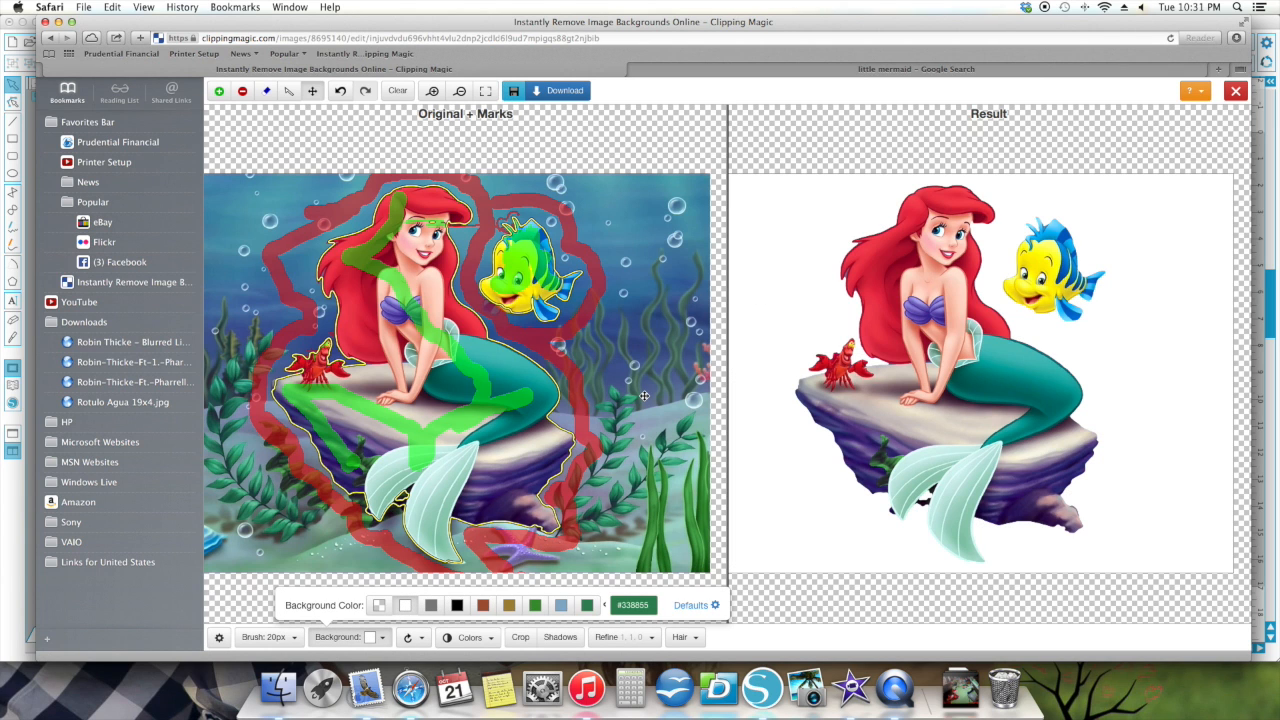
mouse_move(718, 278)
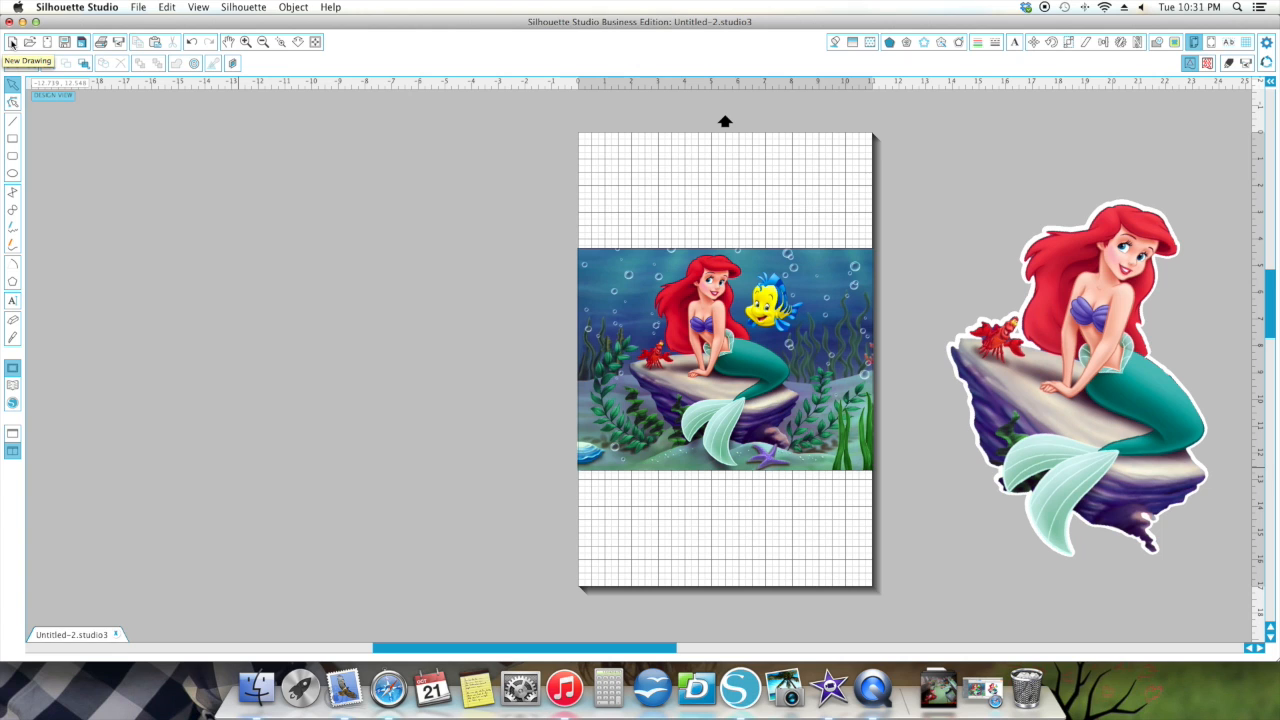
Step: Paste the copied mermaid picture onto the empty workspace via the right-click menu
right_click(324, 264)
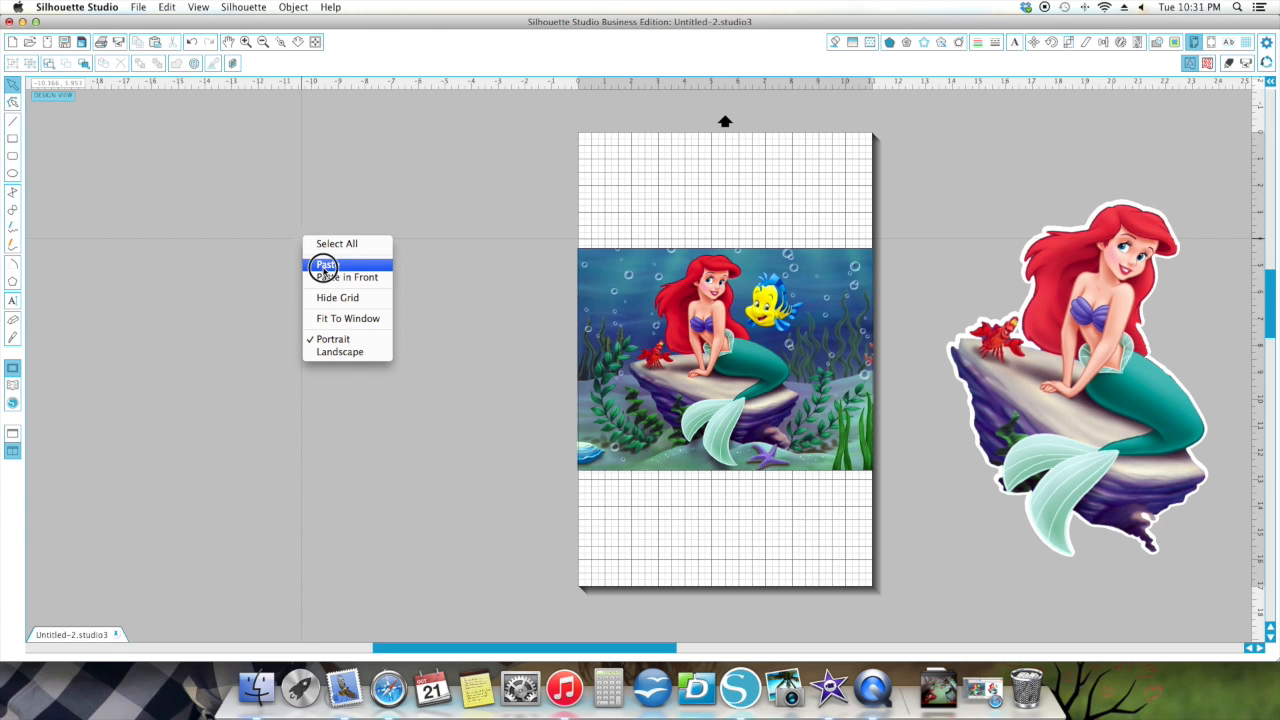
click(324, 264)
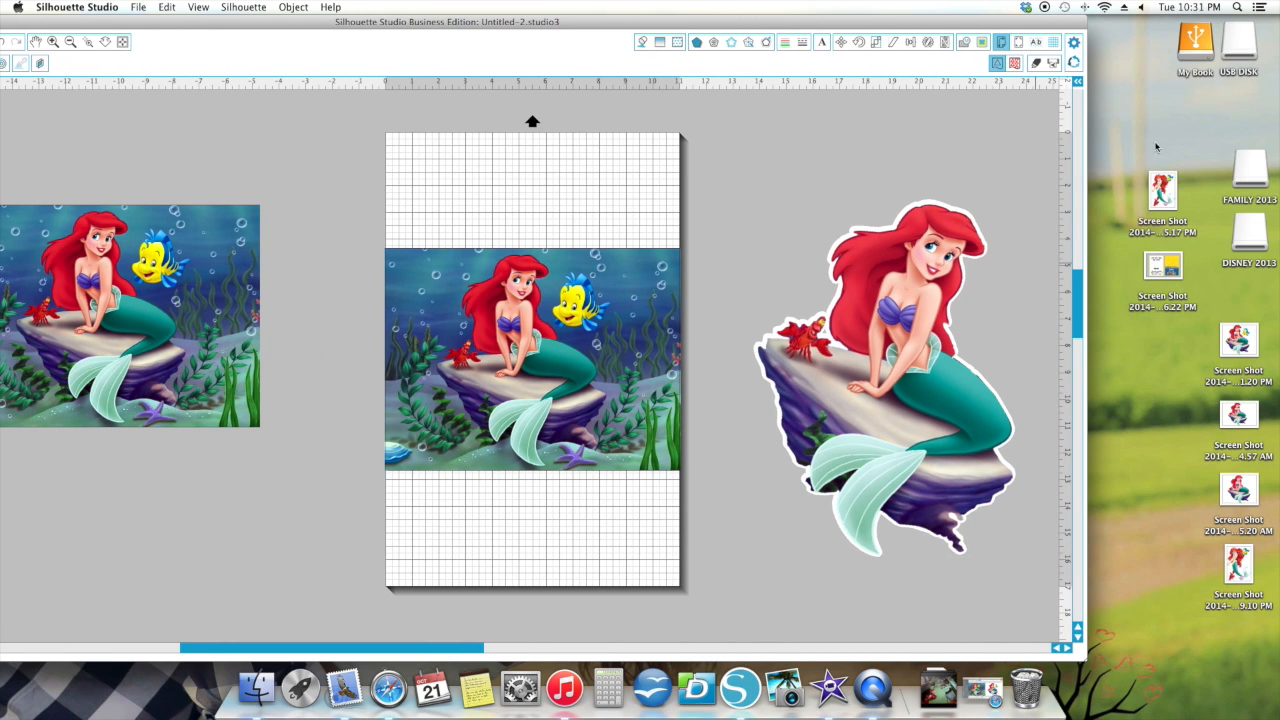
mouse_move(1092, 468)
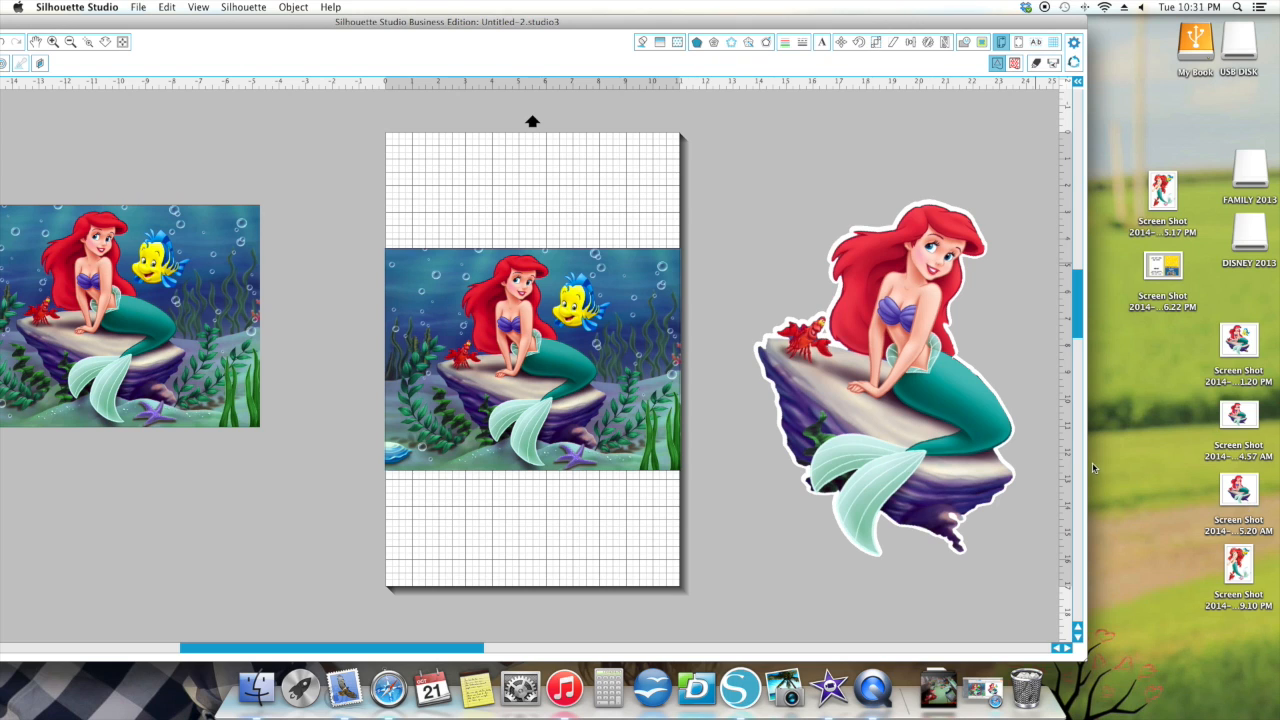
Step: Drag the mermaid Screen Shot file from the desktop into the Silhouette Studio workspace
drag(1238, 490, 748, 156)
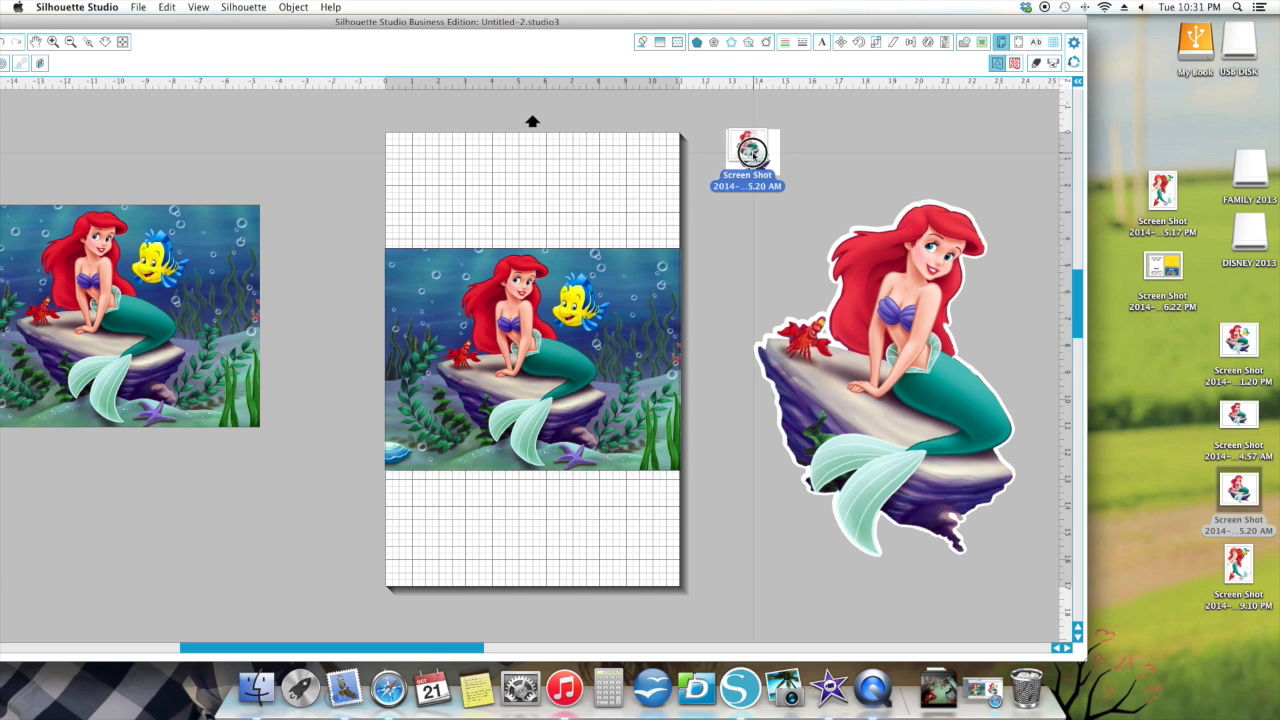
drag(748, 160, 308, 180)
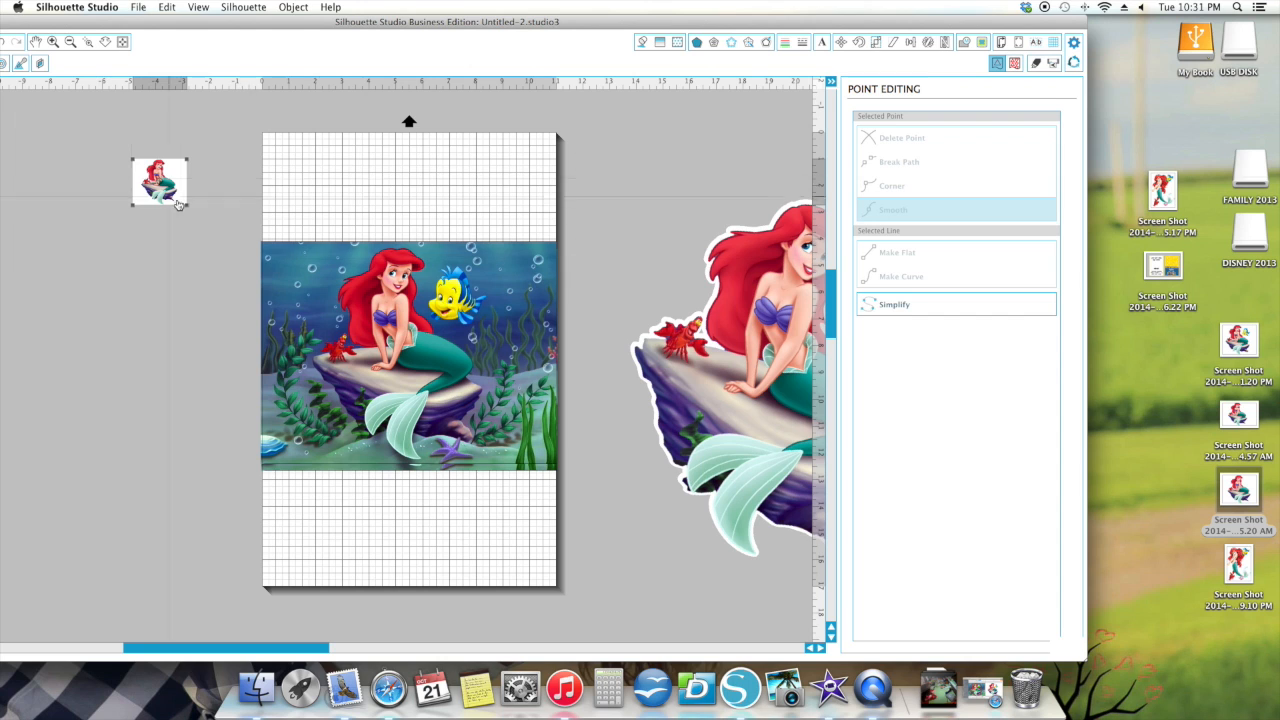
Step: Trace the mermaid image with High Pass Filter off and a lowered threshold
click(160, 182)
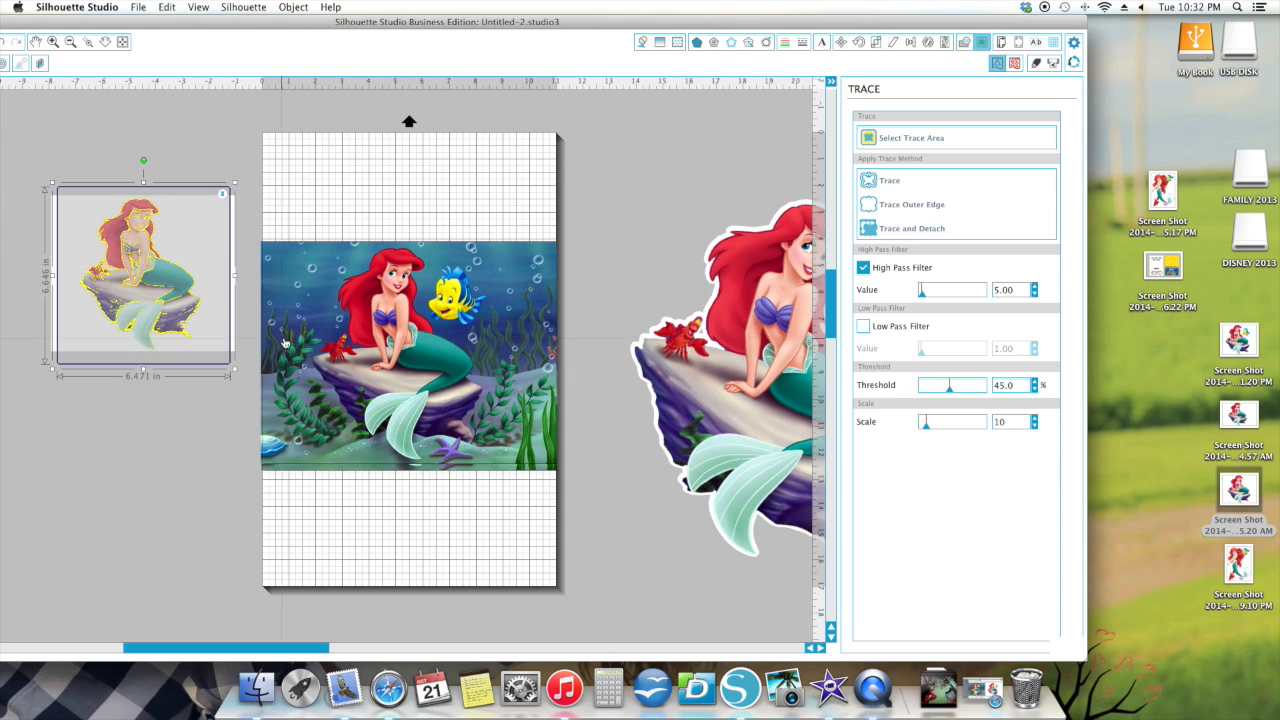
click(864, 268)
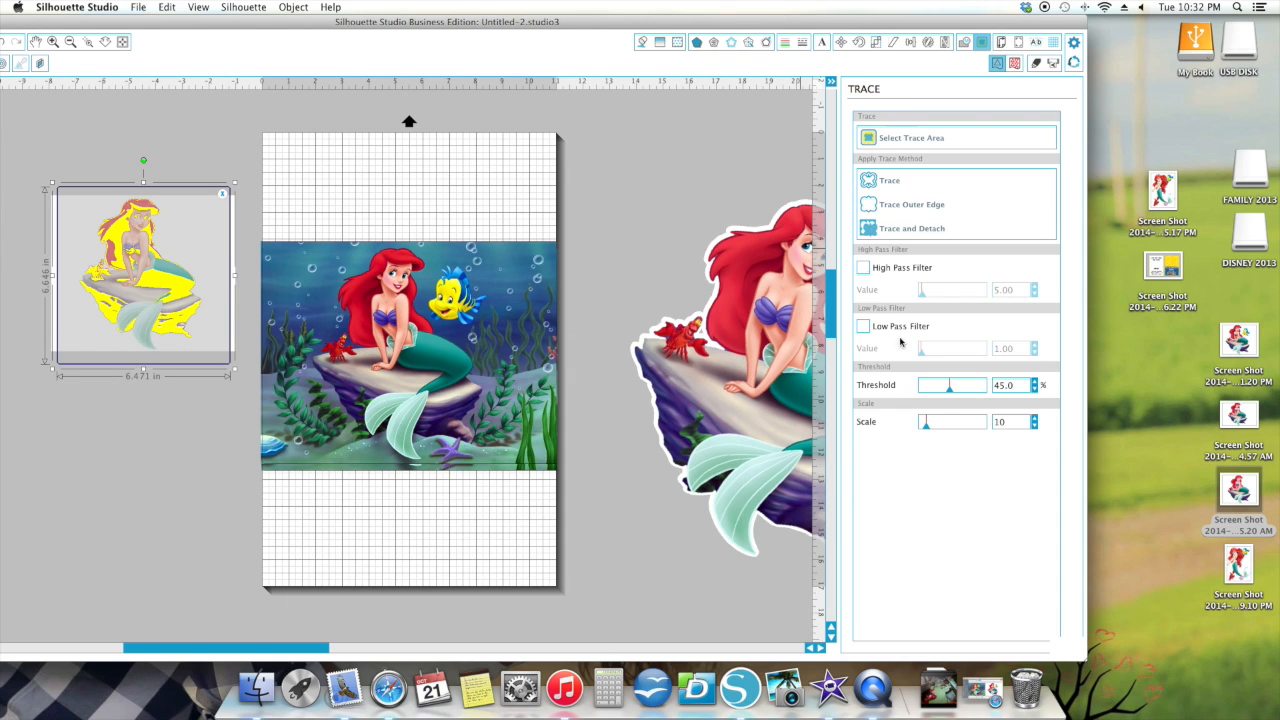
drag(940, 384, 958, 384)
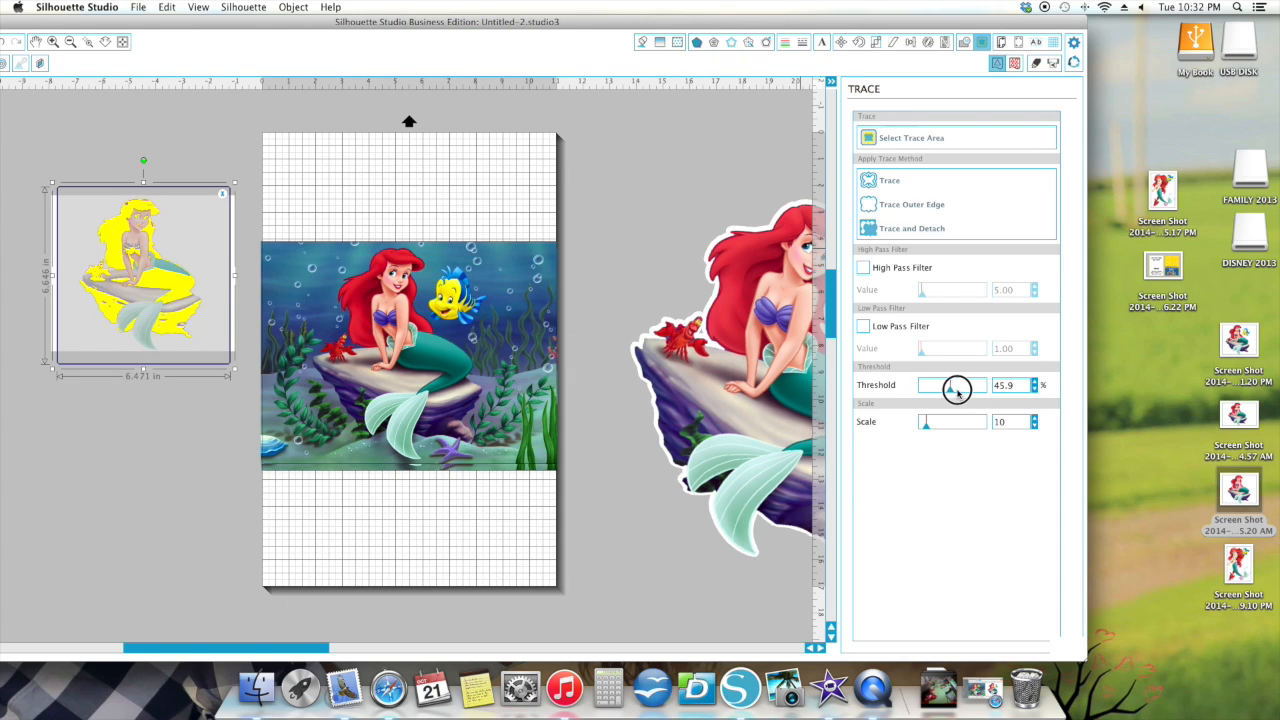
drag(956, 384, 984, 384)
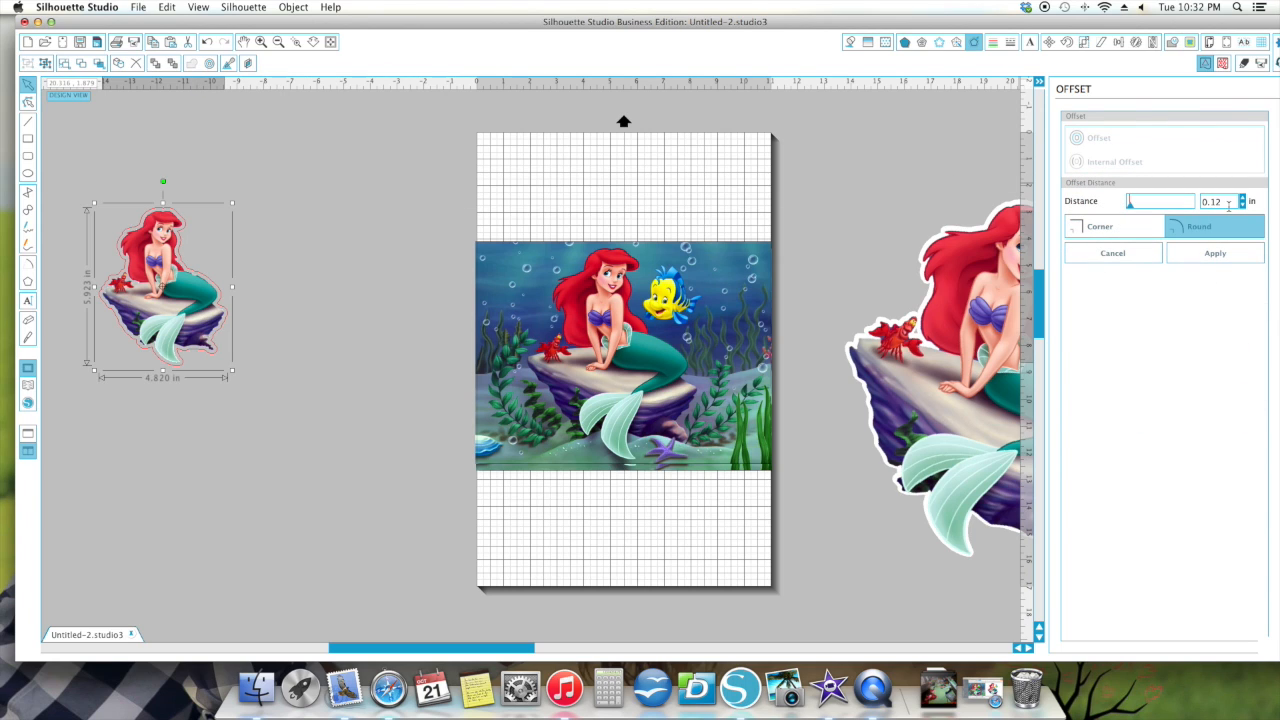
Step: Apply the white offset border to the traced mermaid and move her just left of the page
click(1244, 204)
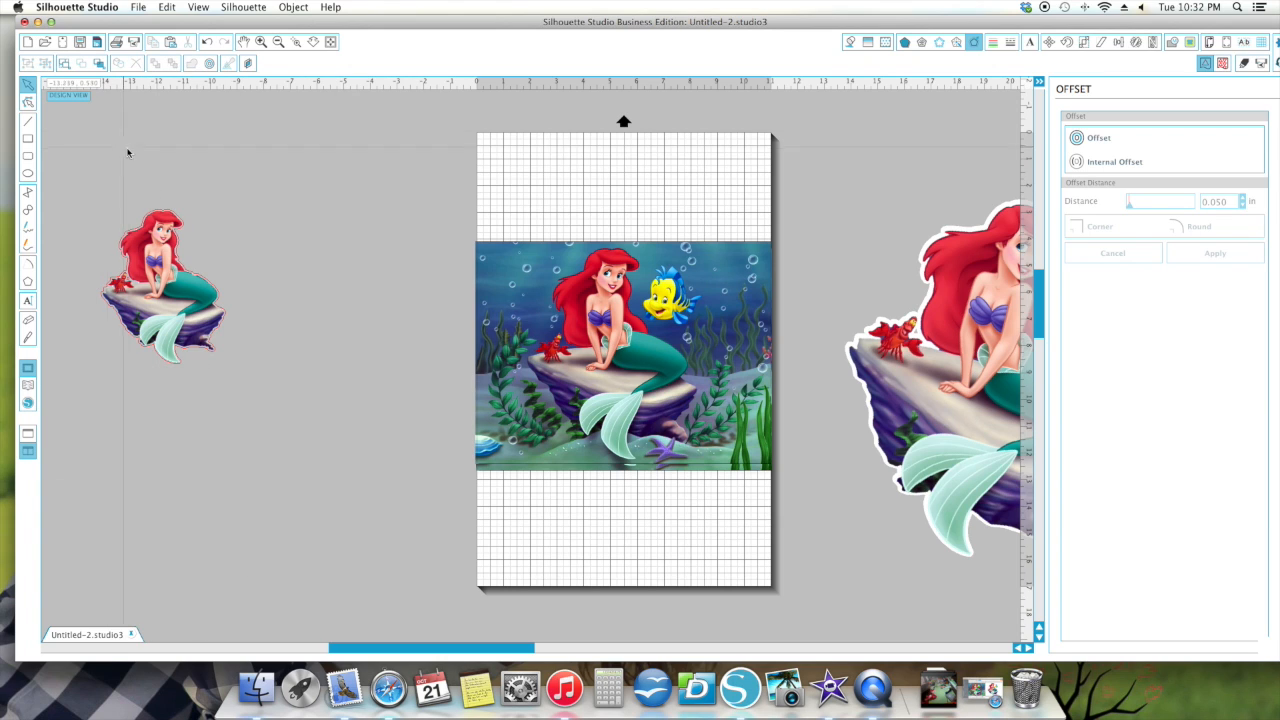
click(162, 290)
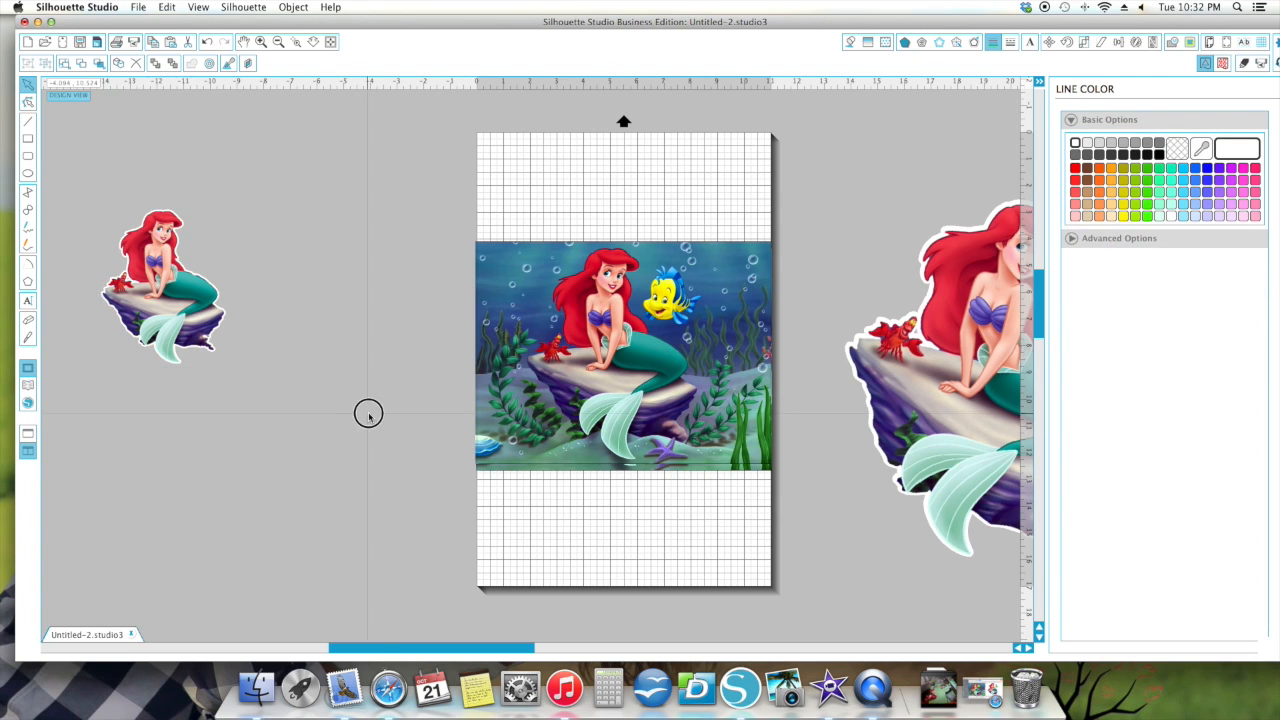
click(160, 284)
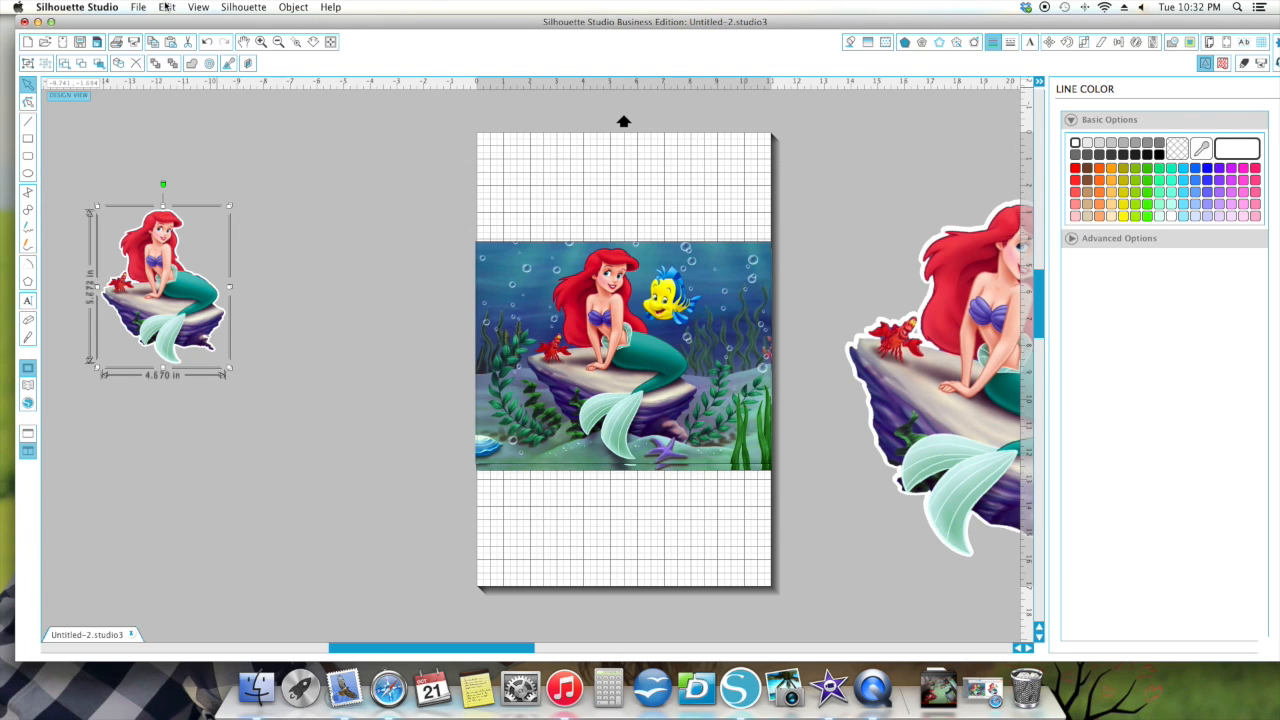
drag(164, 288, 300, 276)
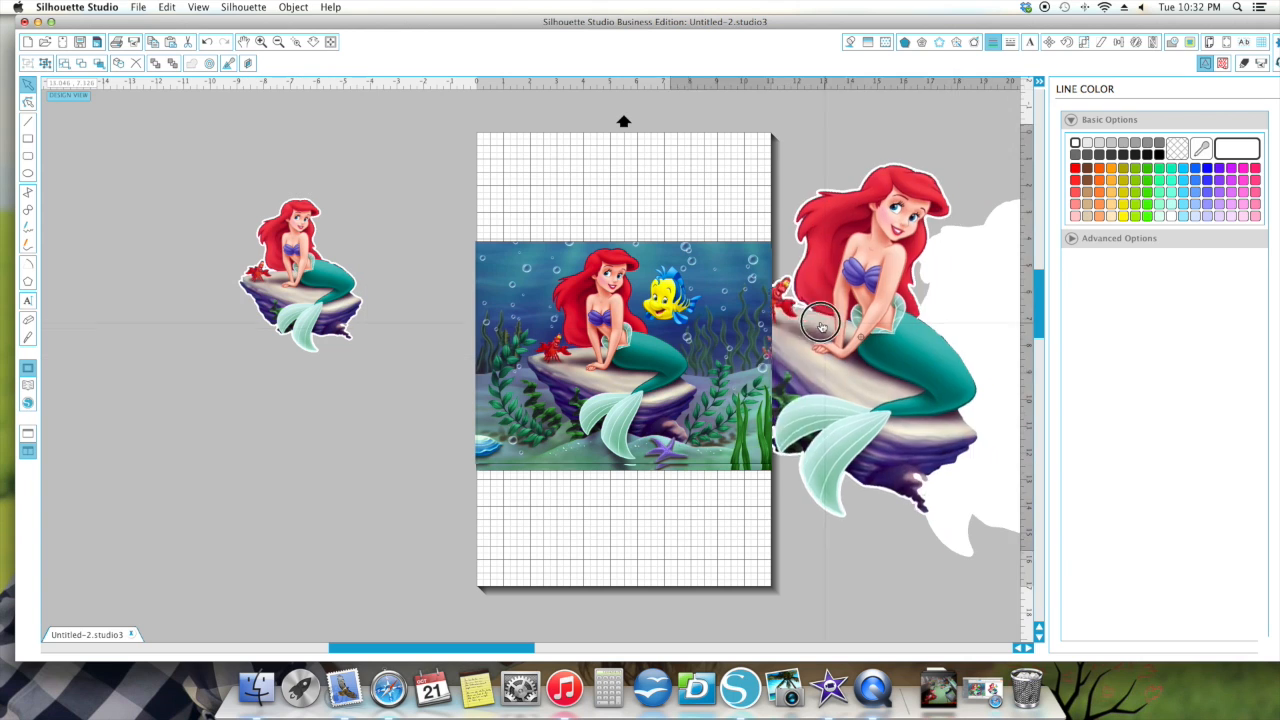
drag(820, 328, 1018, 396)
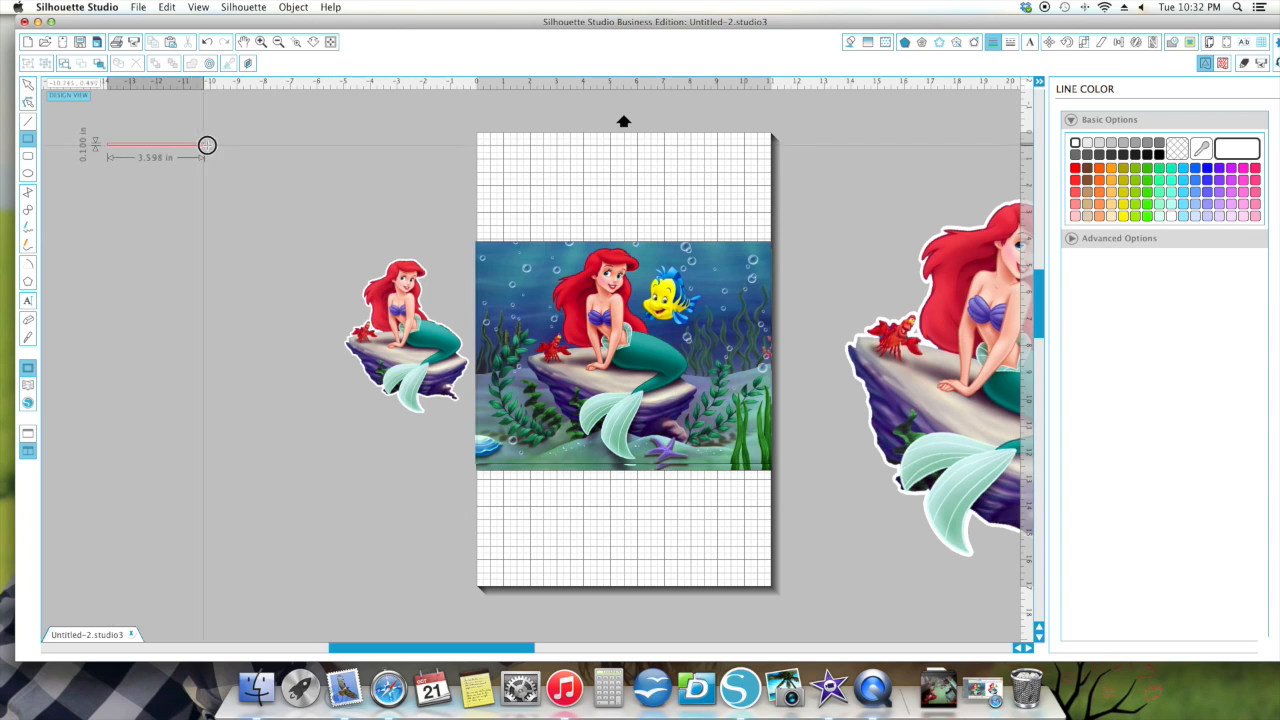
Step: Draw a rectangle above-left of the mermaid and fill it bright blue
drag(208, 144, 280, 344)
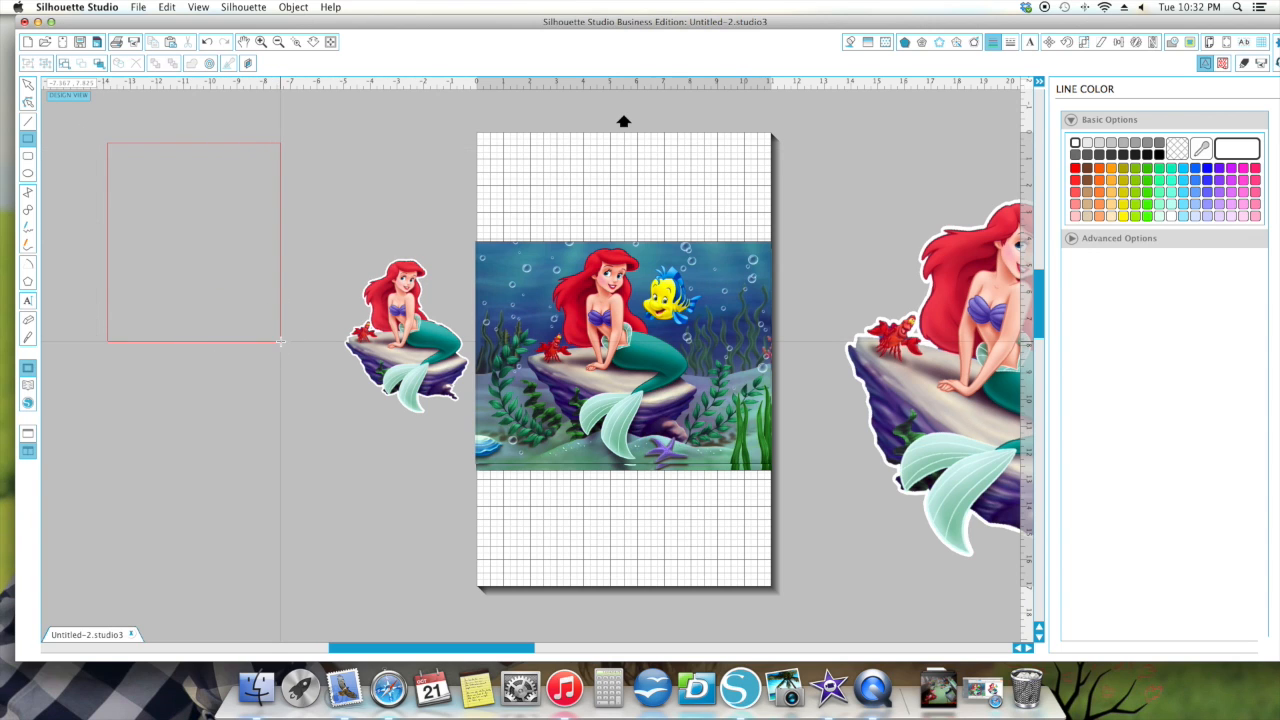
click(192, 240)
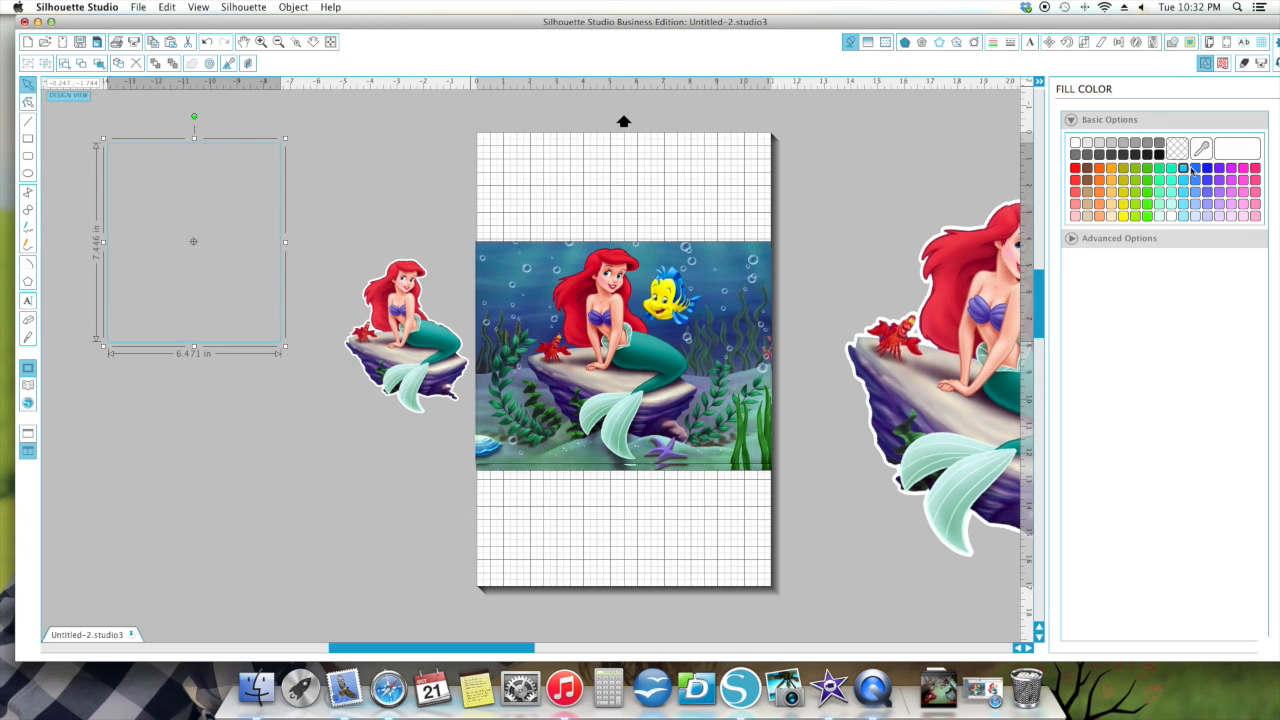
click(1184, 168)
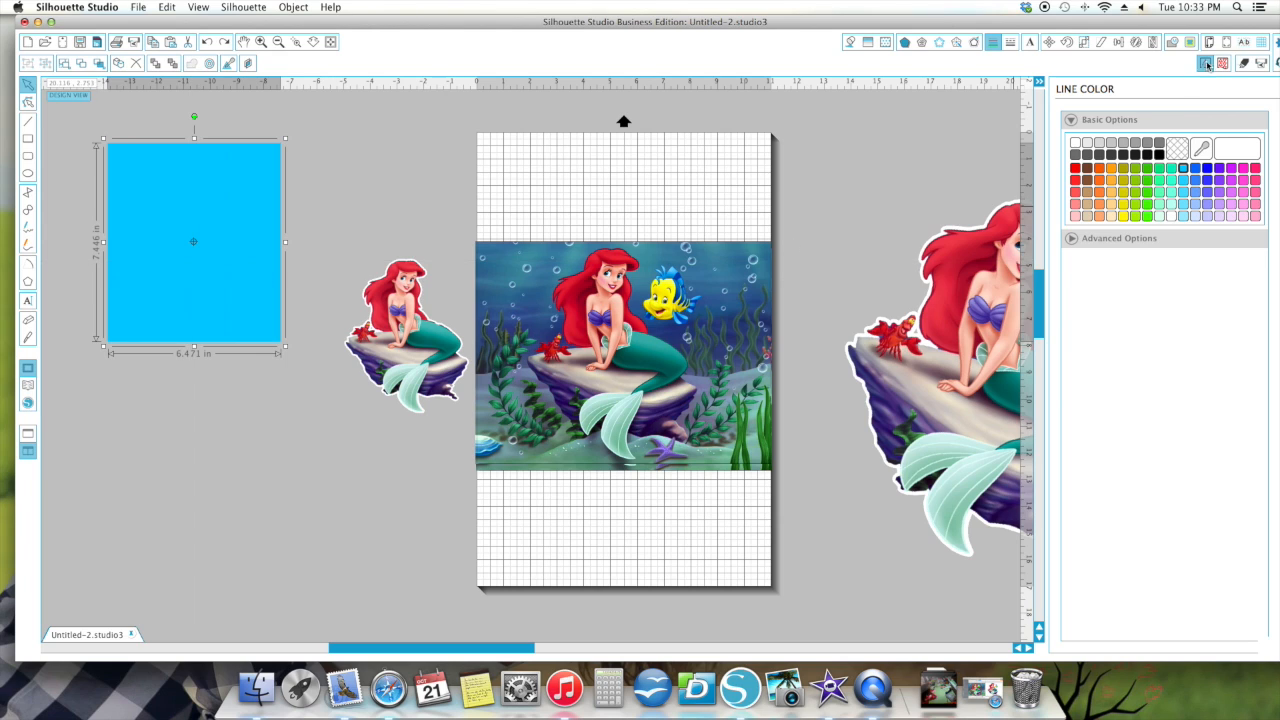
mouse_move(94, 492)
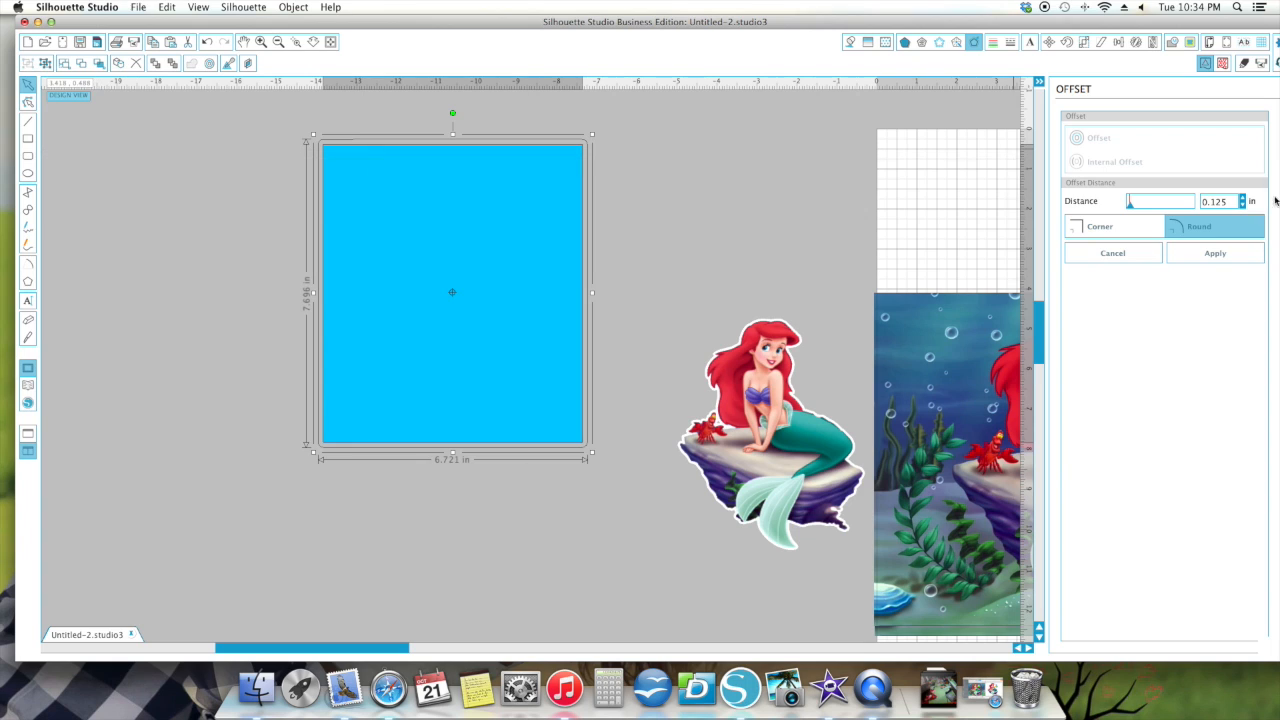
mouse_move(1088, 168)
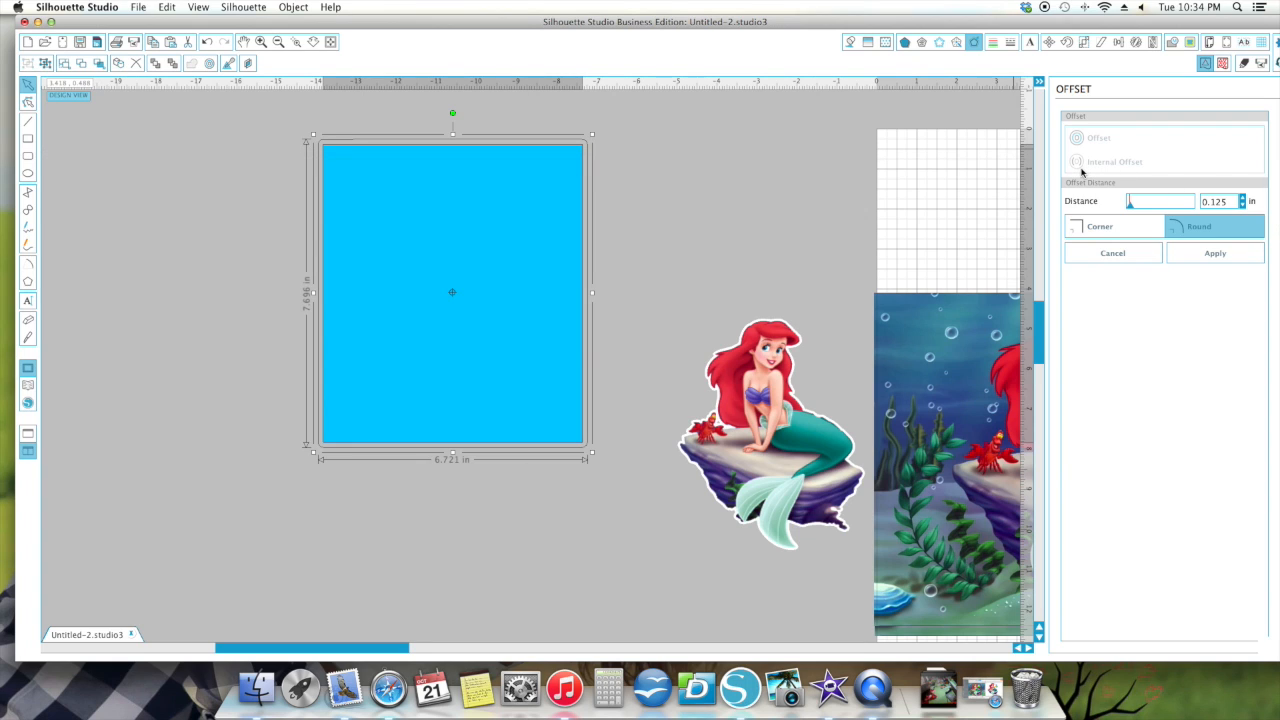
Step: Create an internal offset at 0.225 inside the blue box
click(1076, 136)
text(0.039)
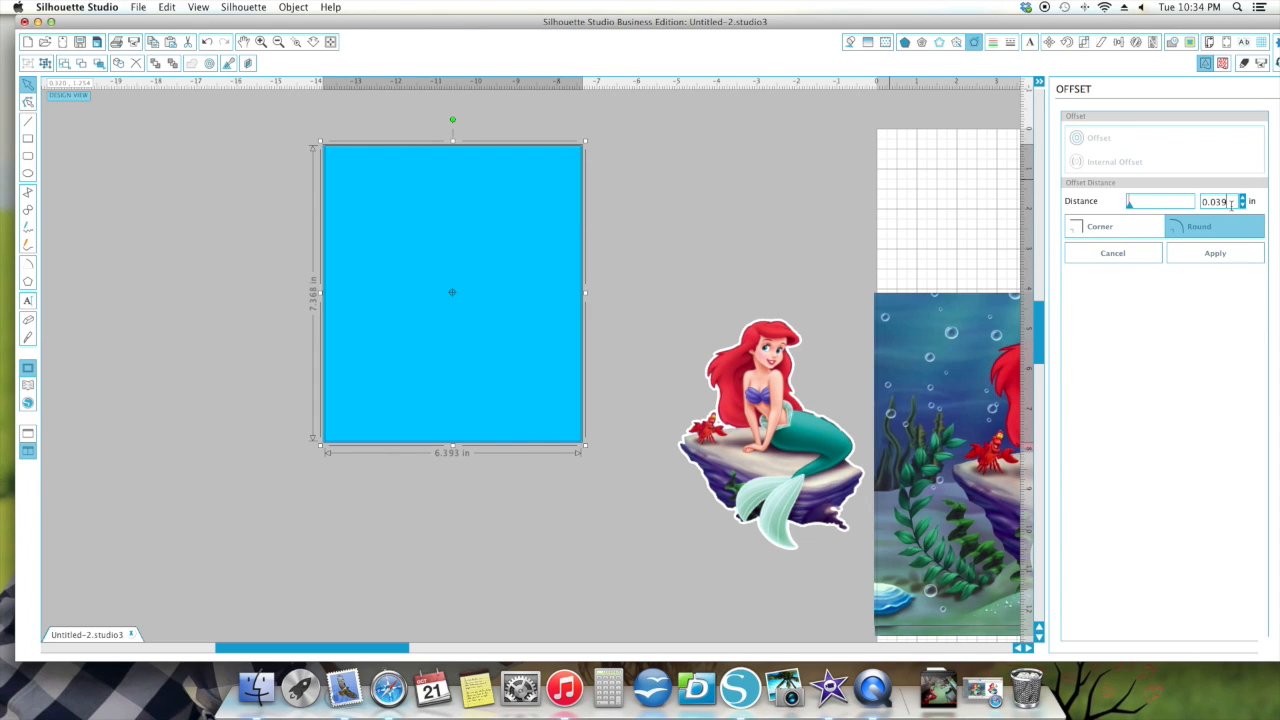
key(backspace)
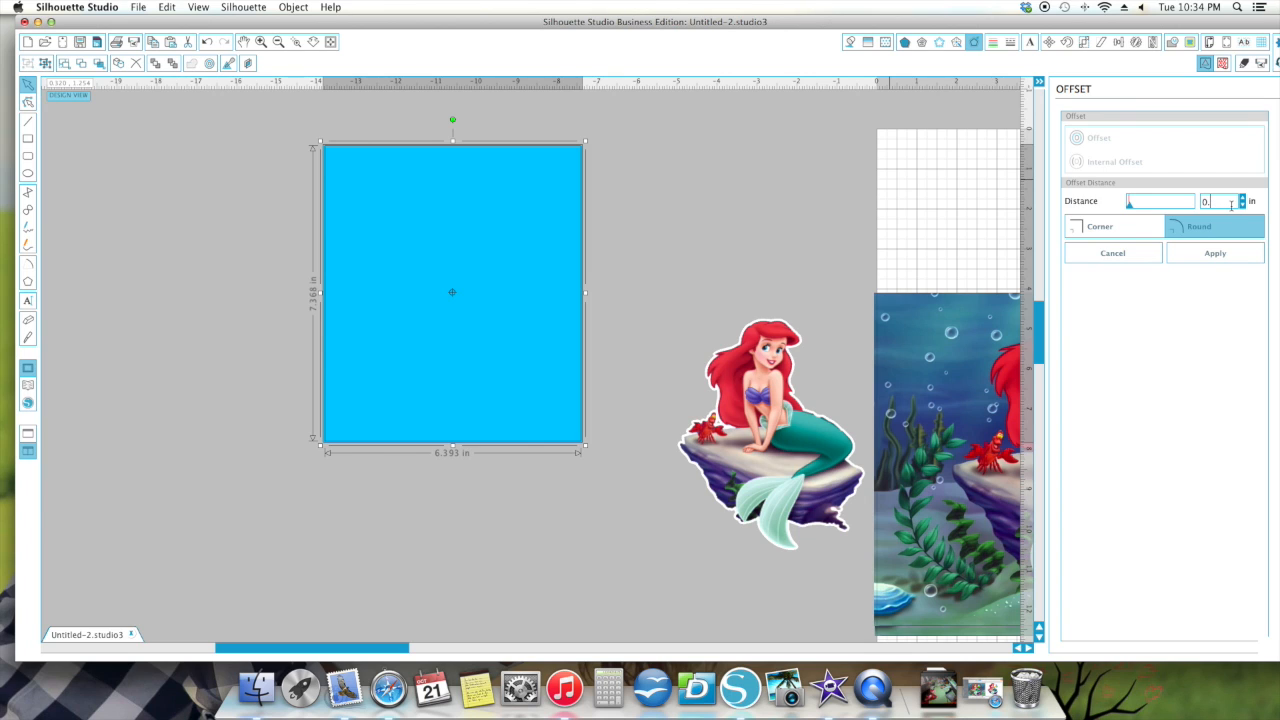
text(0.225)
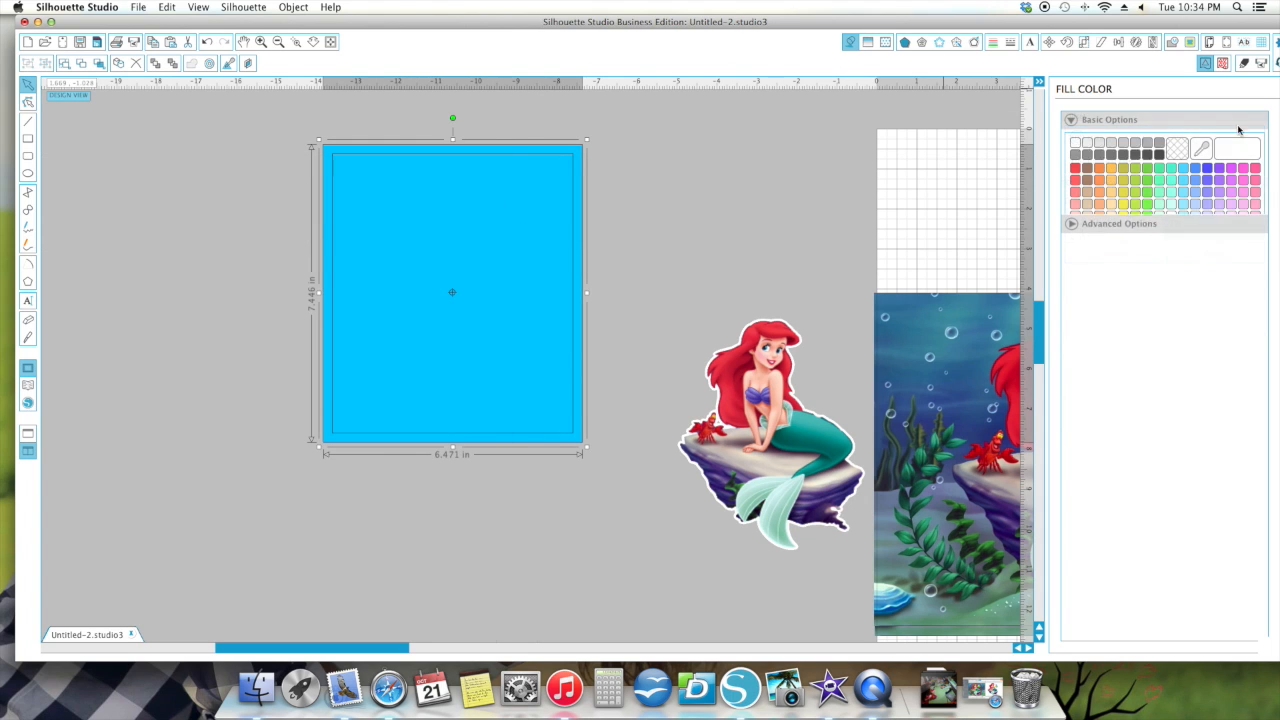
click(1076, 142)
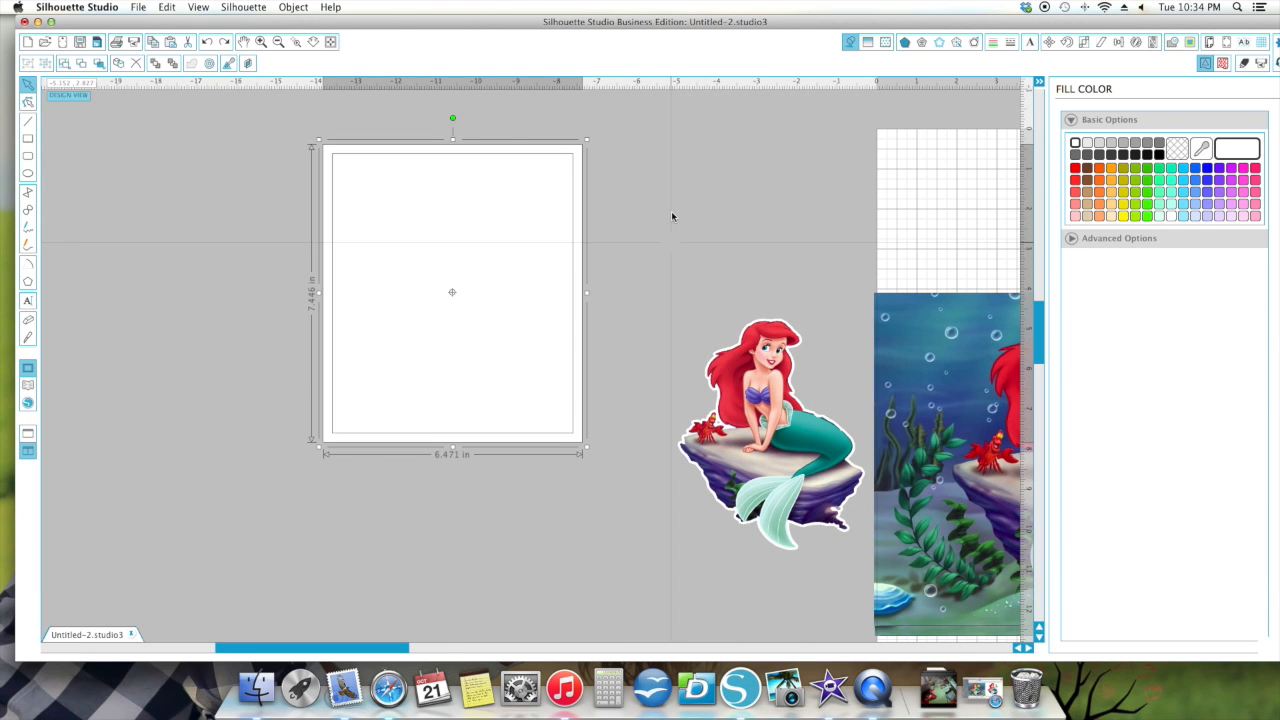
click(1184, 168)
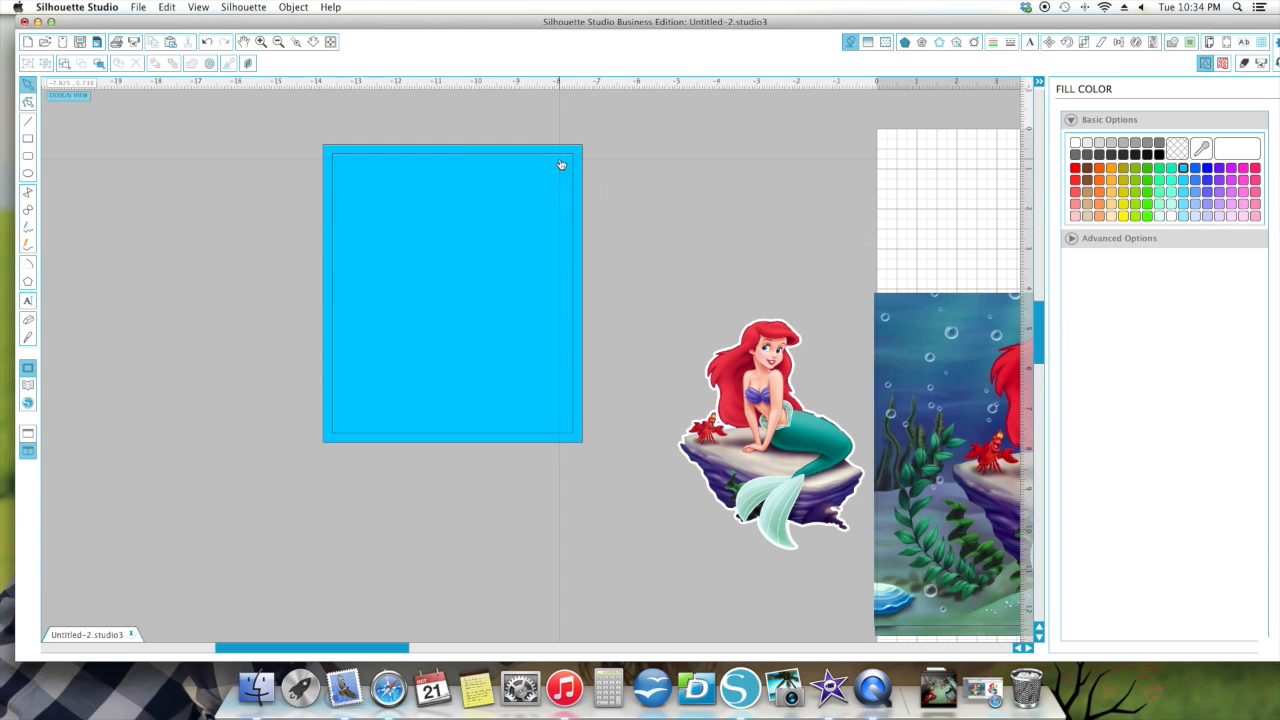
Step: Fill the inner offset rectangle white and separate it from the blue box
click(560, 164)
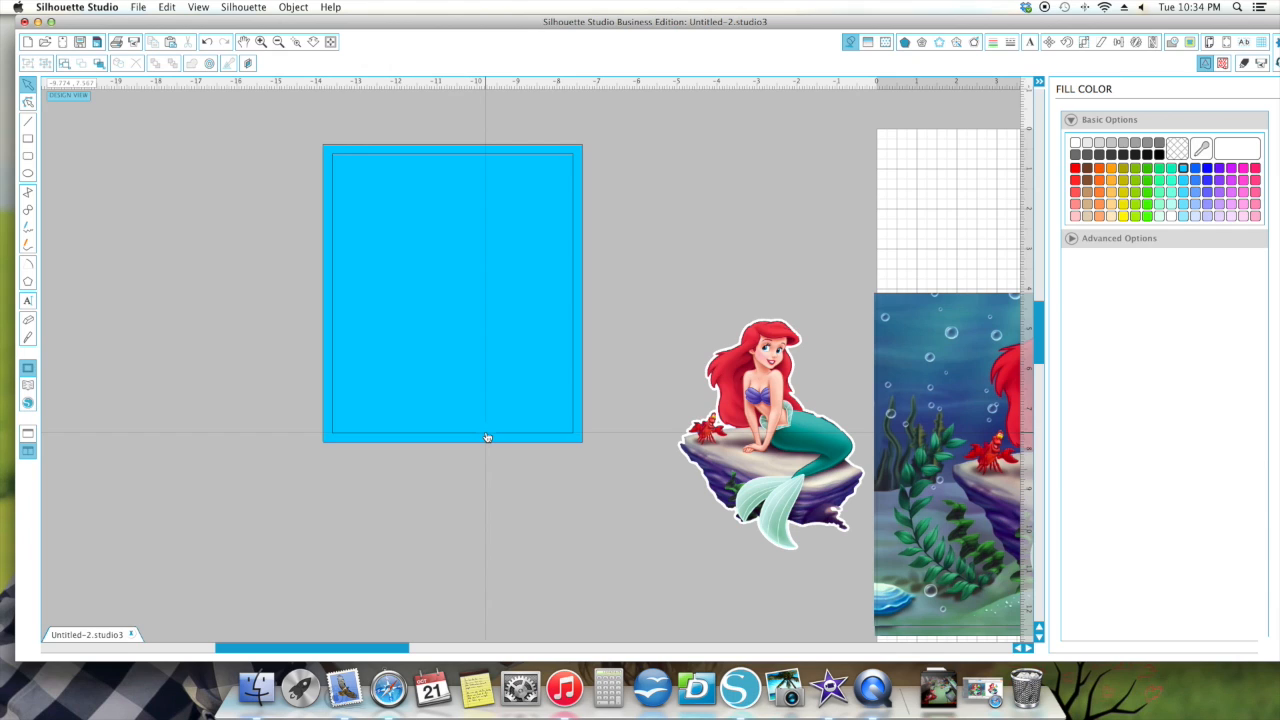
click(452, 292)
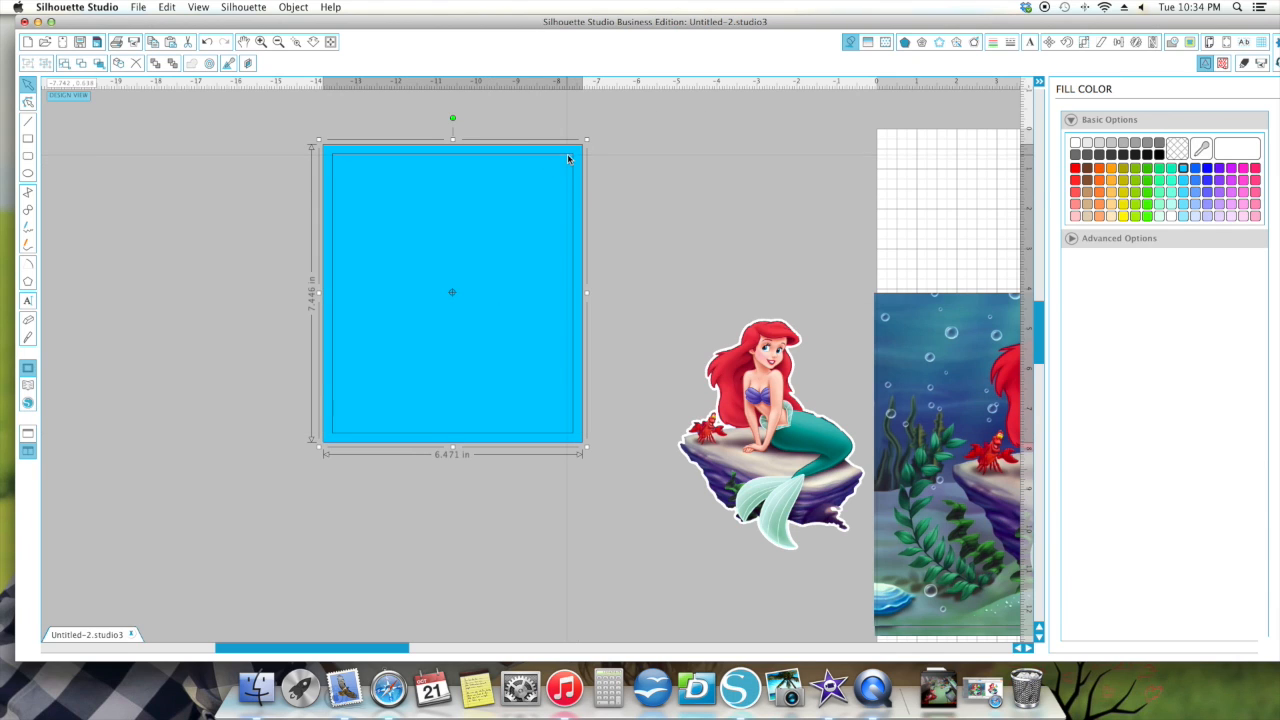
click(1238, 148)
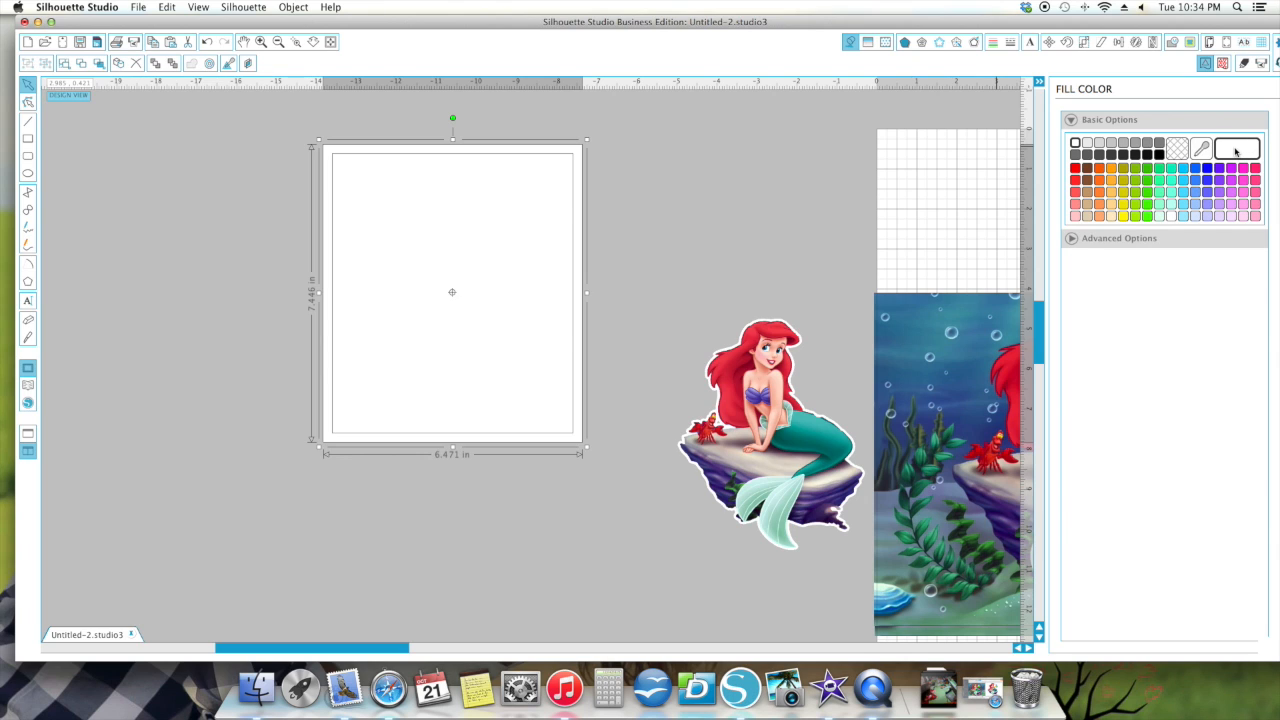
click(1176, 148)
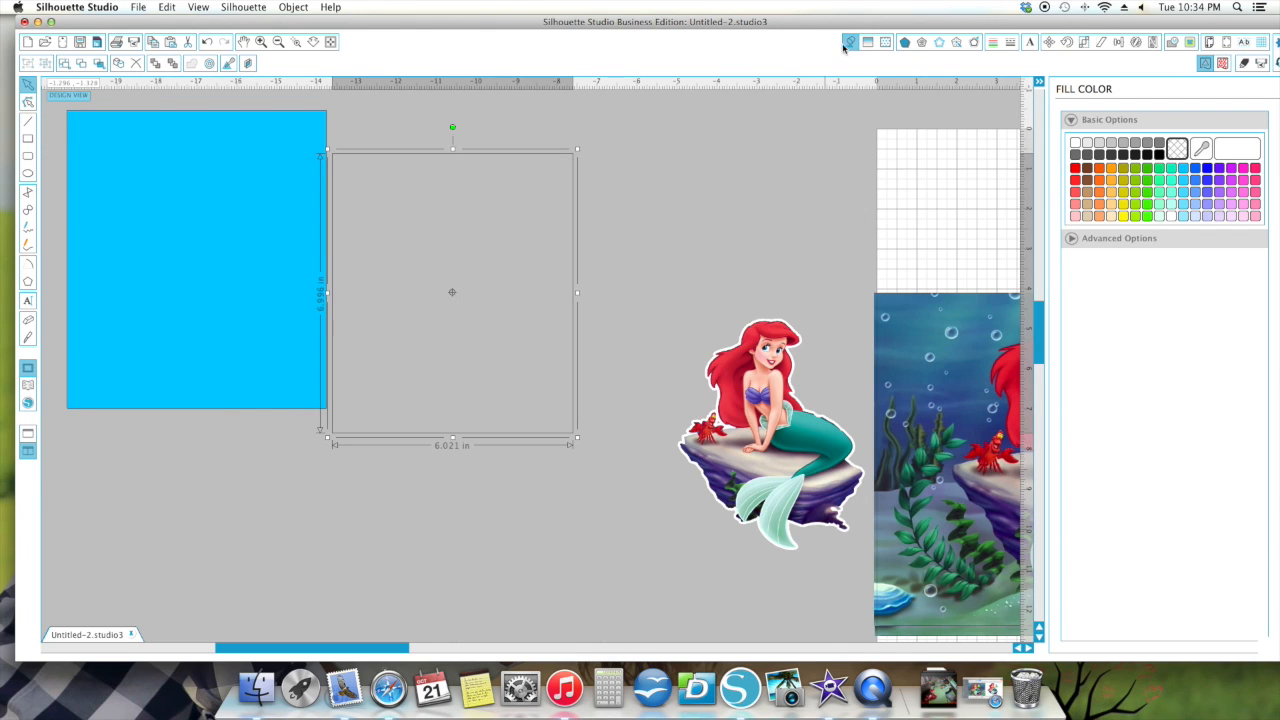
mouse_move(1270, 156)
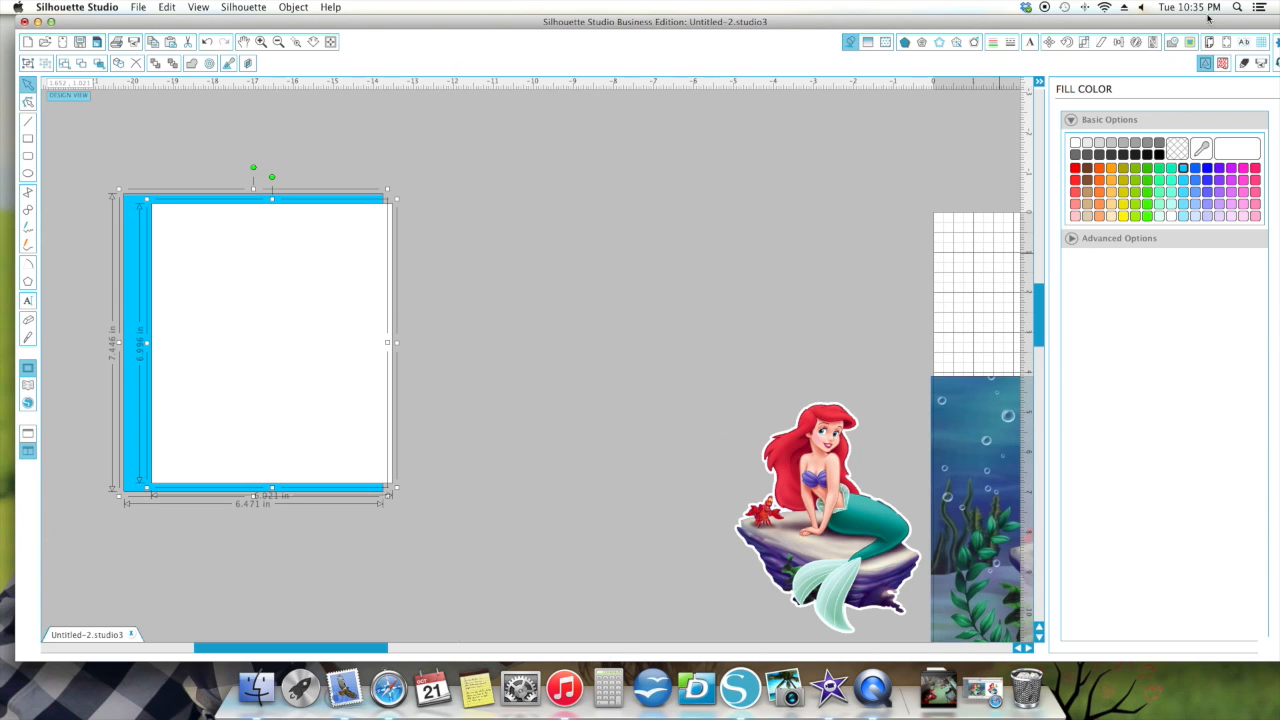
Step: Center-align the white rectangle inside the blue box to make an even blue border
click(1118, 40)
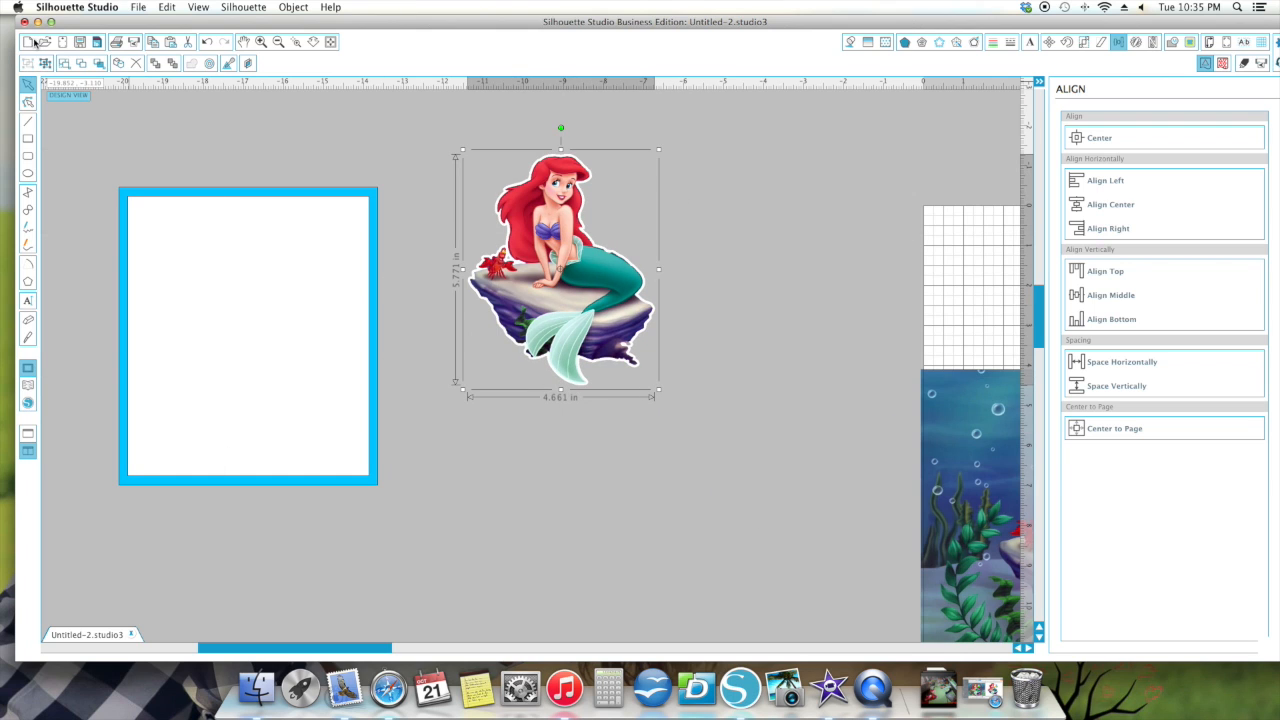
click(852, 42)
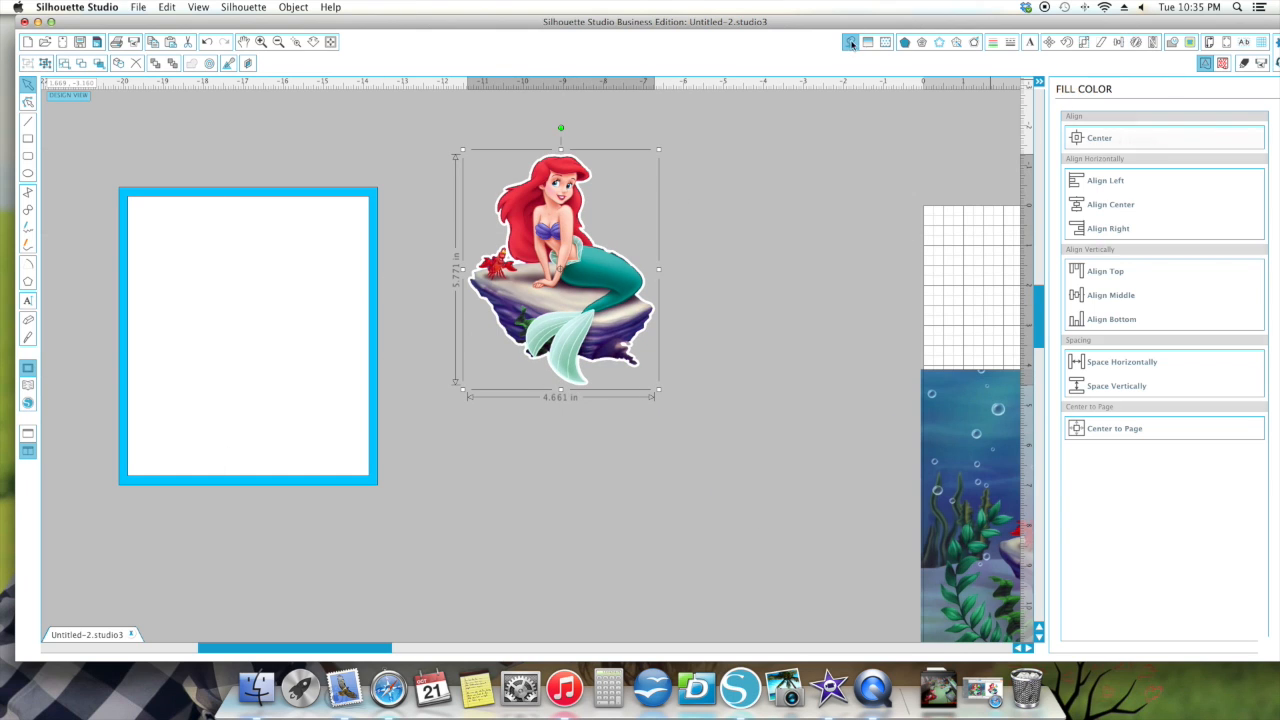
Step: Duplicate the traced mermaid outline, flip it horizontally and place it beside the original
click(852, 42)
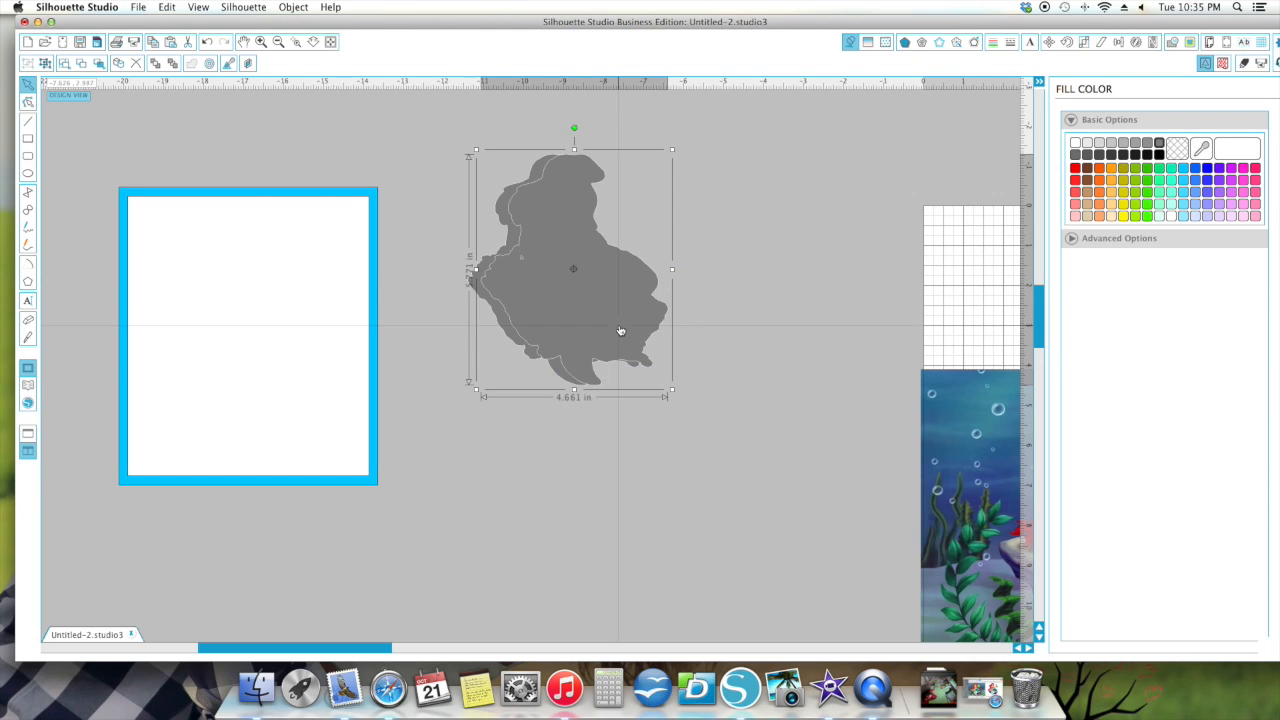
right_click(620, 330)
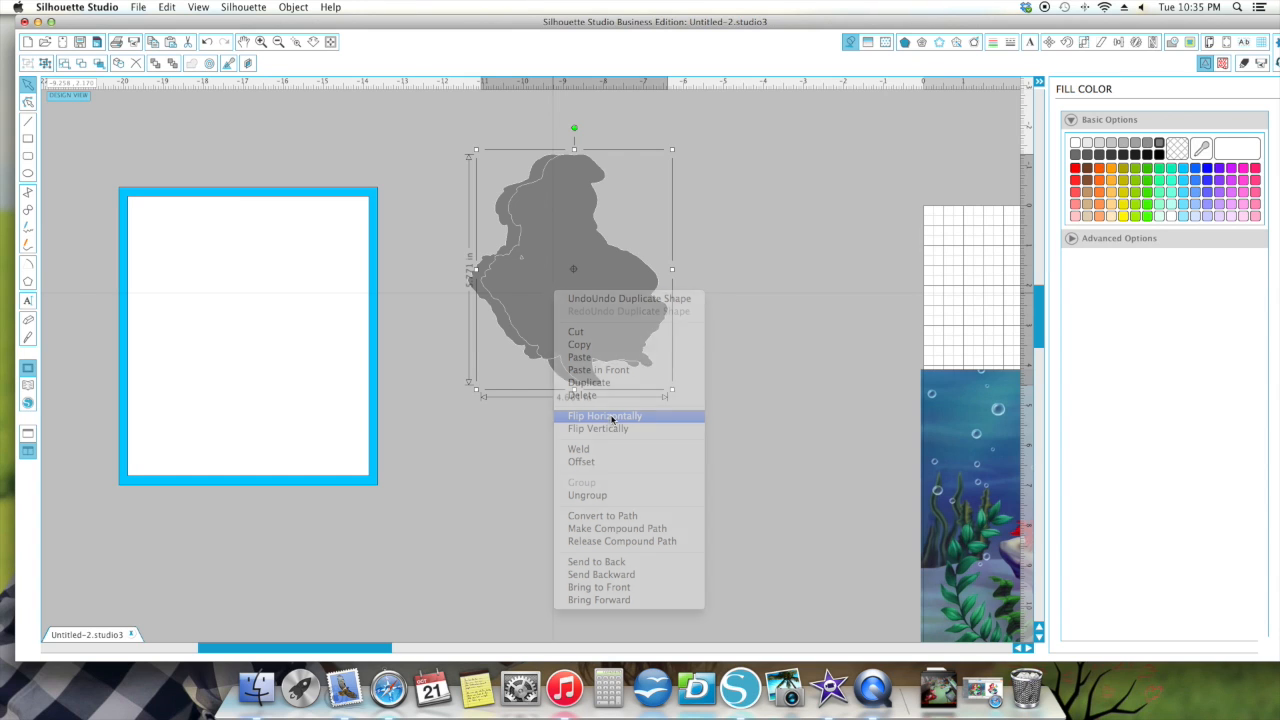
click(604, 414)
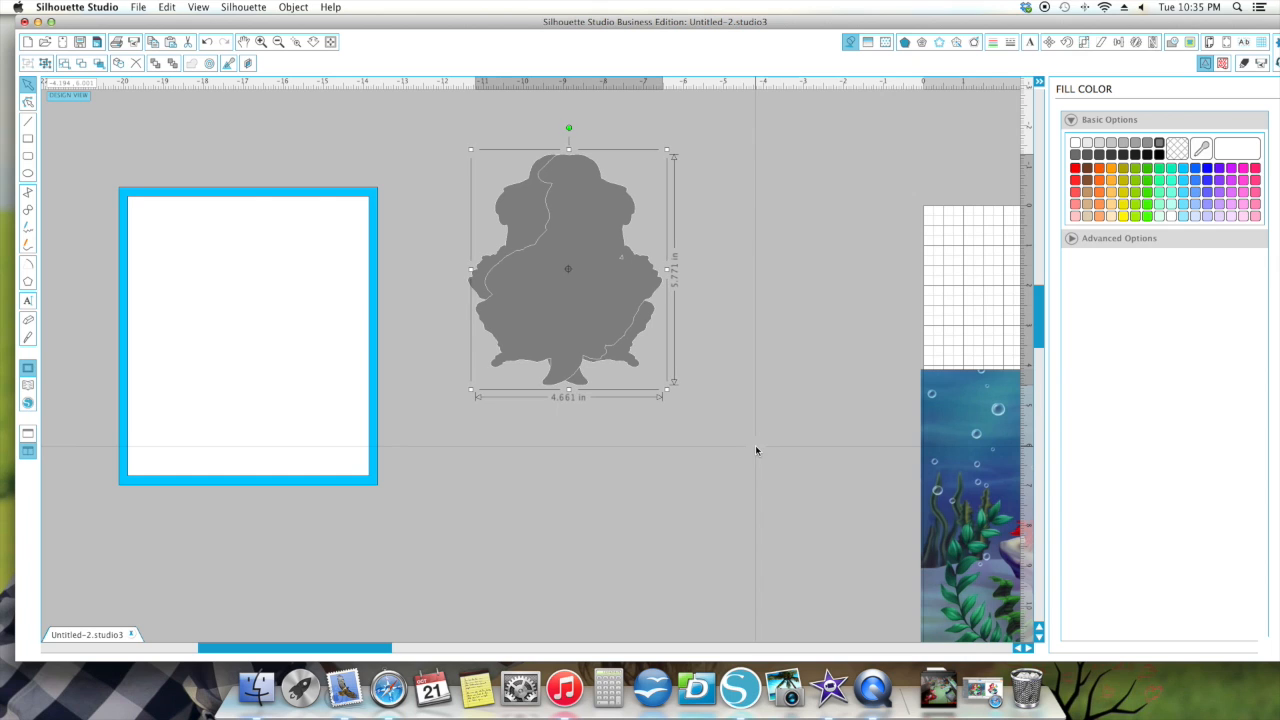
drag(568, 268, 448, 282)
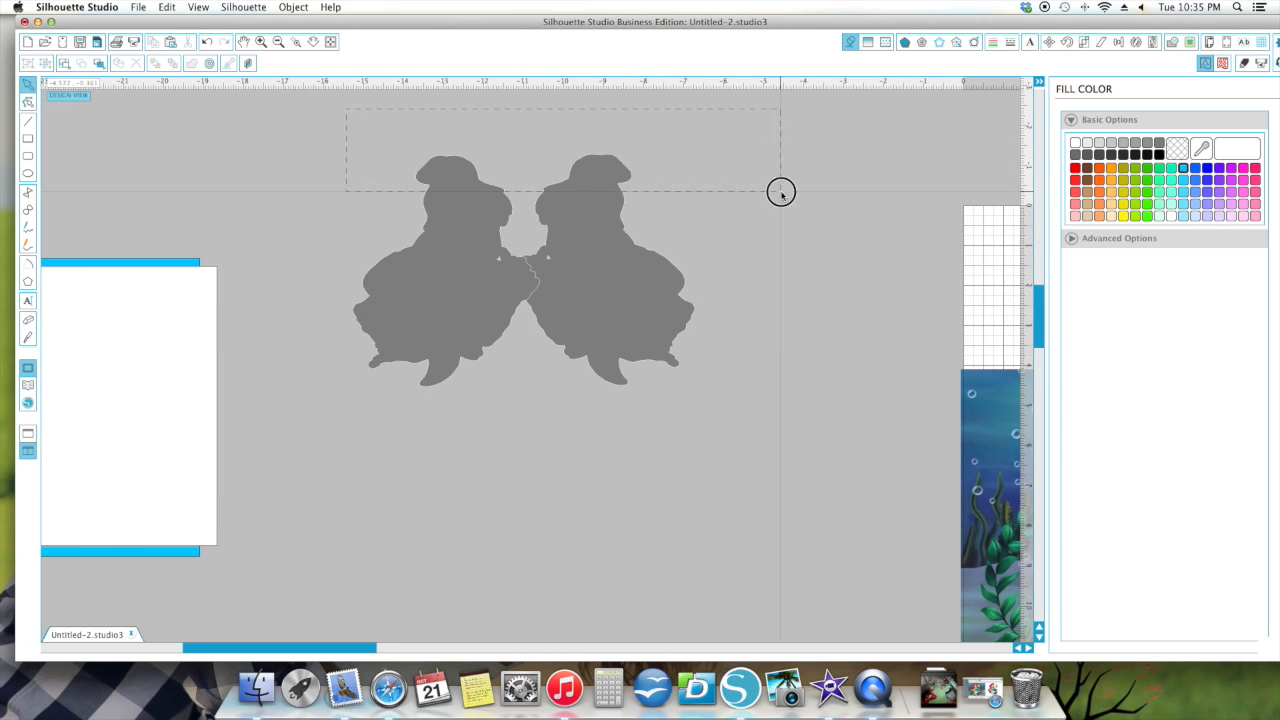
Step: Weld the two mirrored mermaid outlines into one shape
click(292, 8)
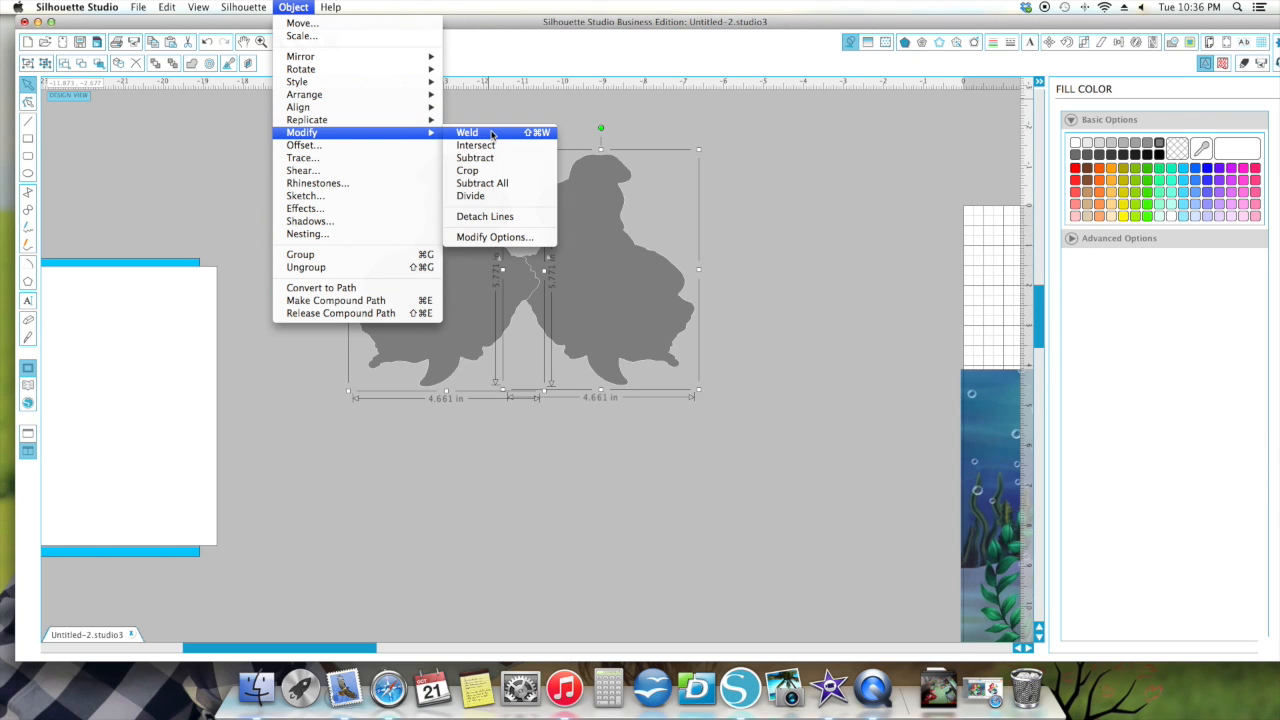
click(468, 132)
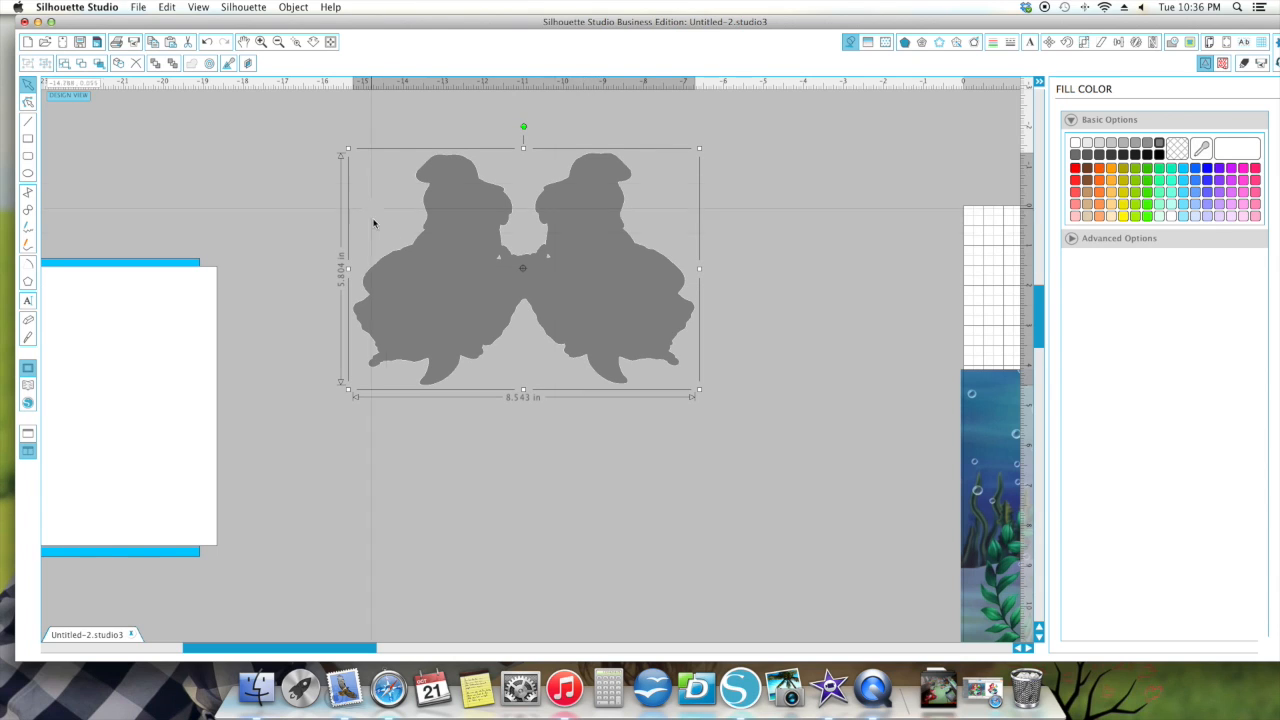
mouse_move(538, 300)
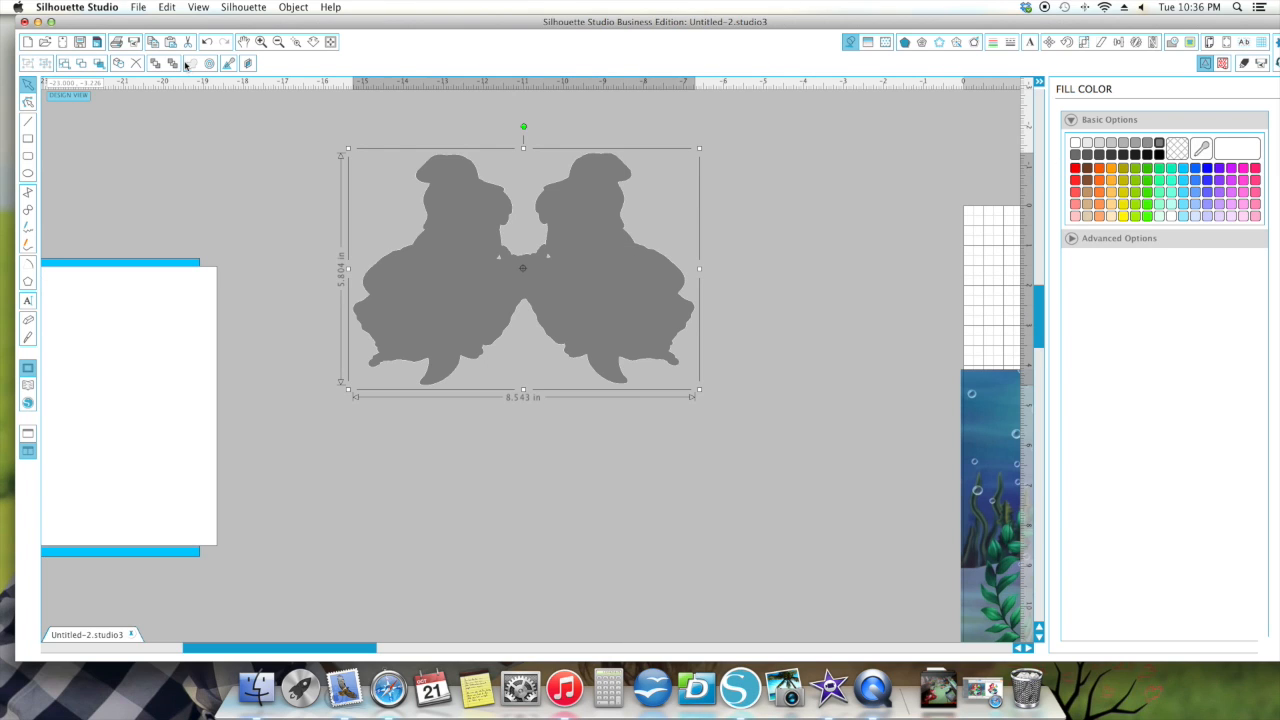
click(210, 62)
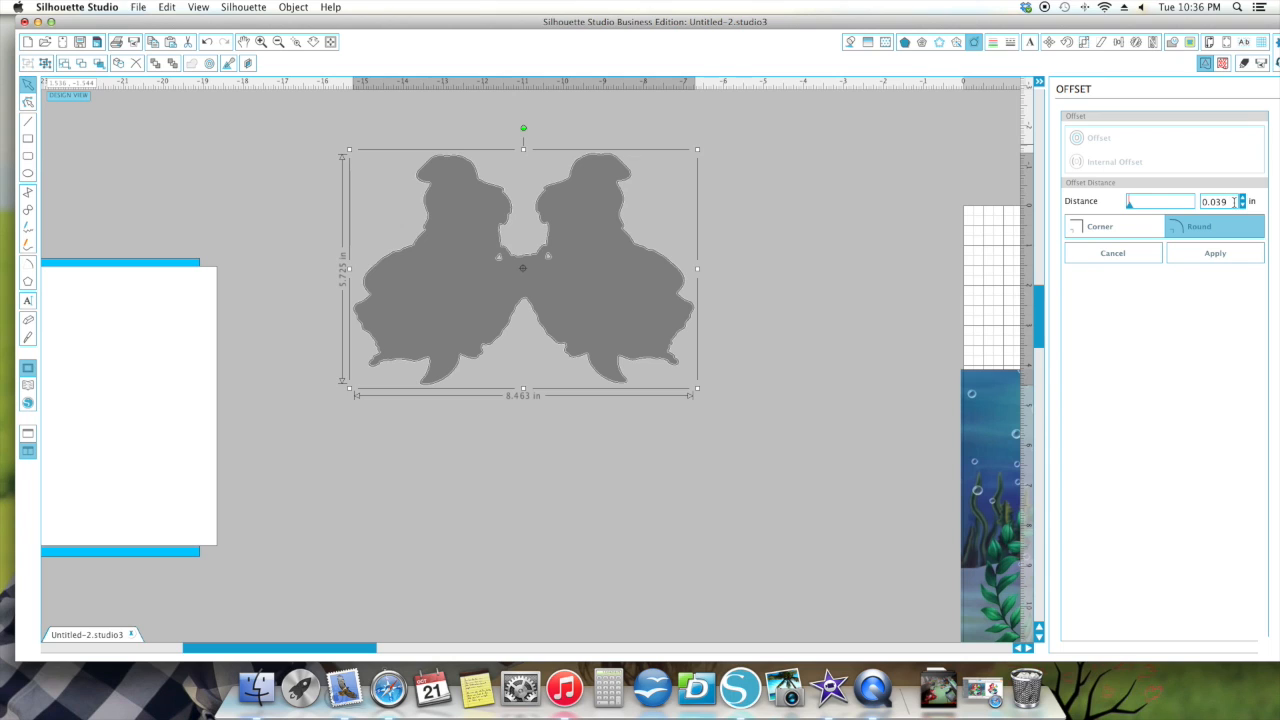
Step: Apply an internal offset of 0.2 to the welded mermaid and fill the inner shape white
text(0.2)
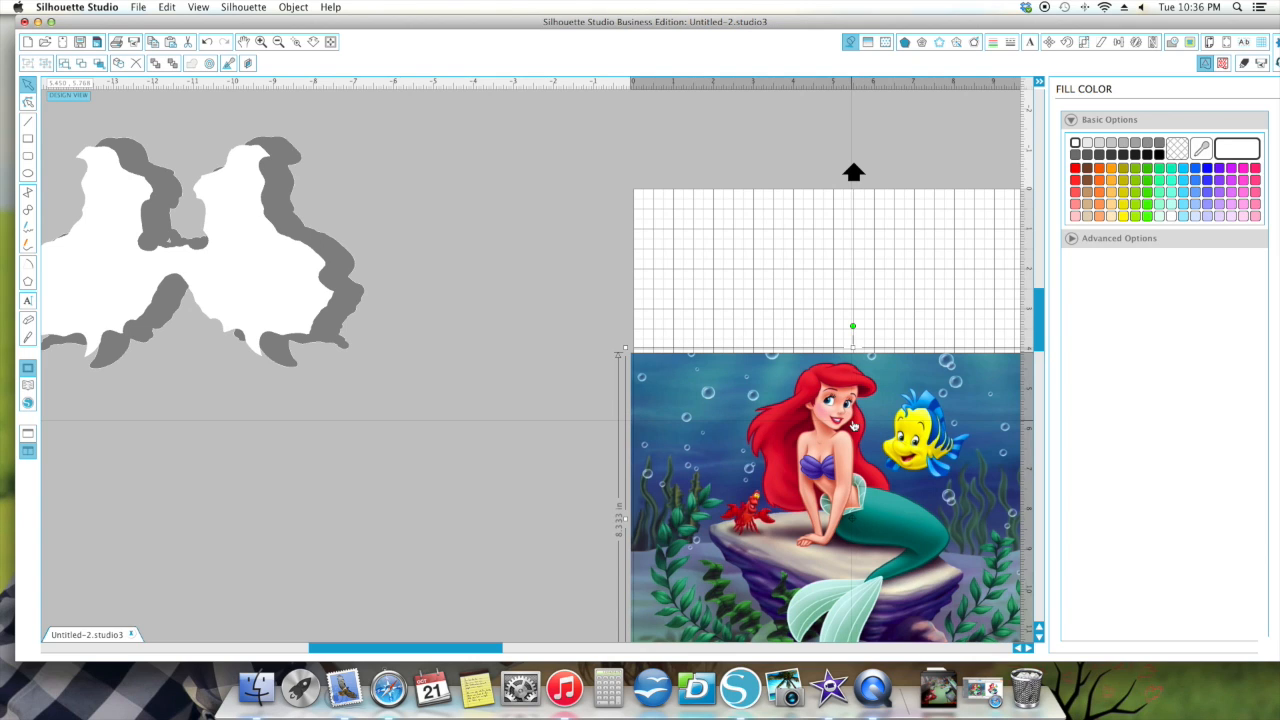
Step: Cut the mermaid picture from the page, leaving the welded mermaid card shapes
right_click(852, 424)
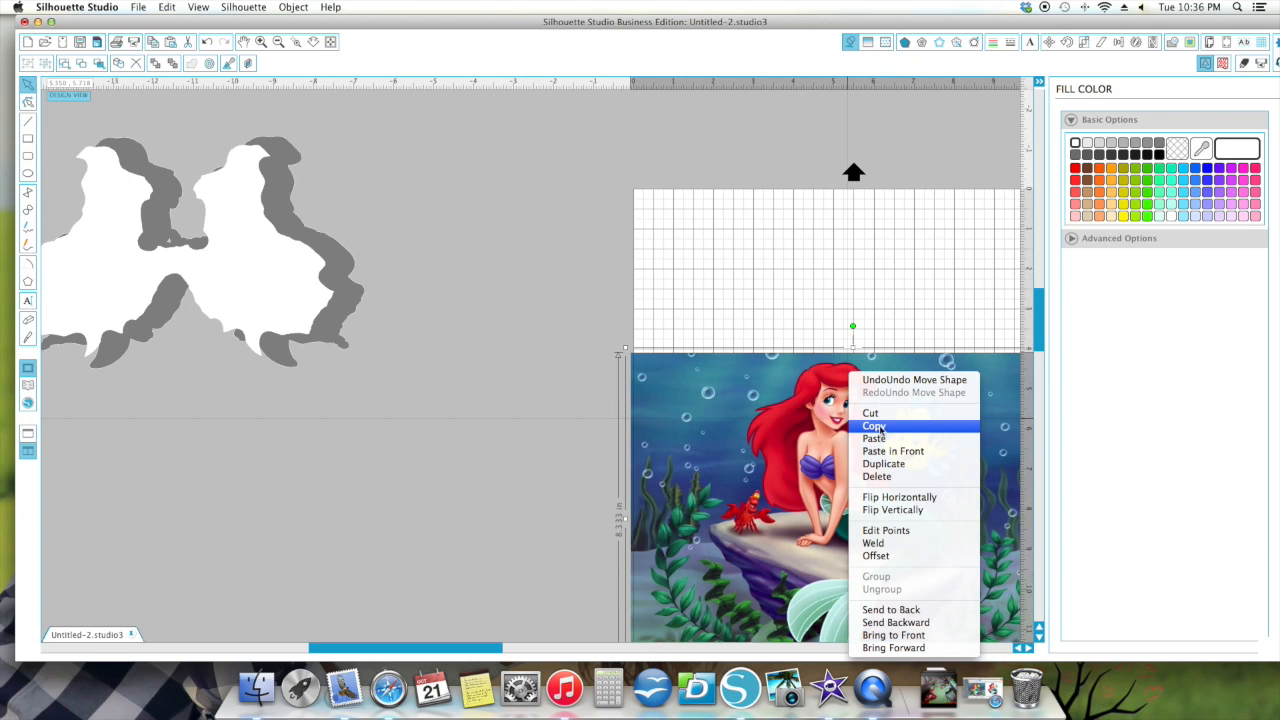
mouse_move(872, 412)
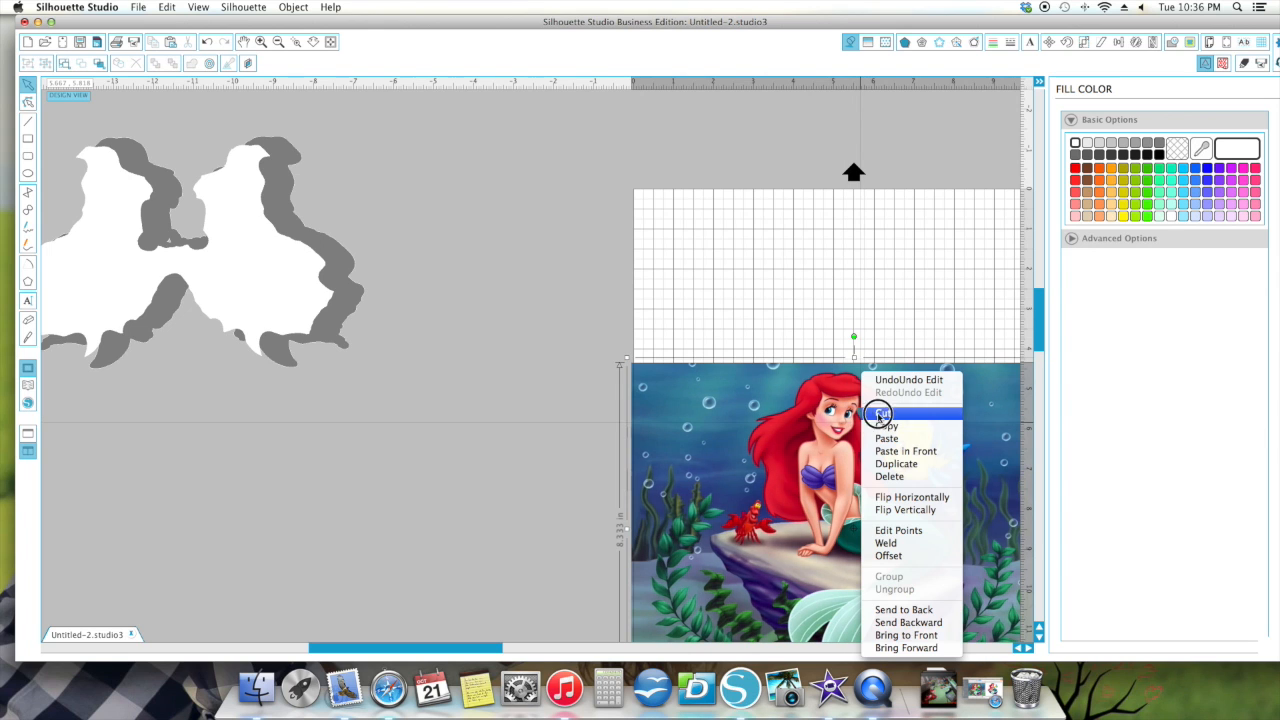
click(884, 414)
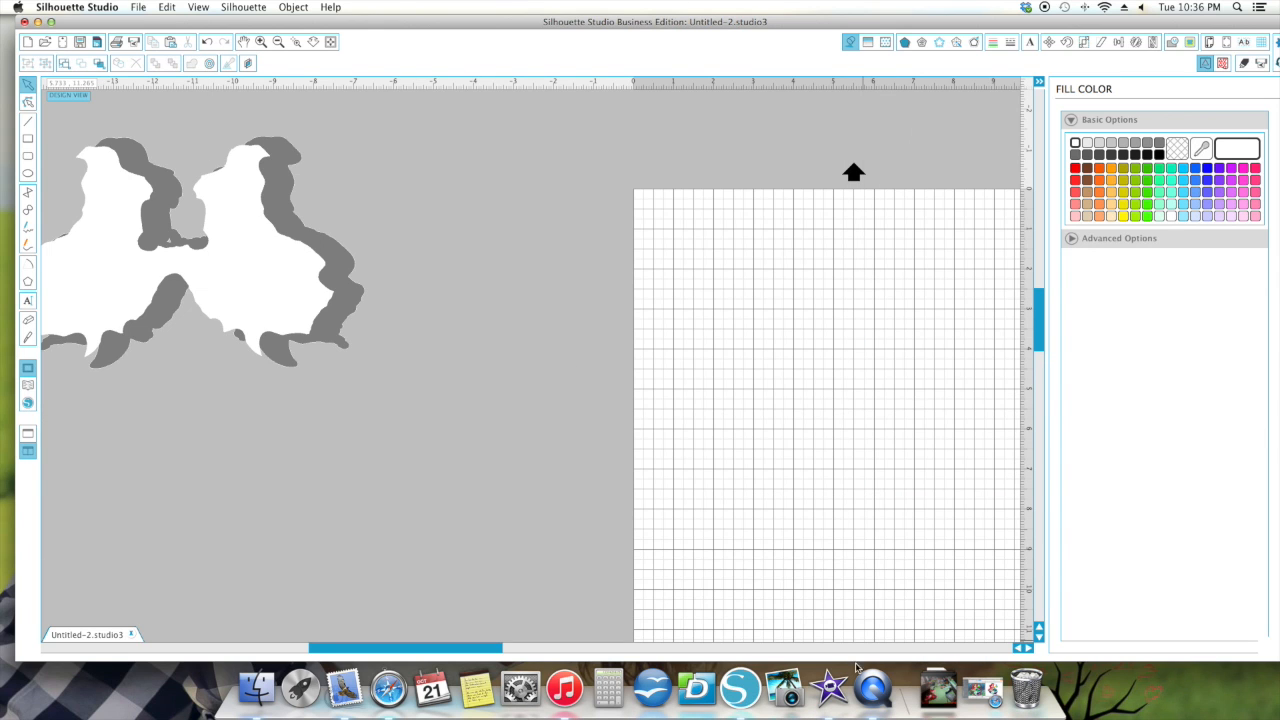
mouse_move(872, 688)
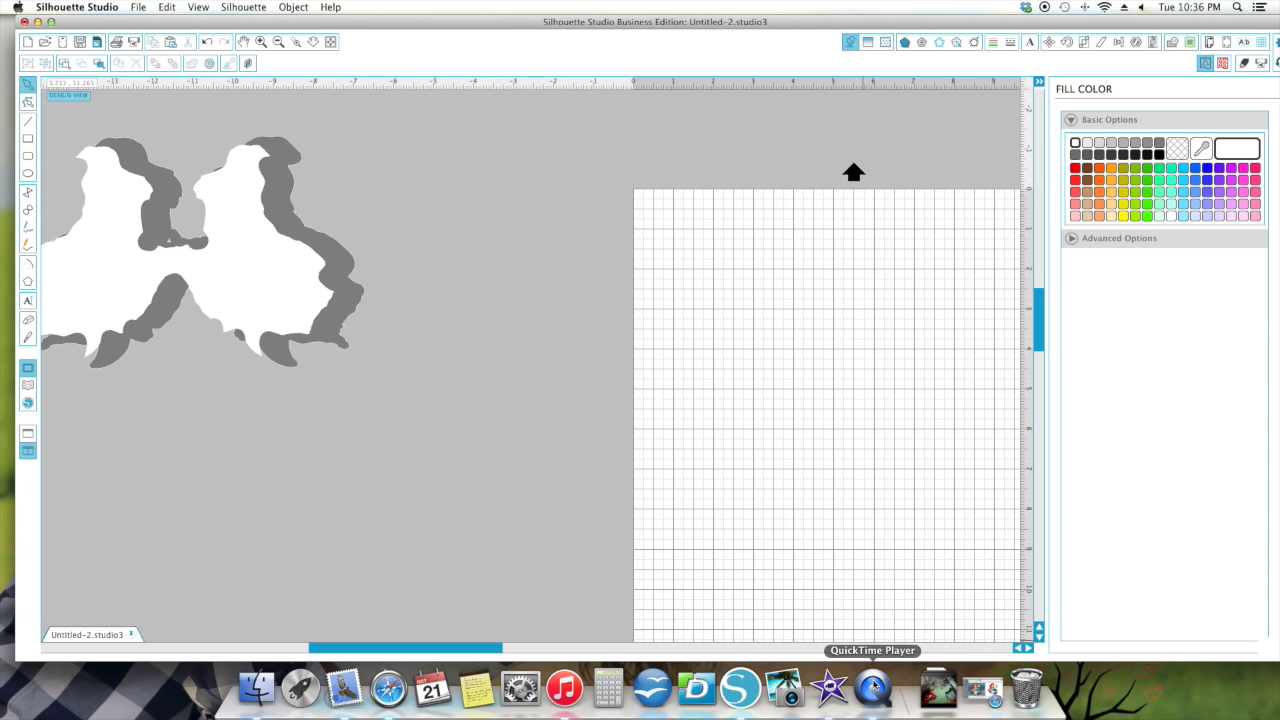
mouse_move(856, 652)
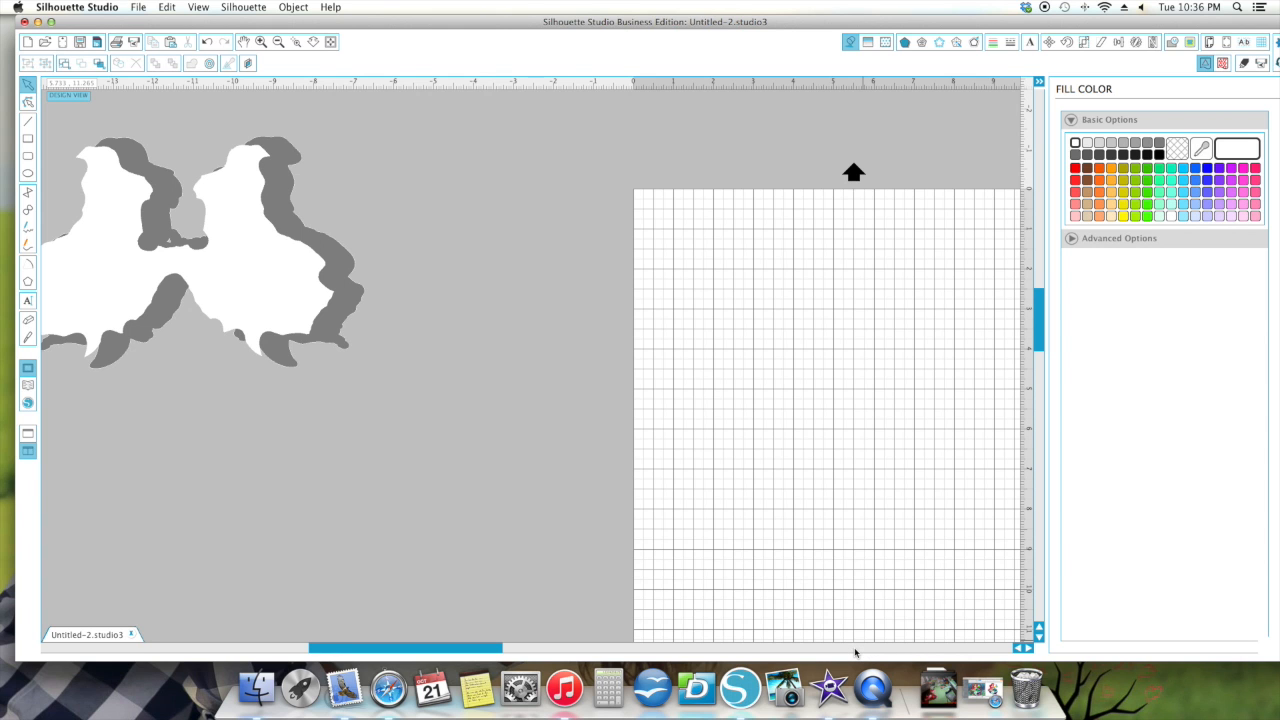